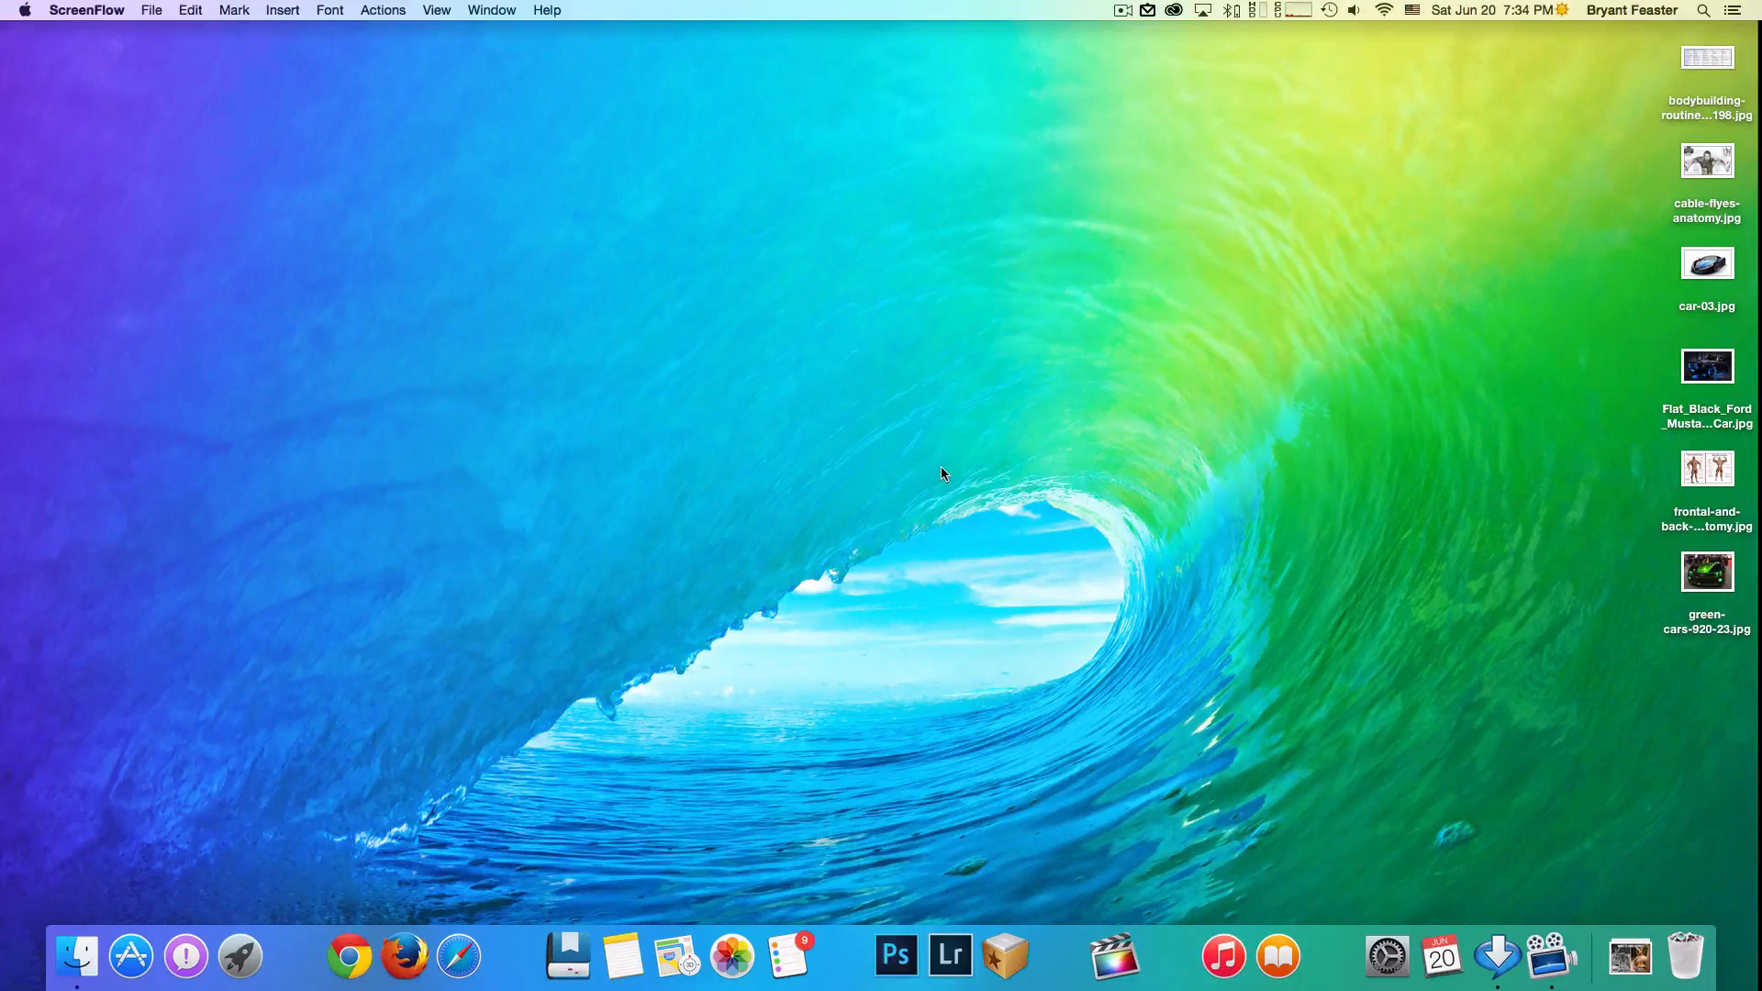
- Open a new Finder window from the Dock and show iCloud Drive with its Preview, TextEdit, Bodybuilder and Cars folders
left_click(605, 275)
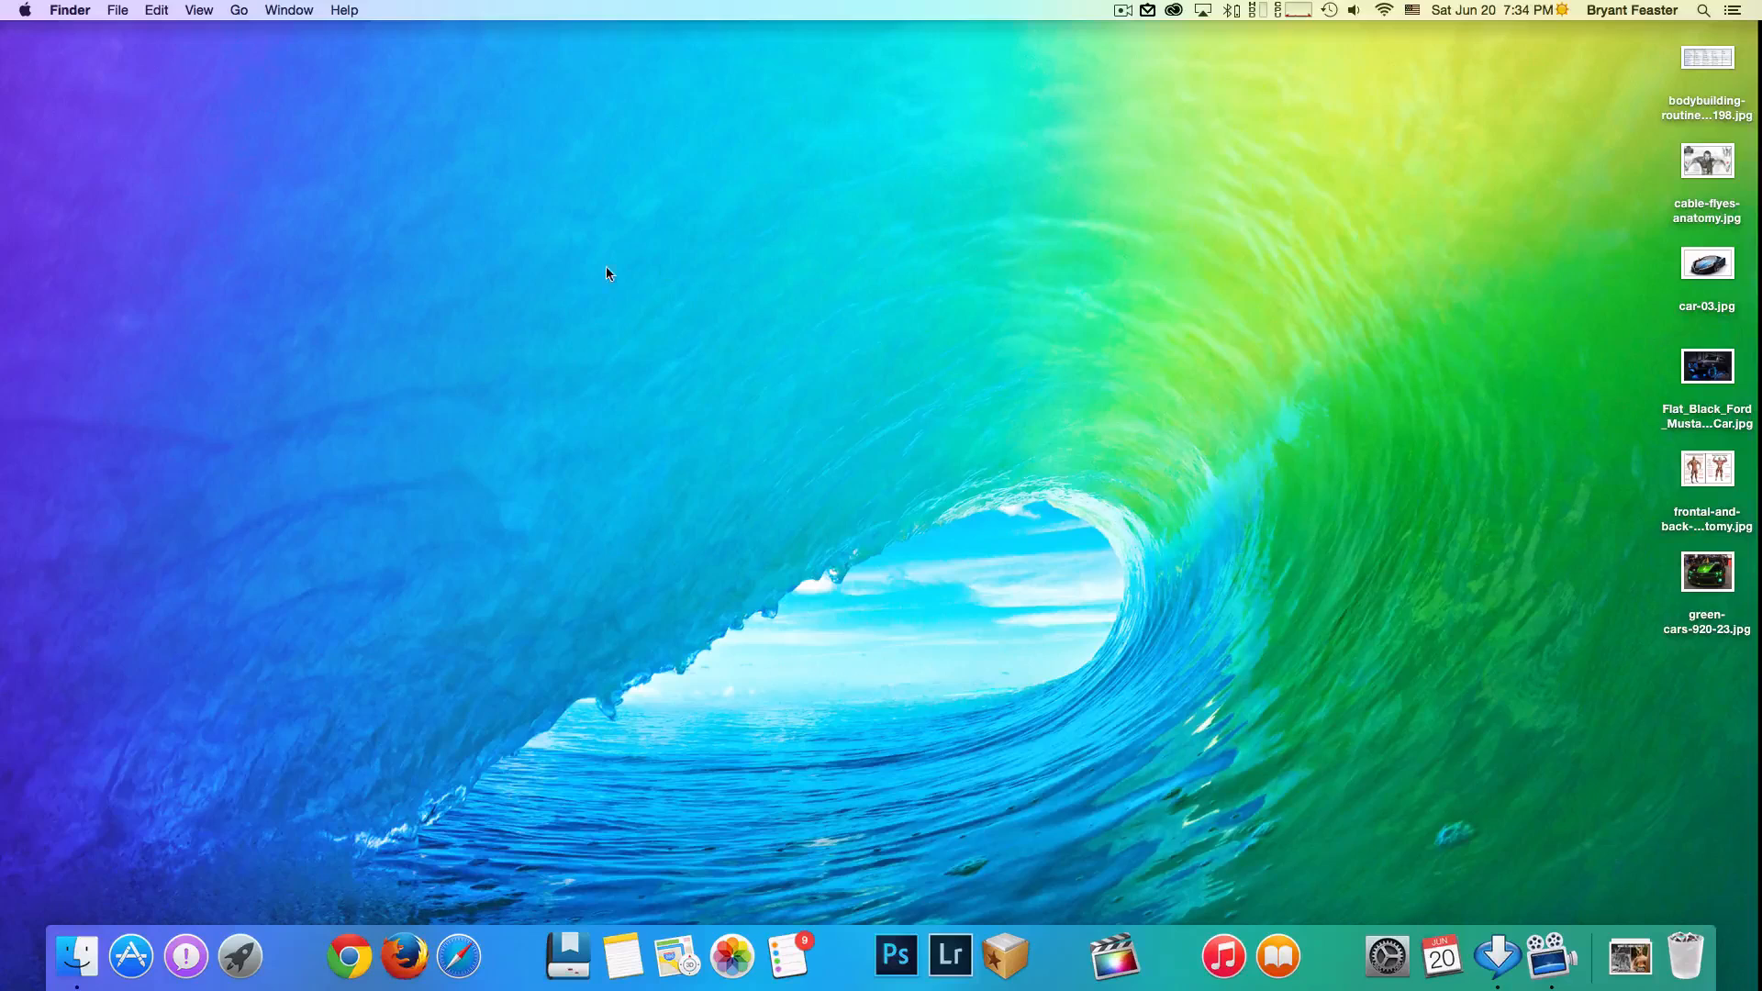
mouse_move(1288, 292)
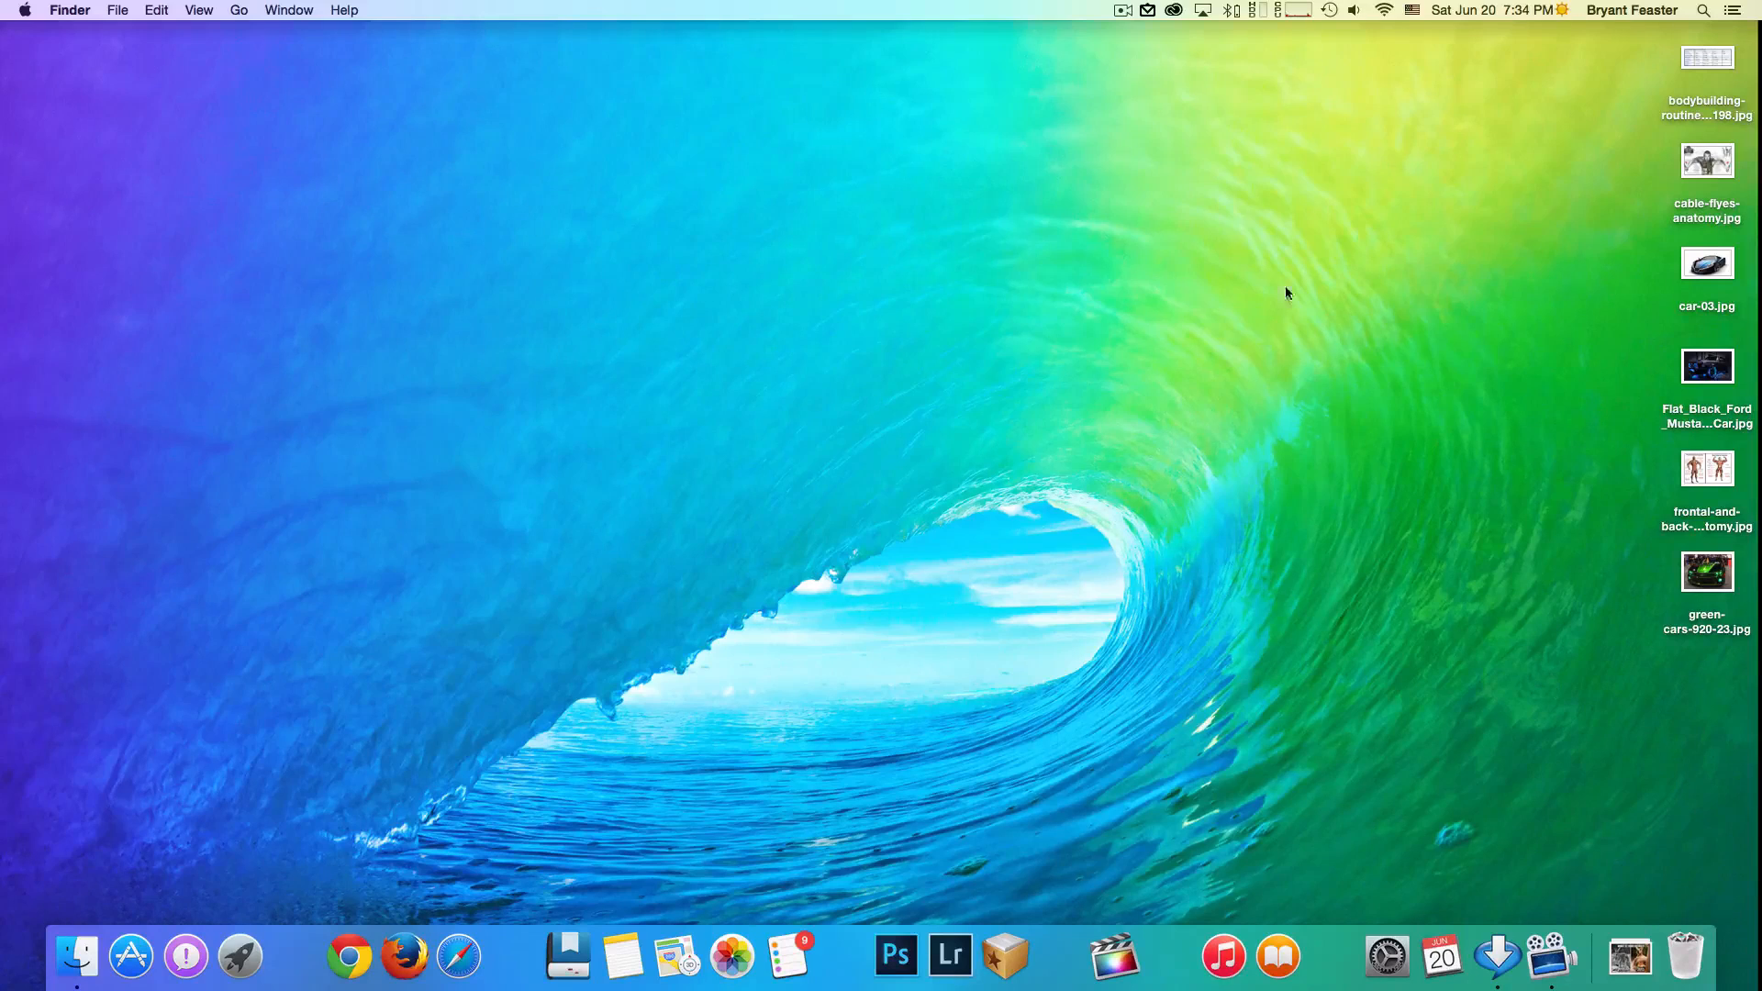
right_click(77, 954)
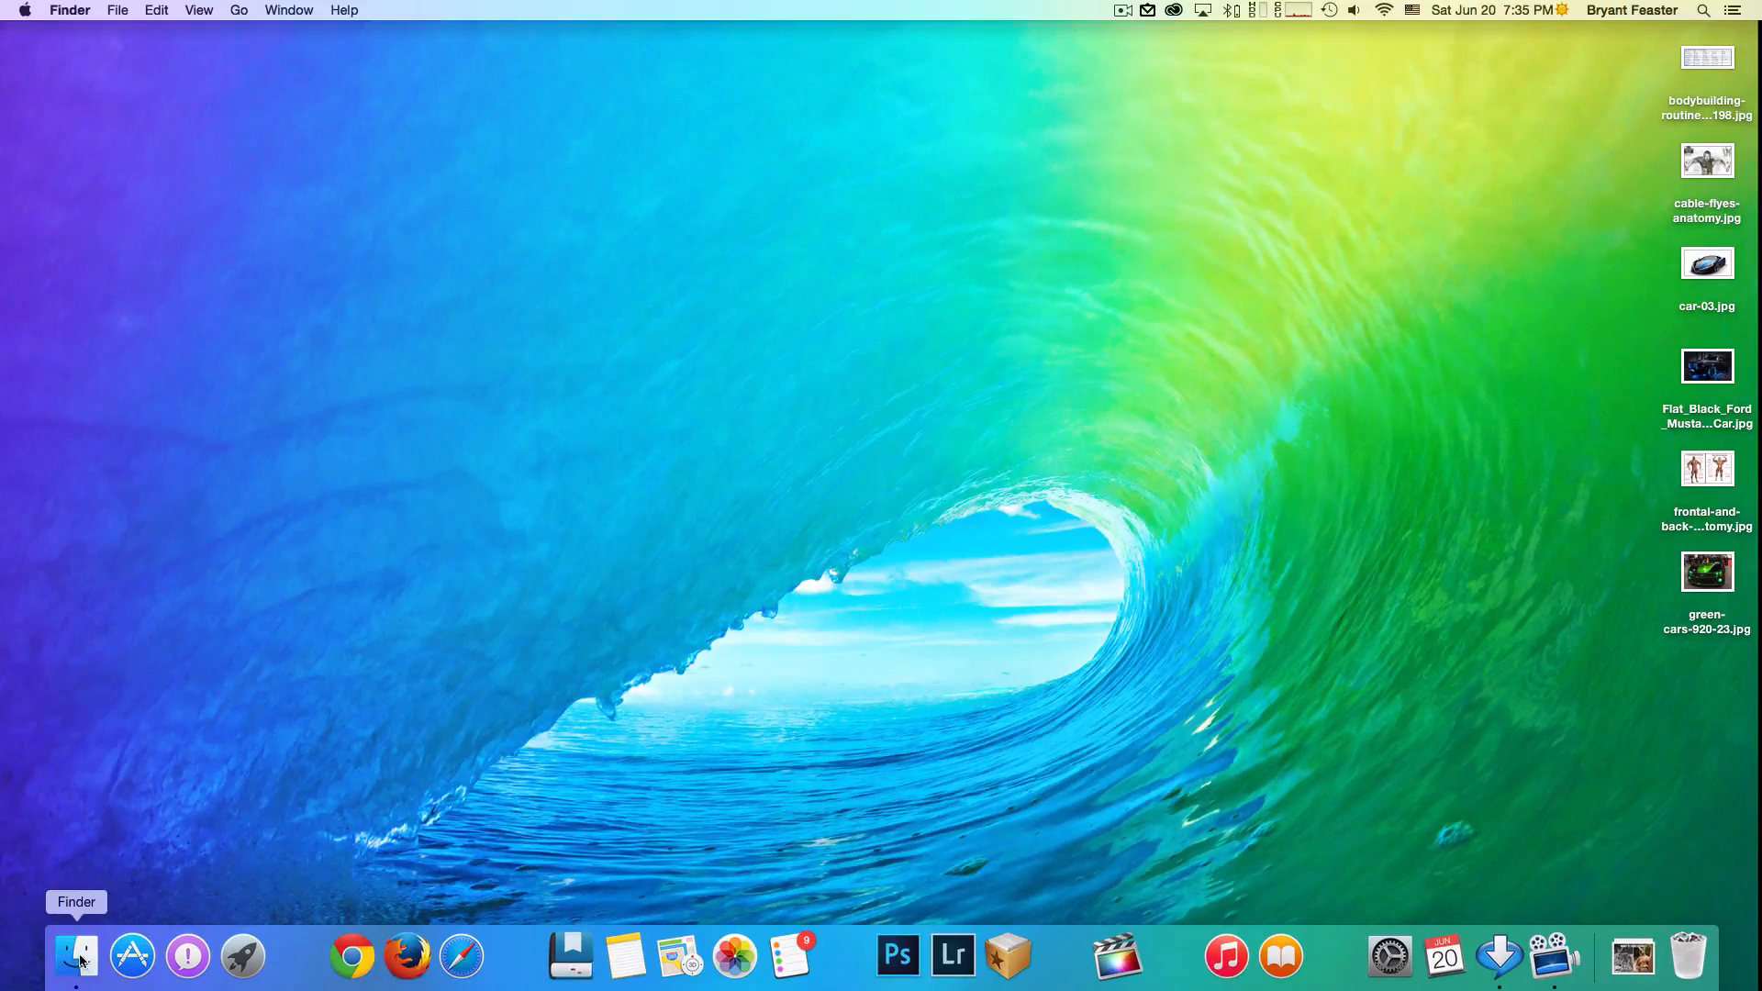
left_click(77, 956)
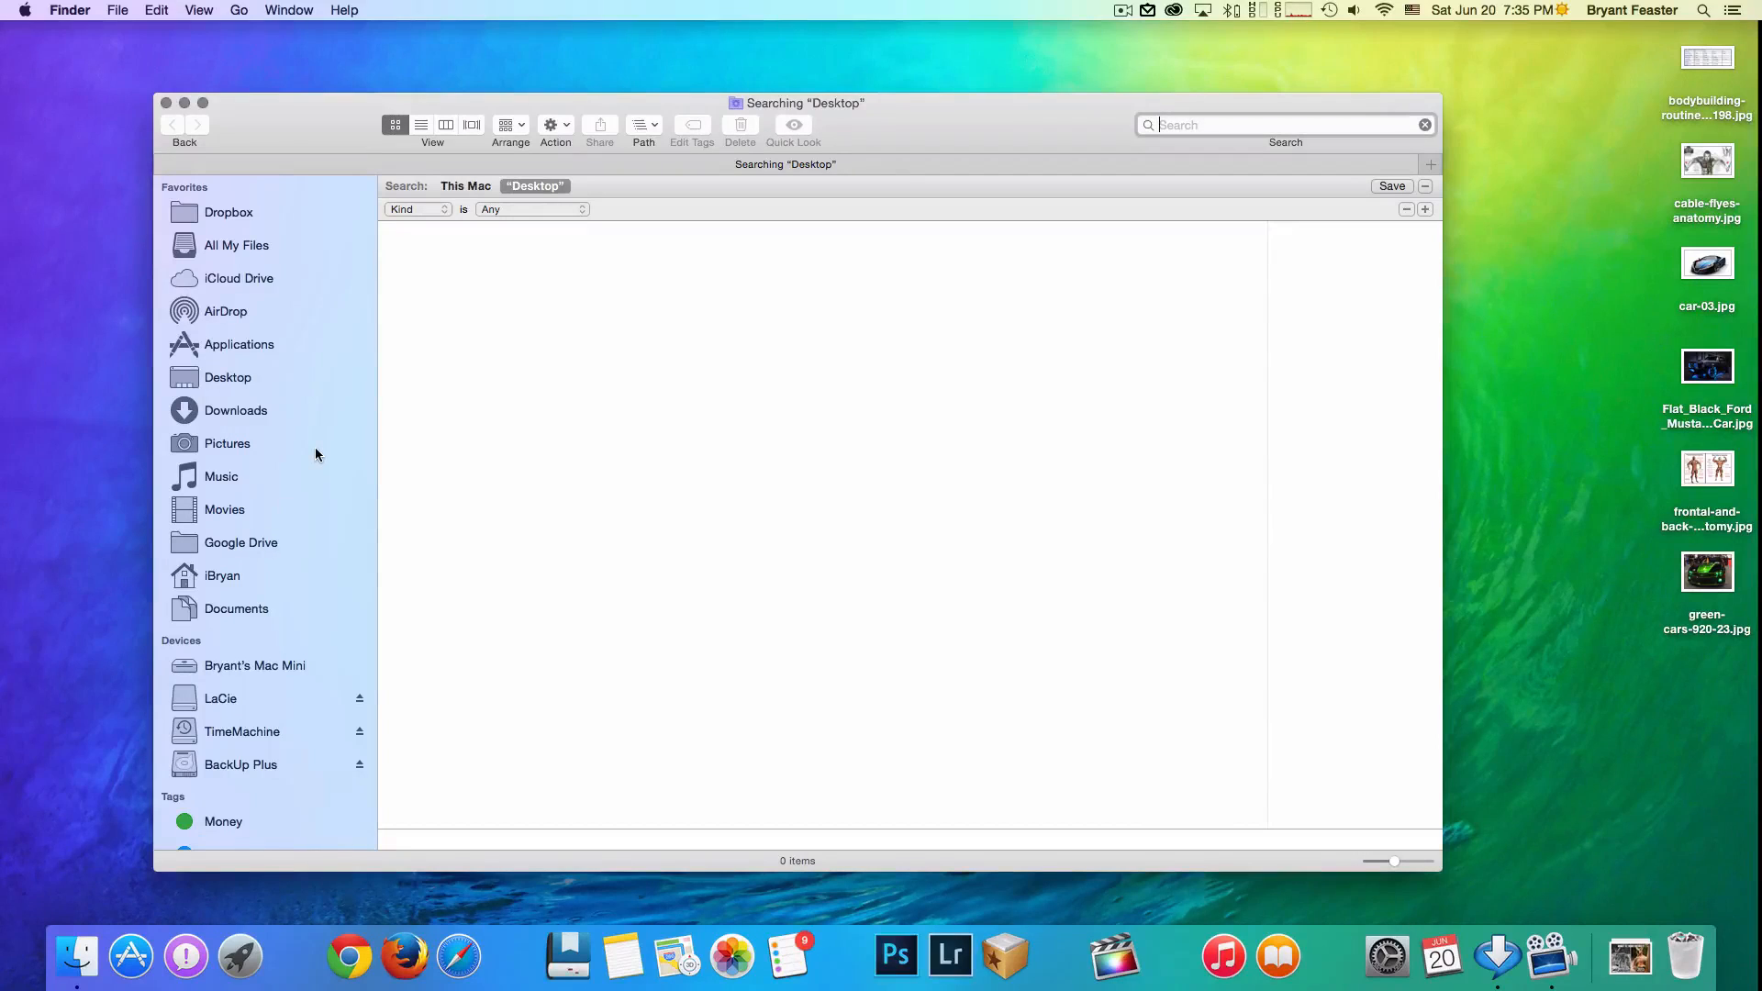
mouse_move(268, 284)
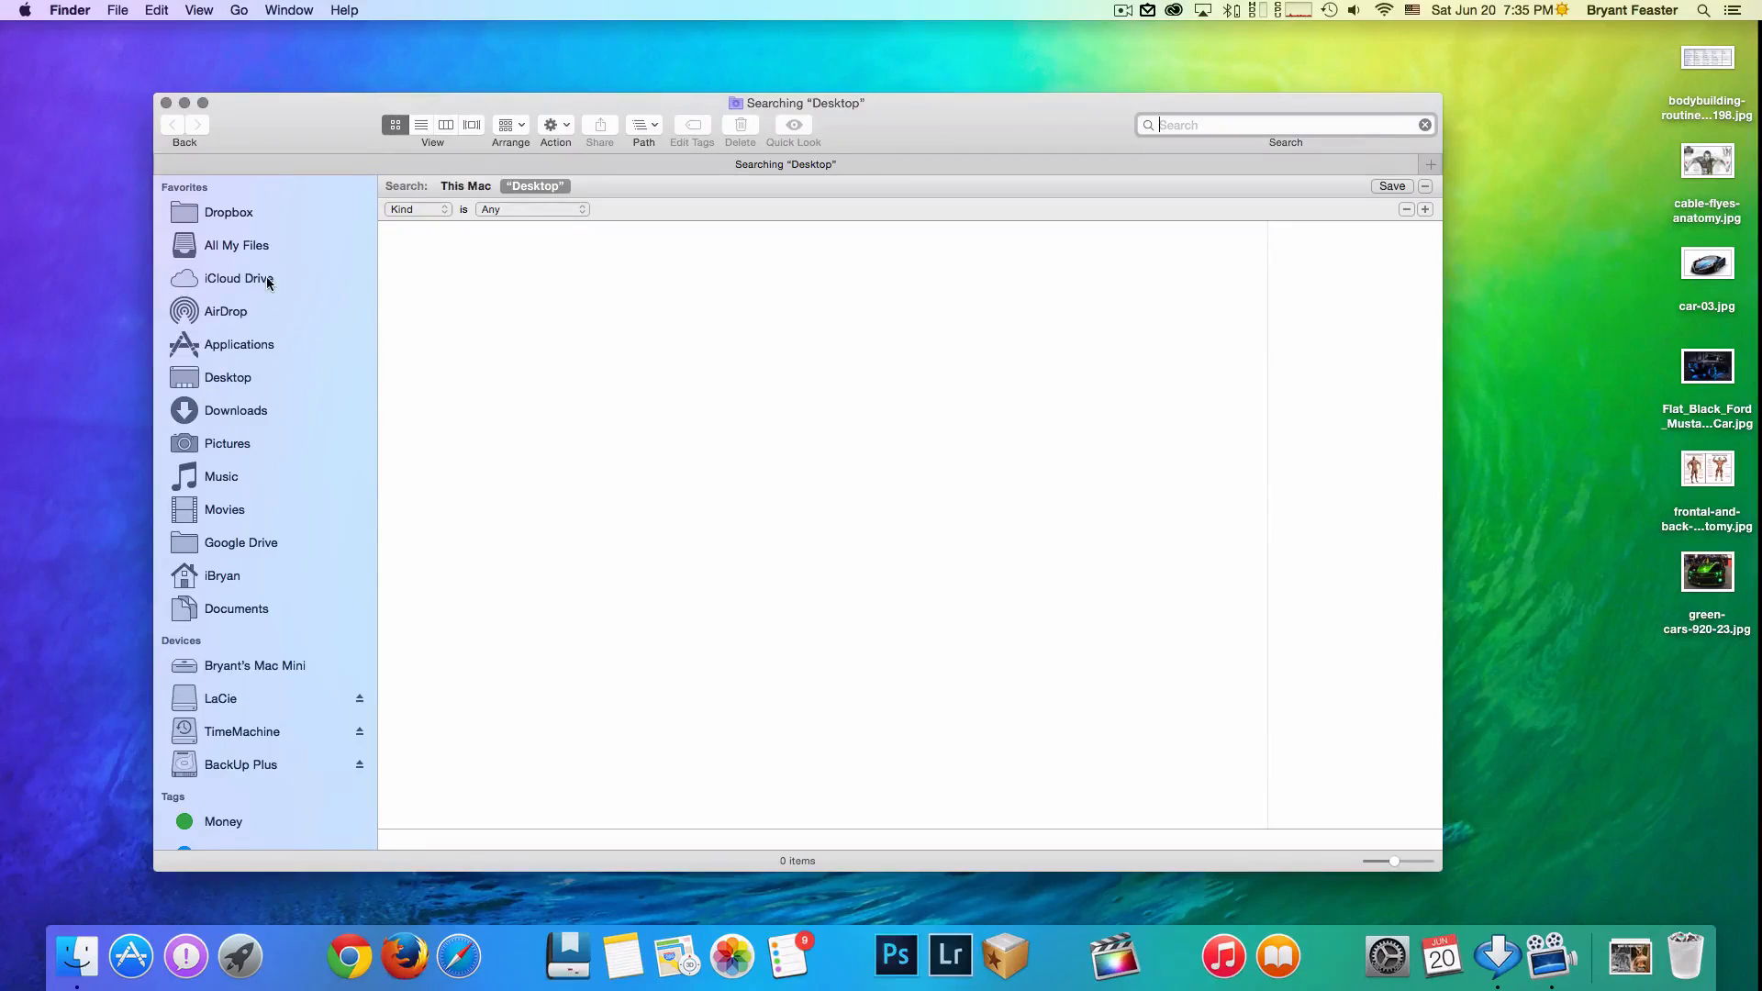
left_click(239, 279)
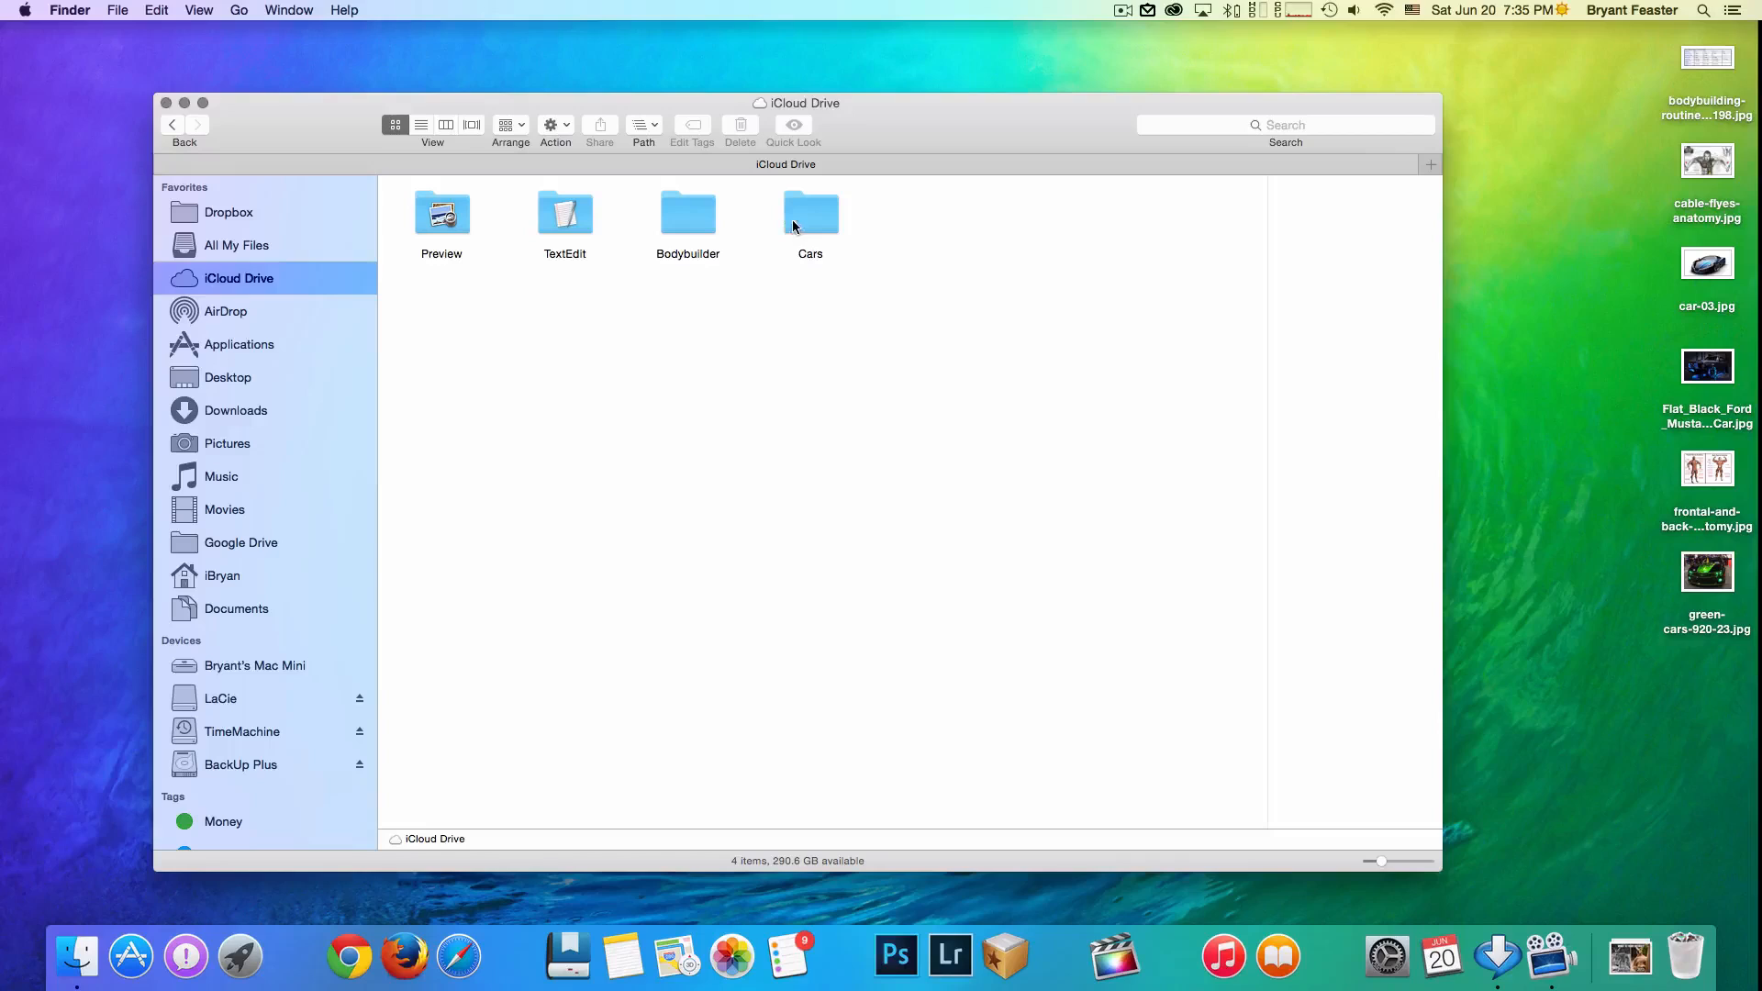
mouse_move(541, 332)
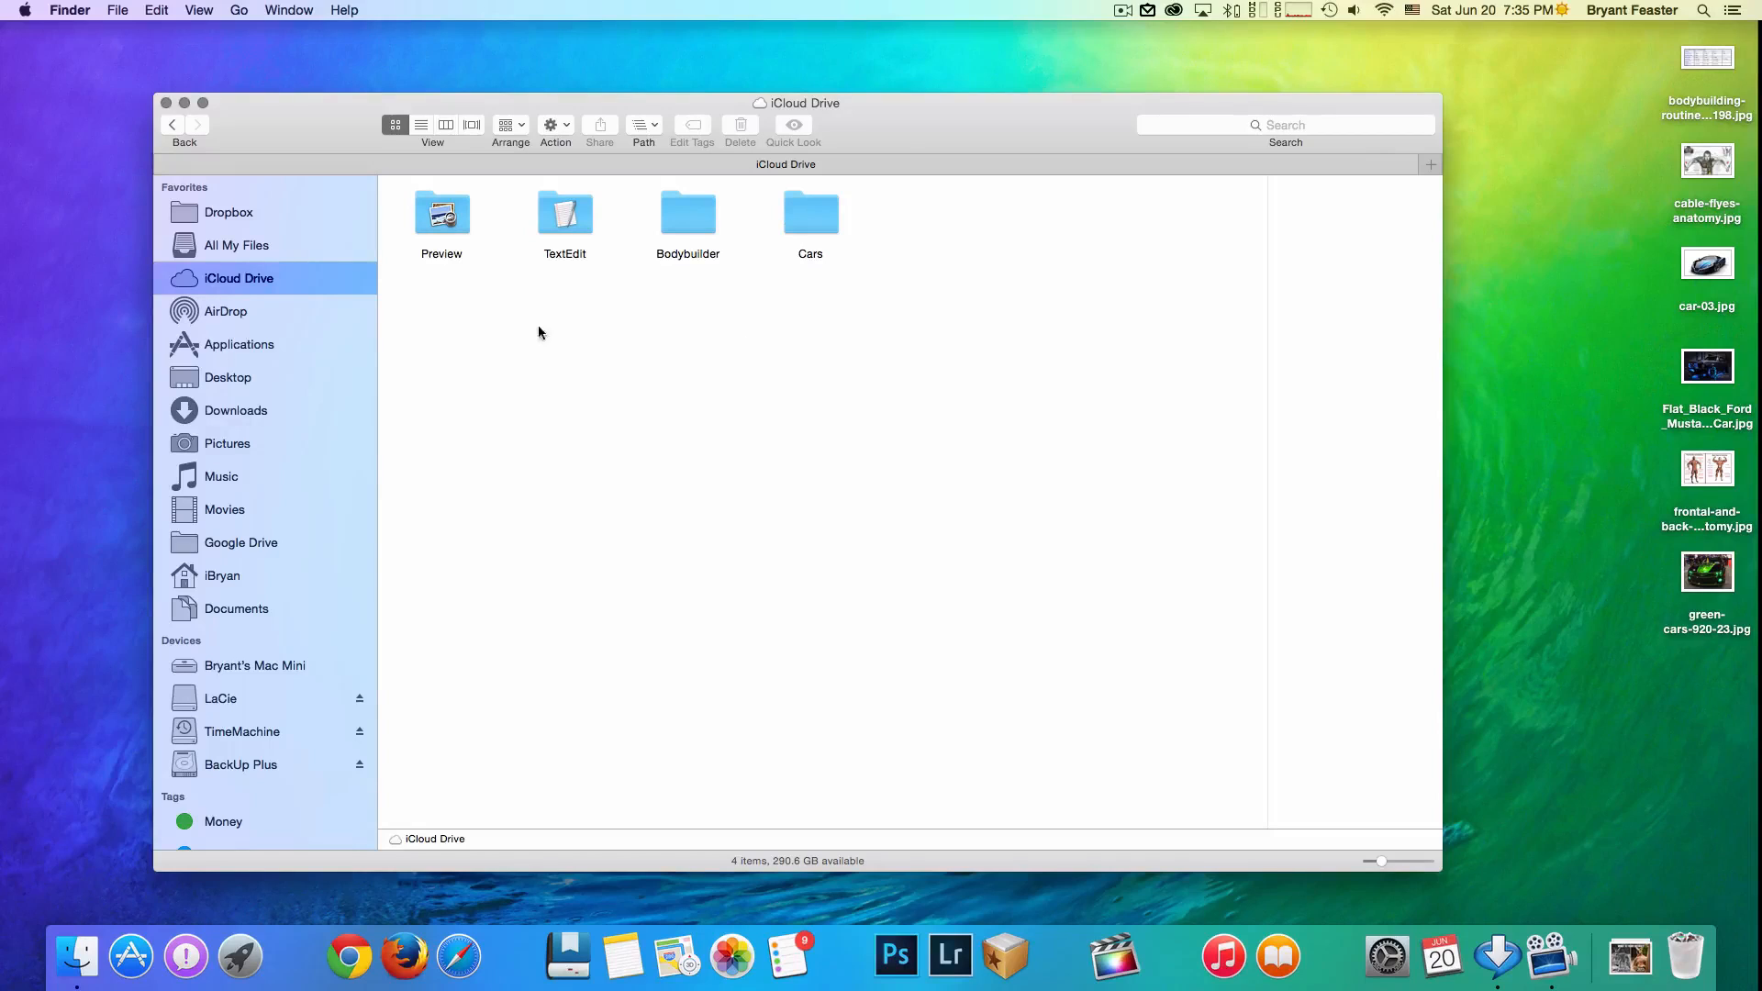
mouse_move(720, 448)
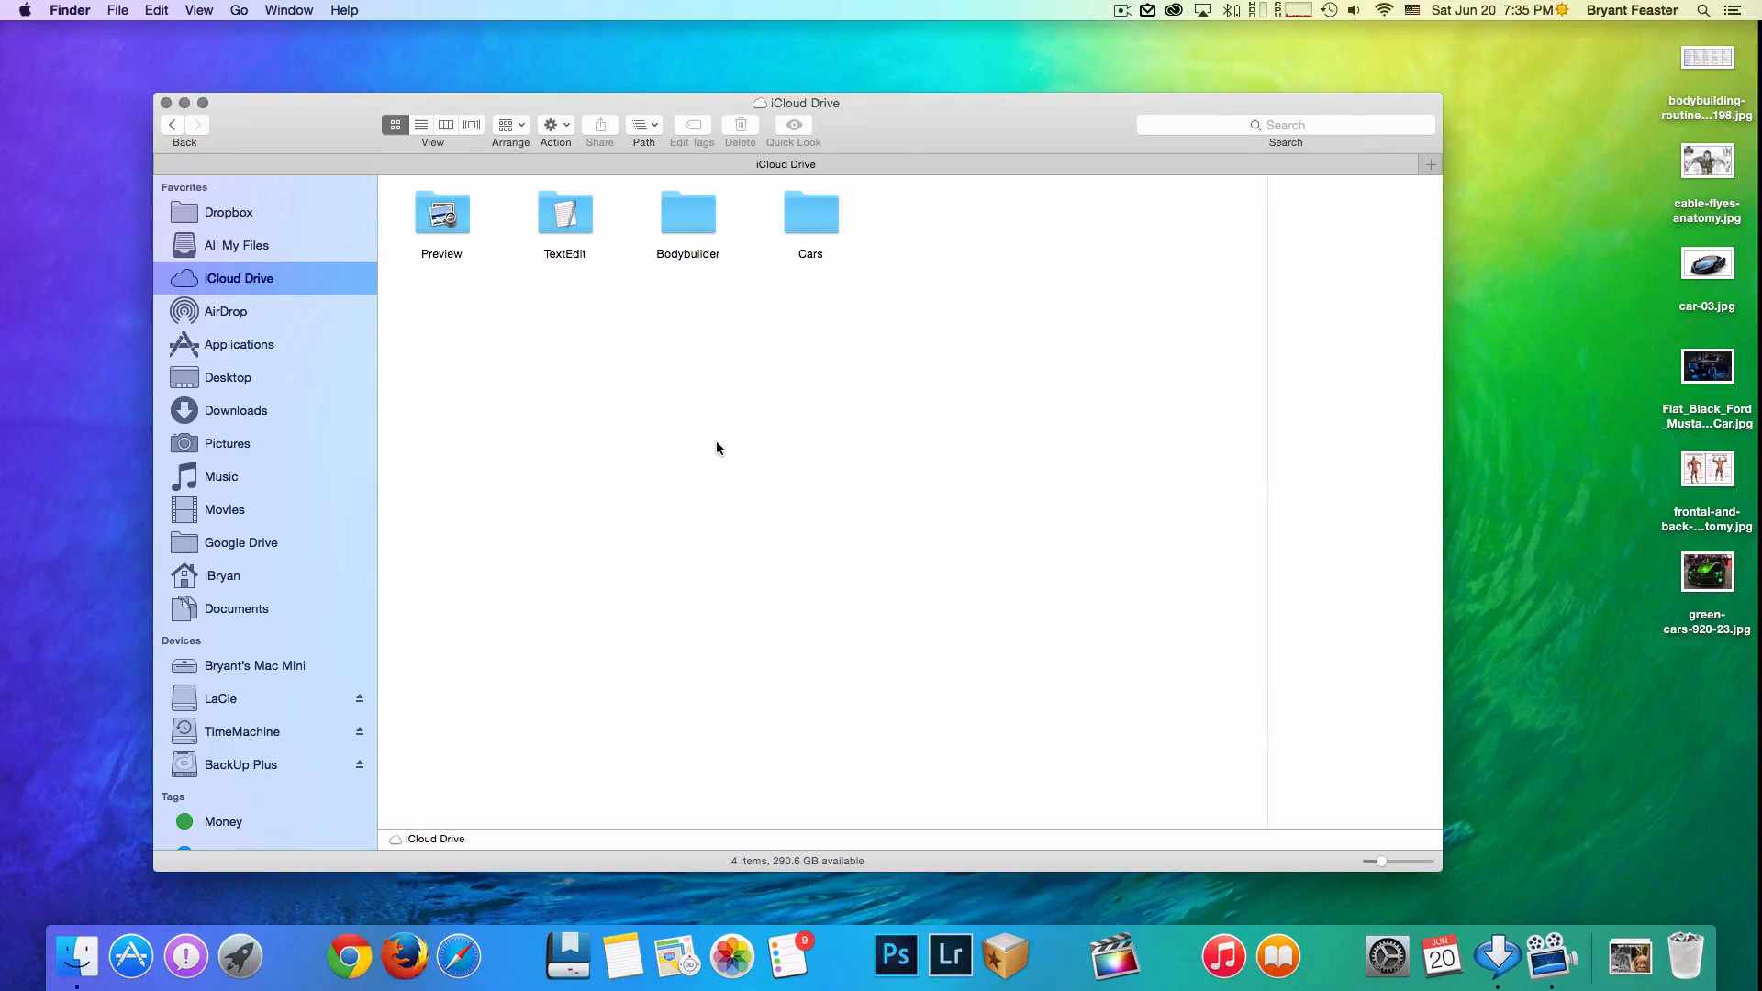
right_click(717, 448)
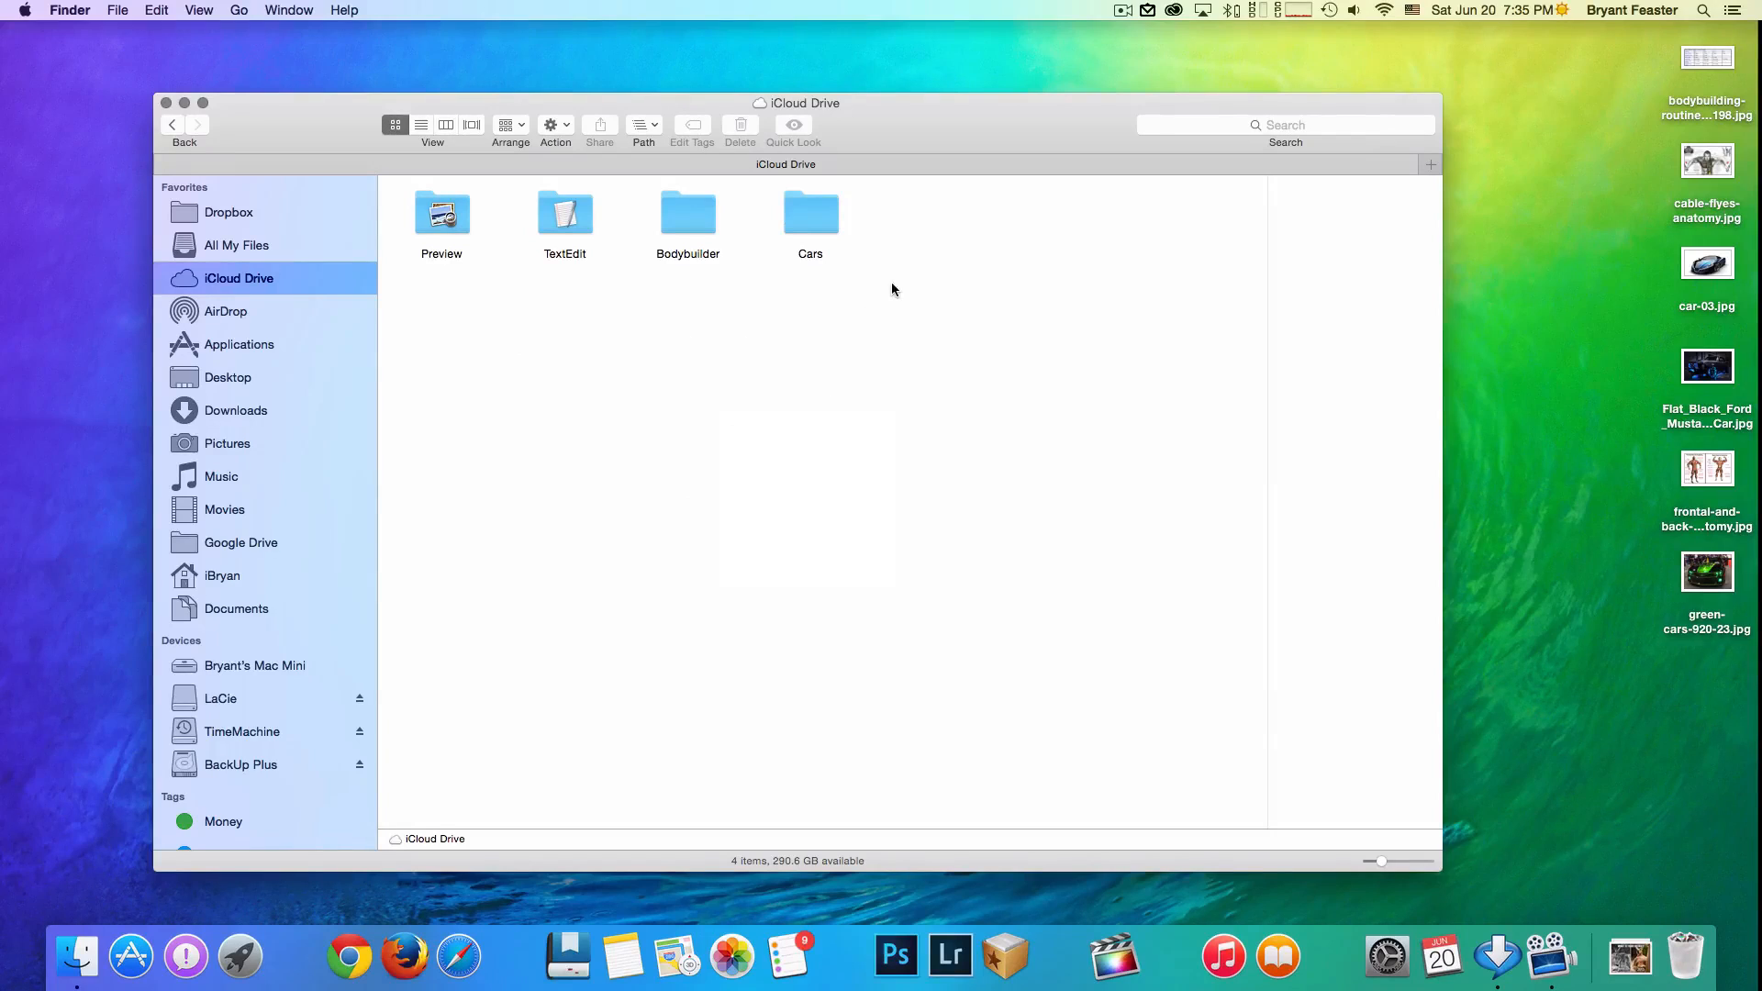
mouse_move(705, 216)
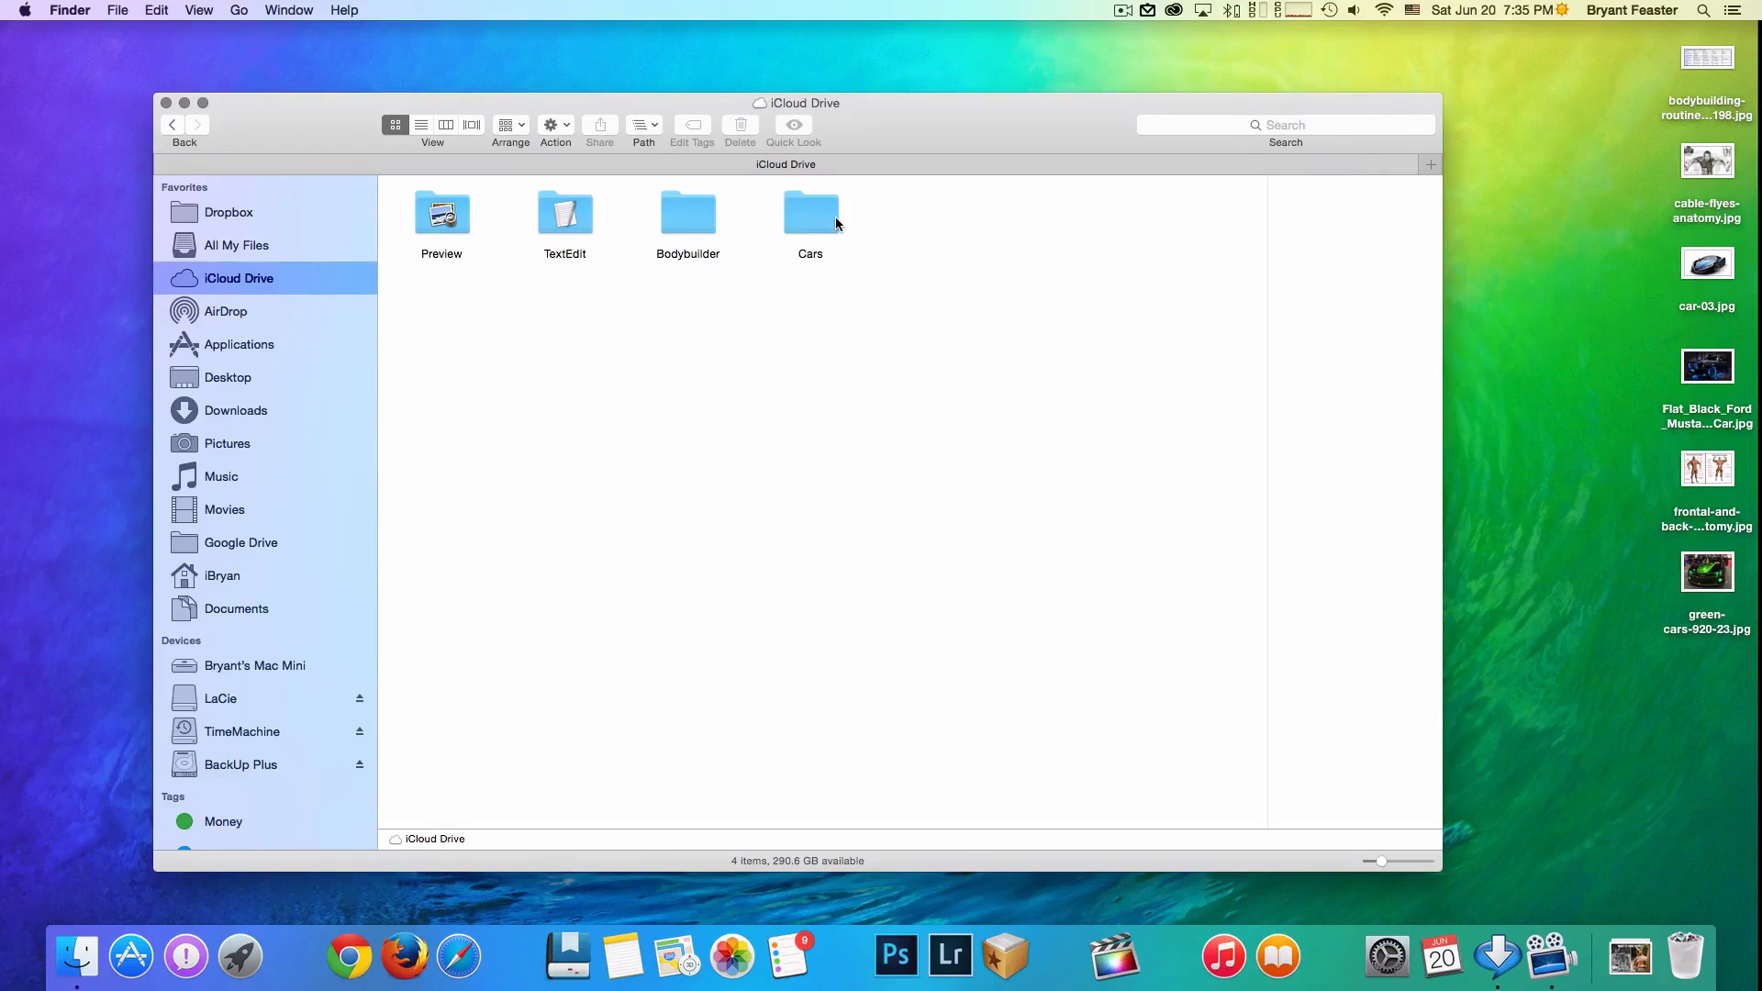
mouse_move(971, 288)
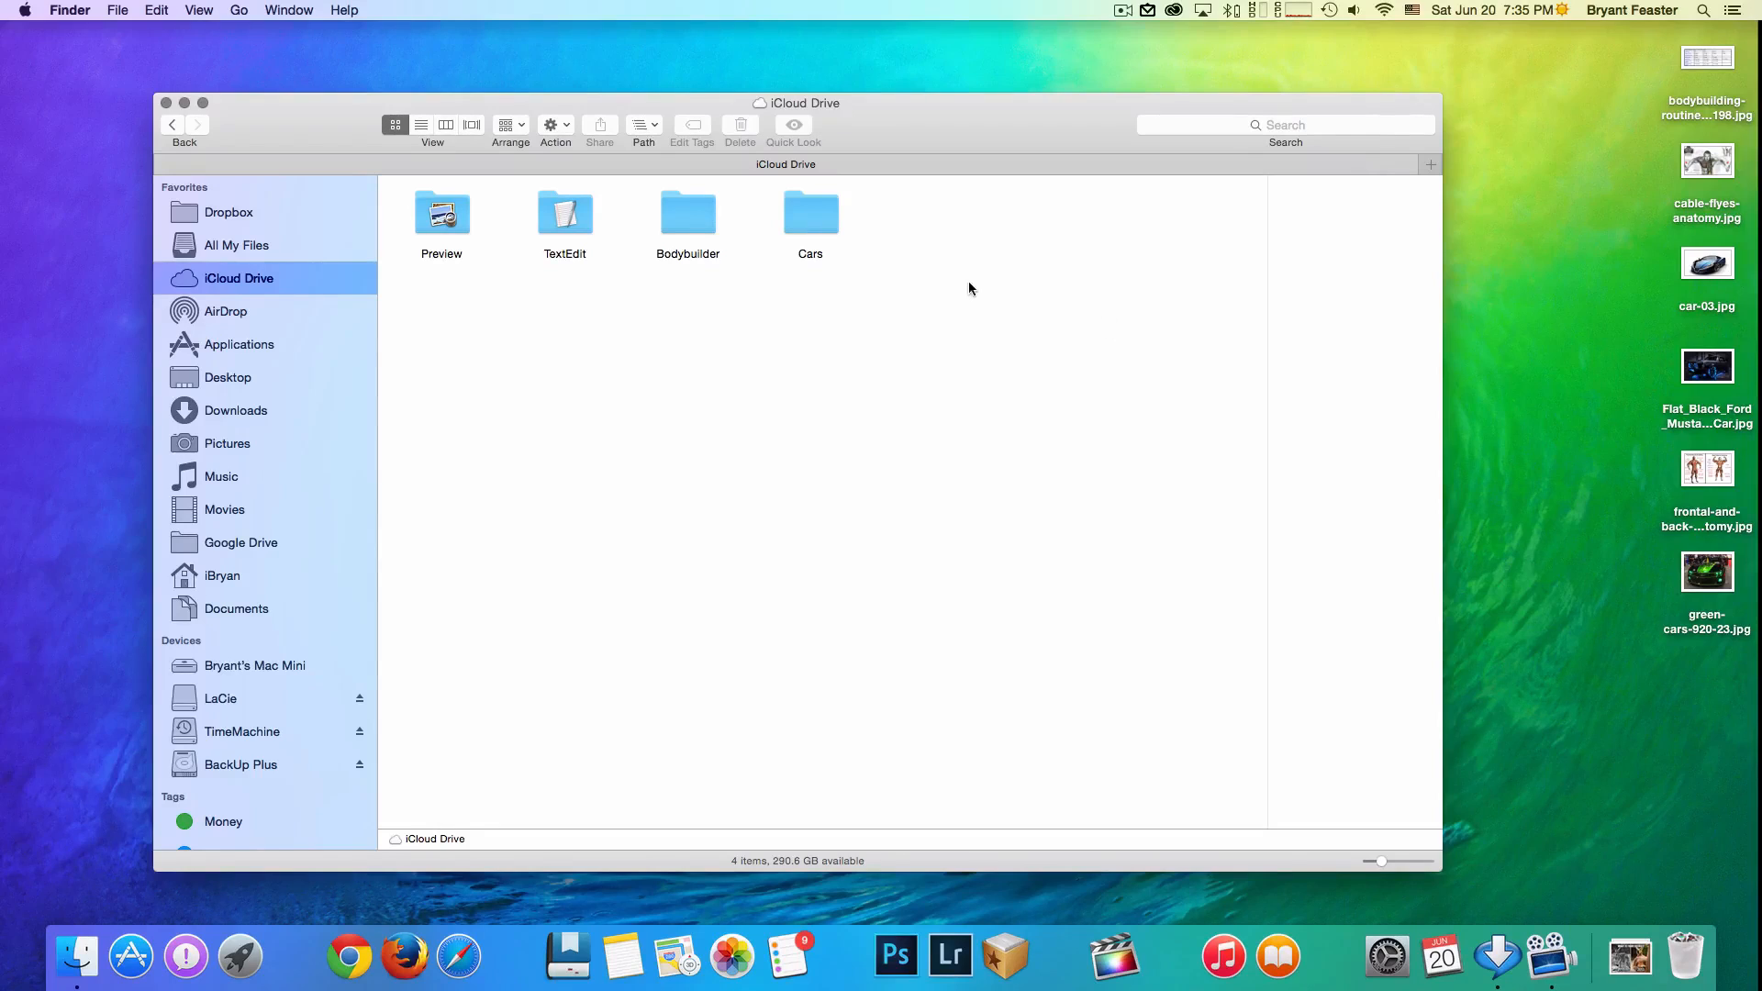
- Open Bodybuilder and drag the three bodybuilding JPGs from the desktop into it
left_click(687, 213)
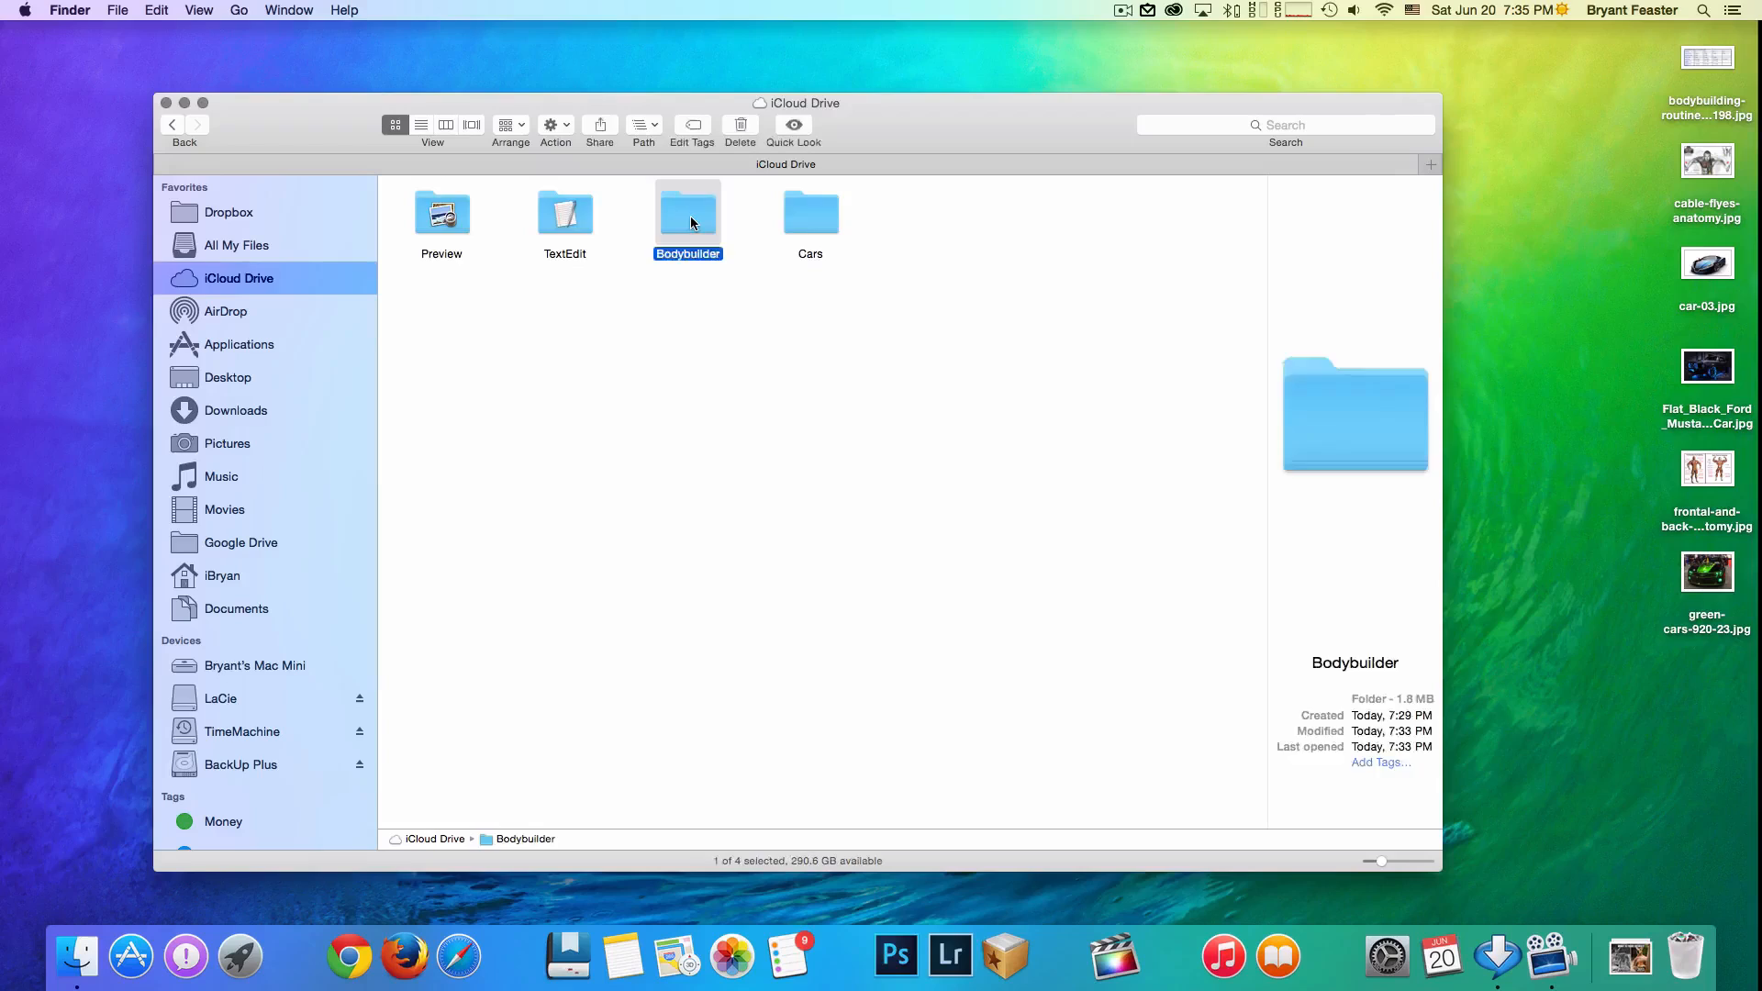
double_click(686, 213)
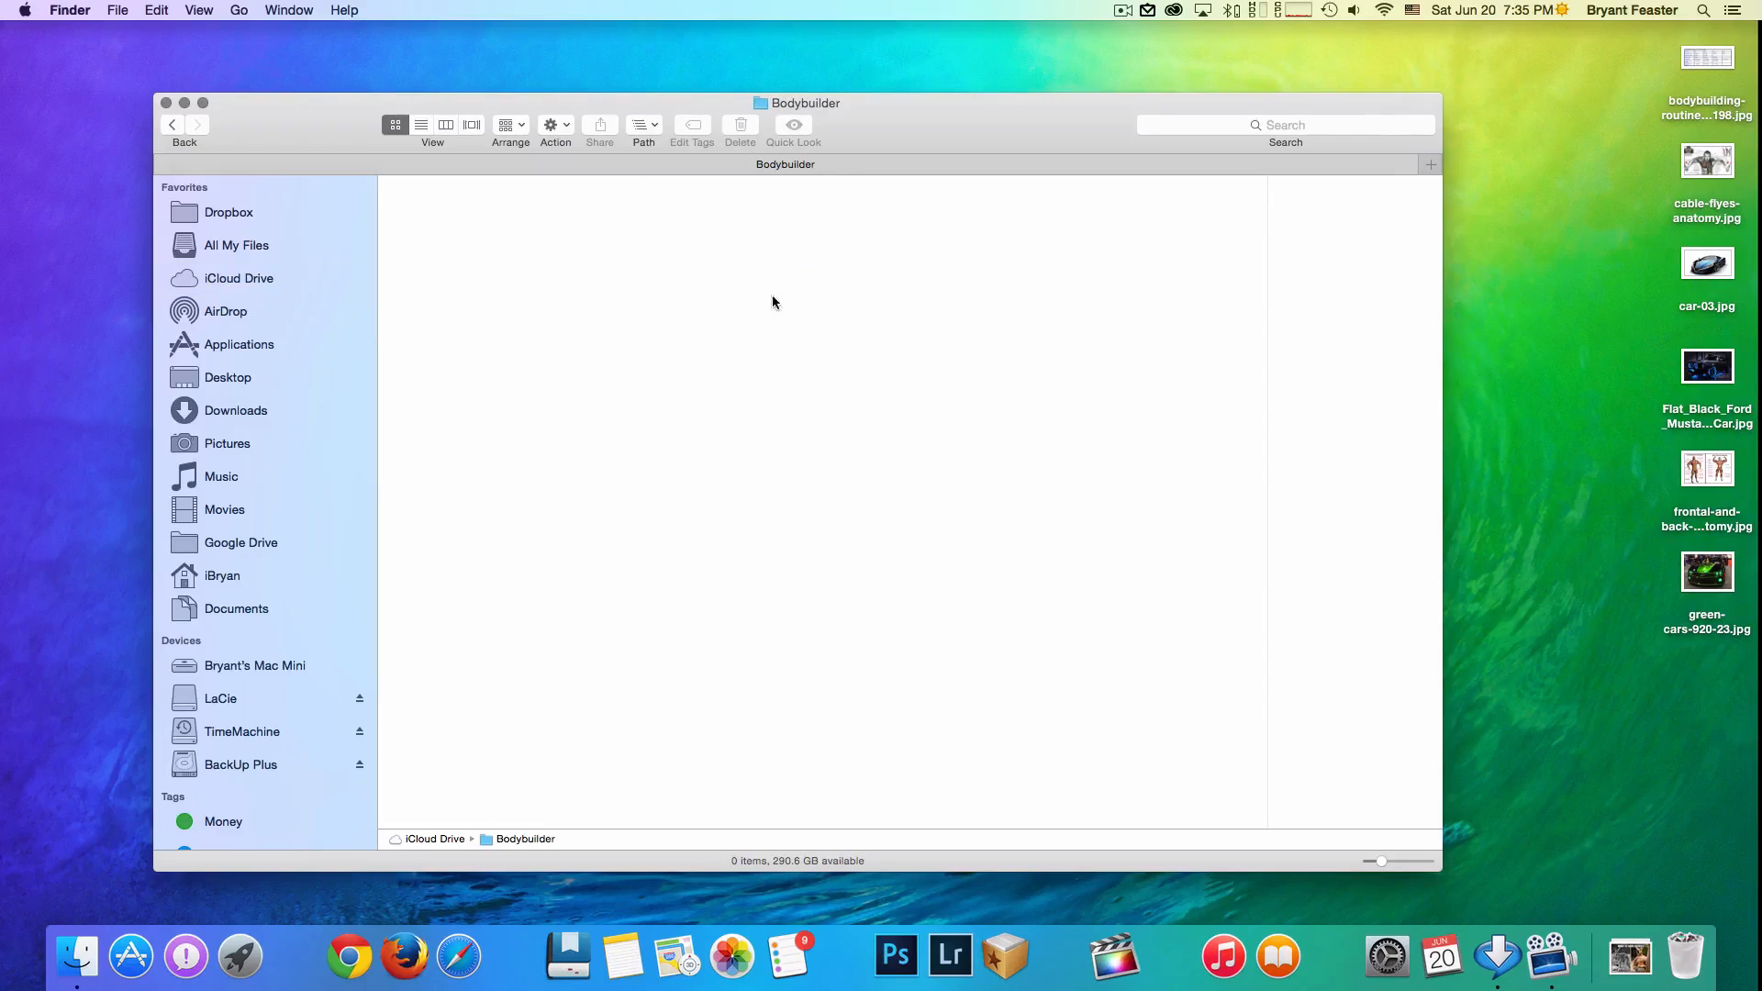
mouse_move(1072, 664)
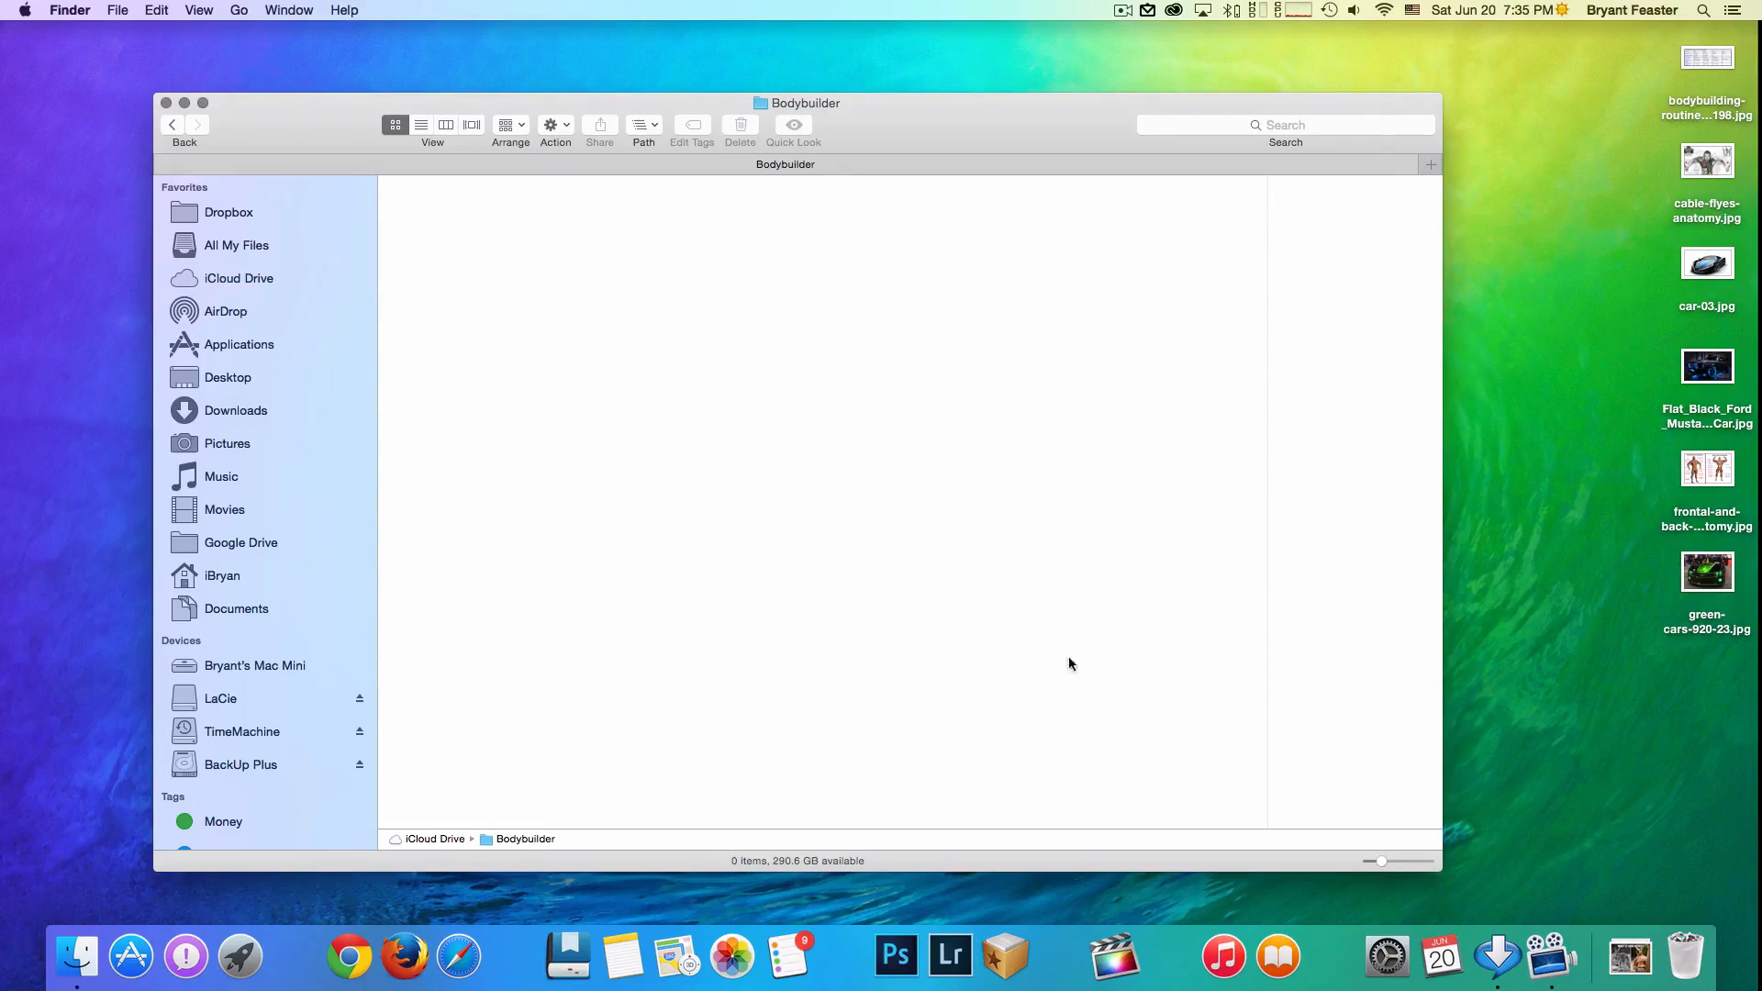
mouse_move(1603, 242)
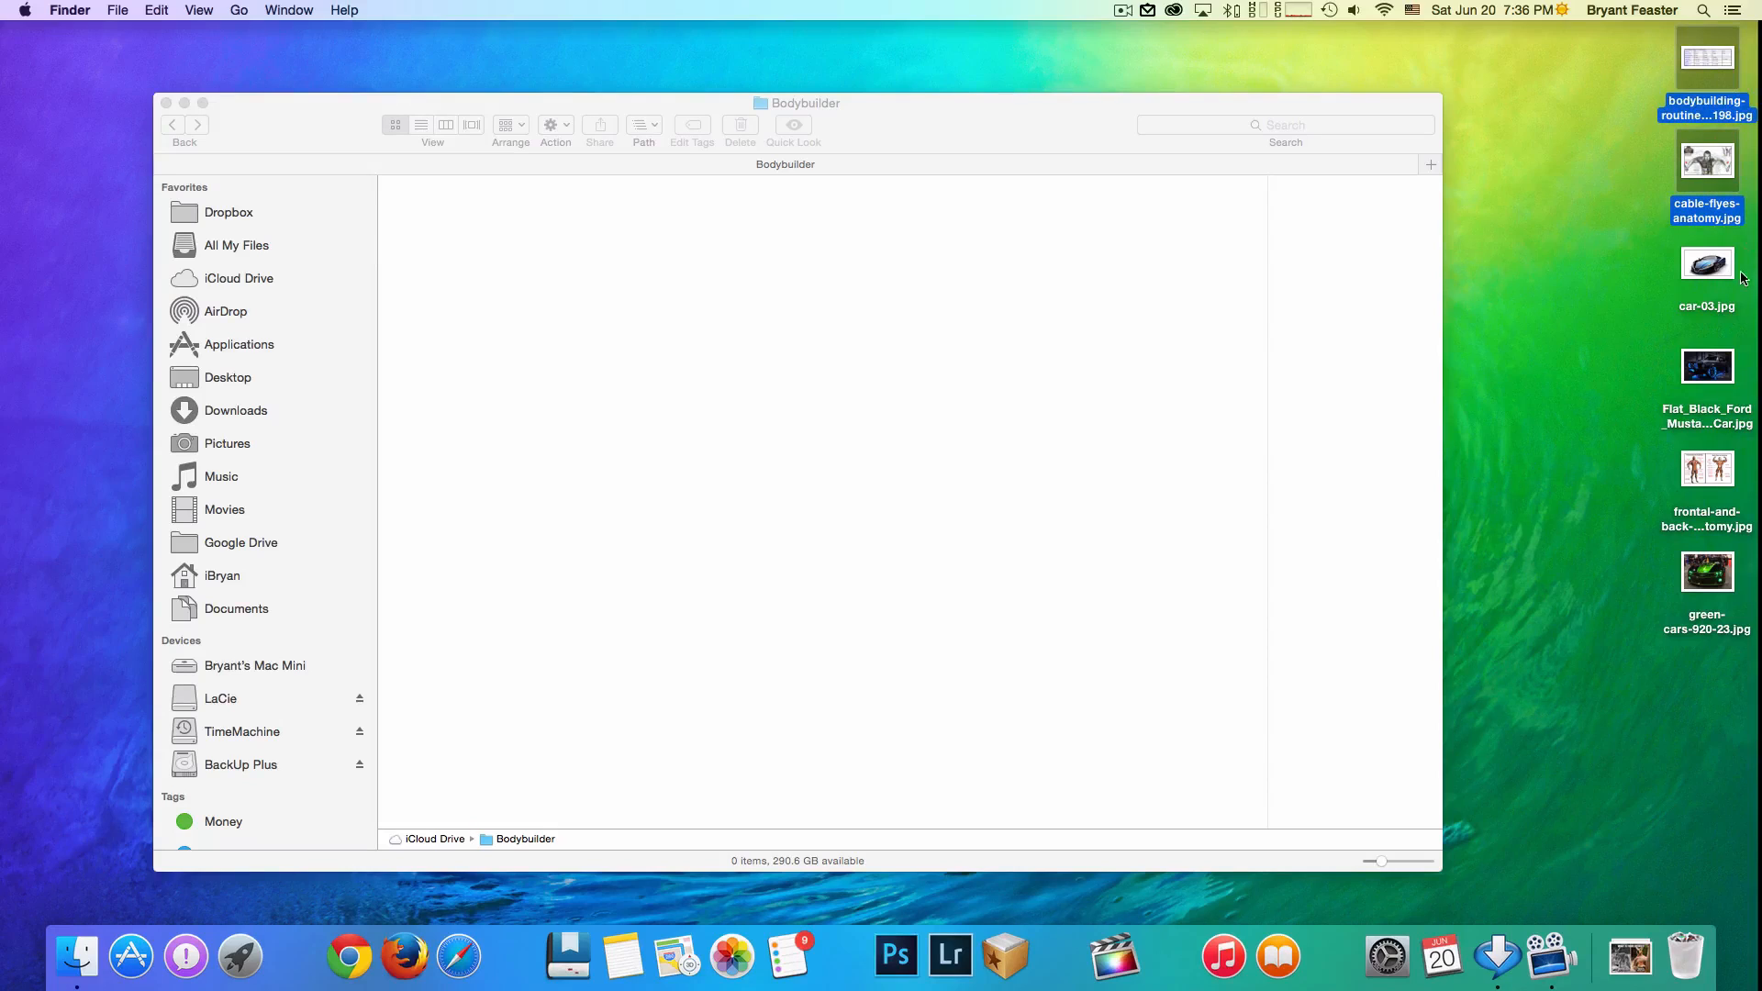
left_click(1706, 468)
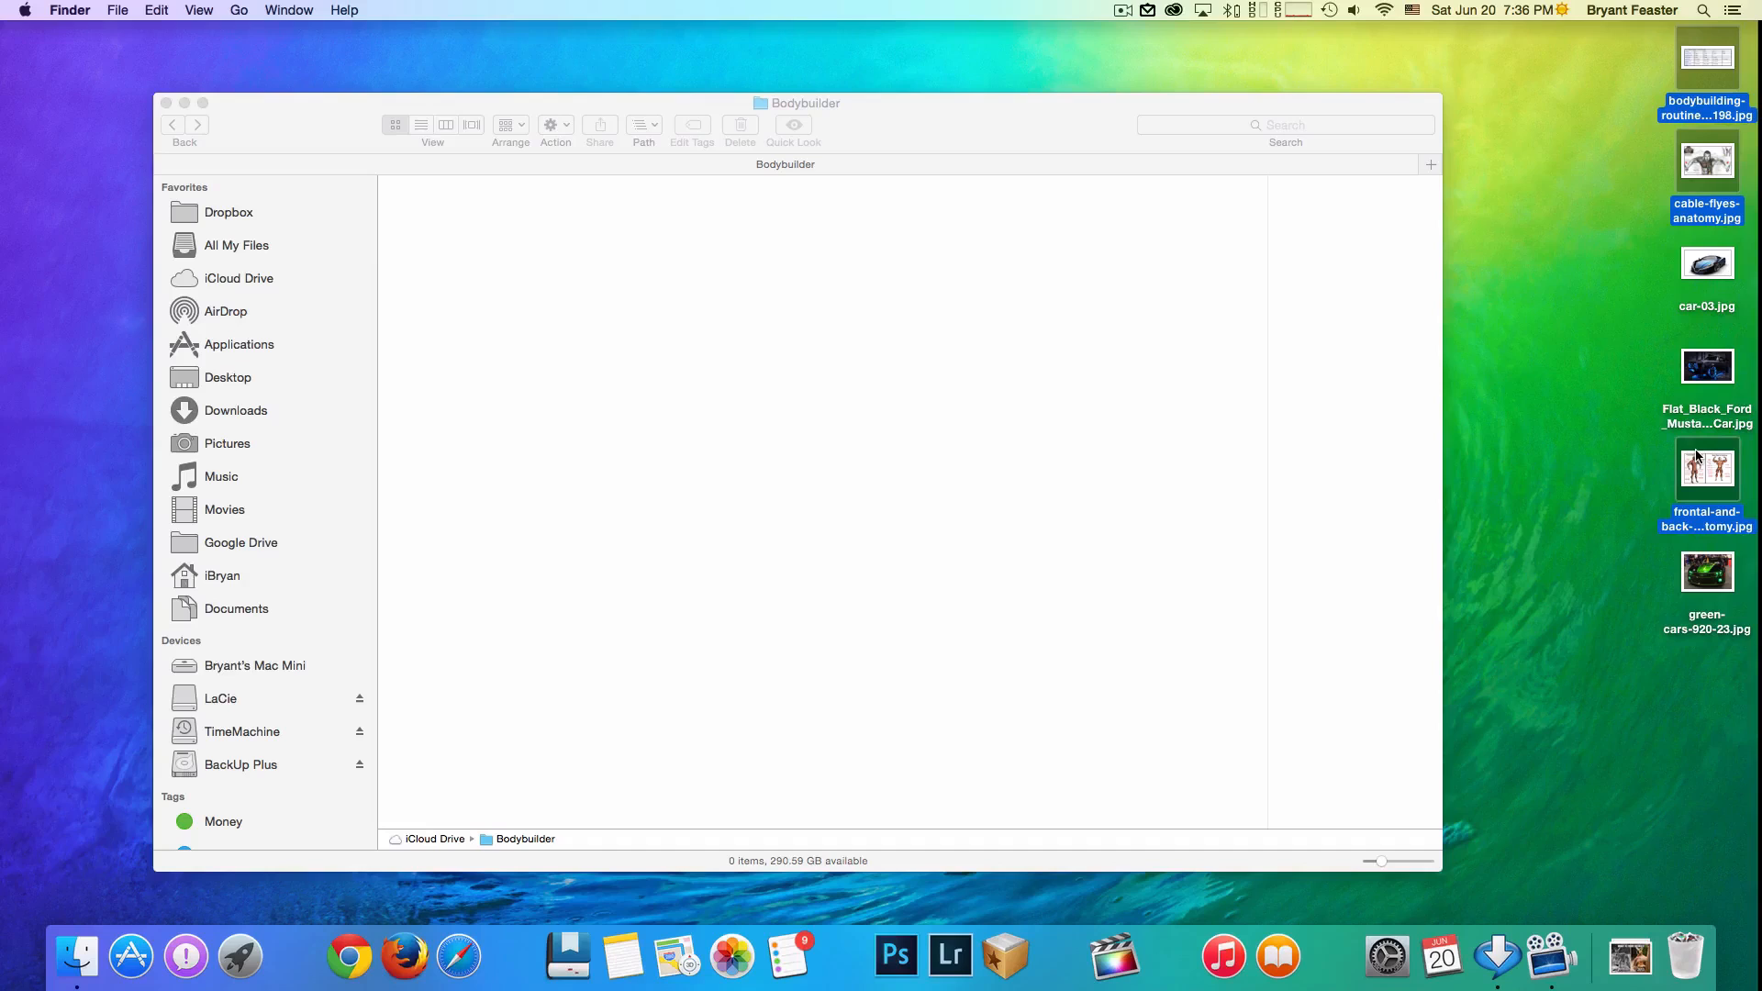
mouse_move(1666, 453)
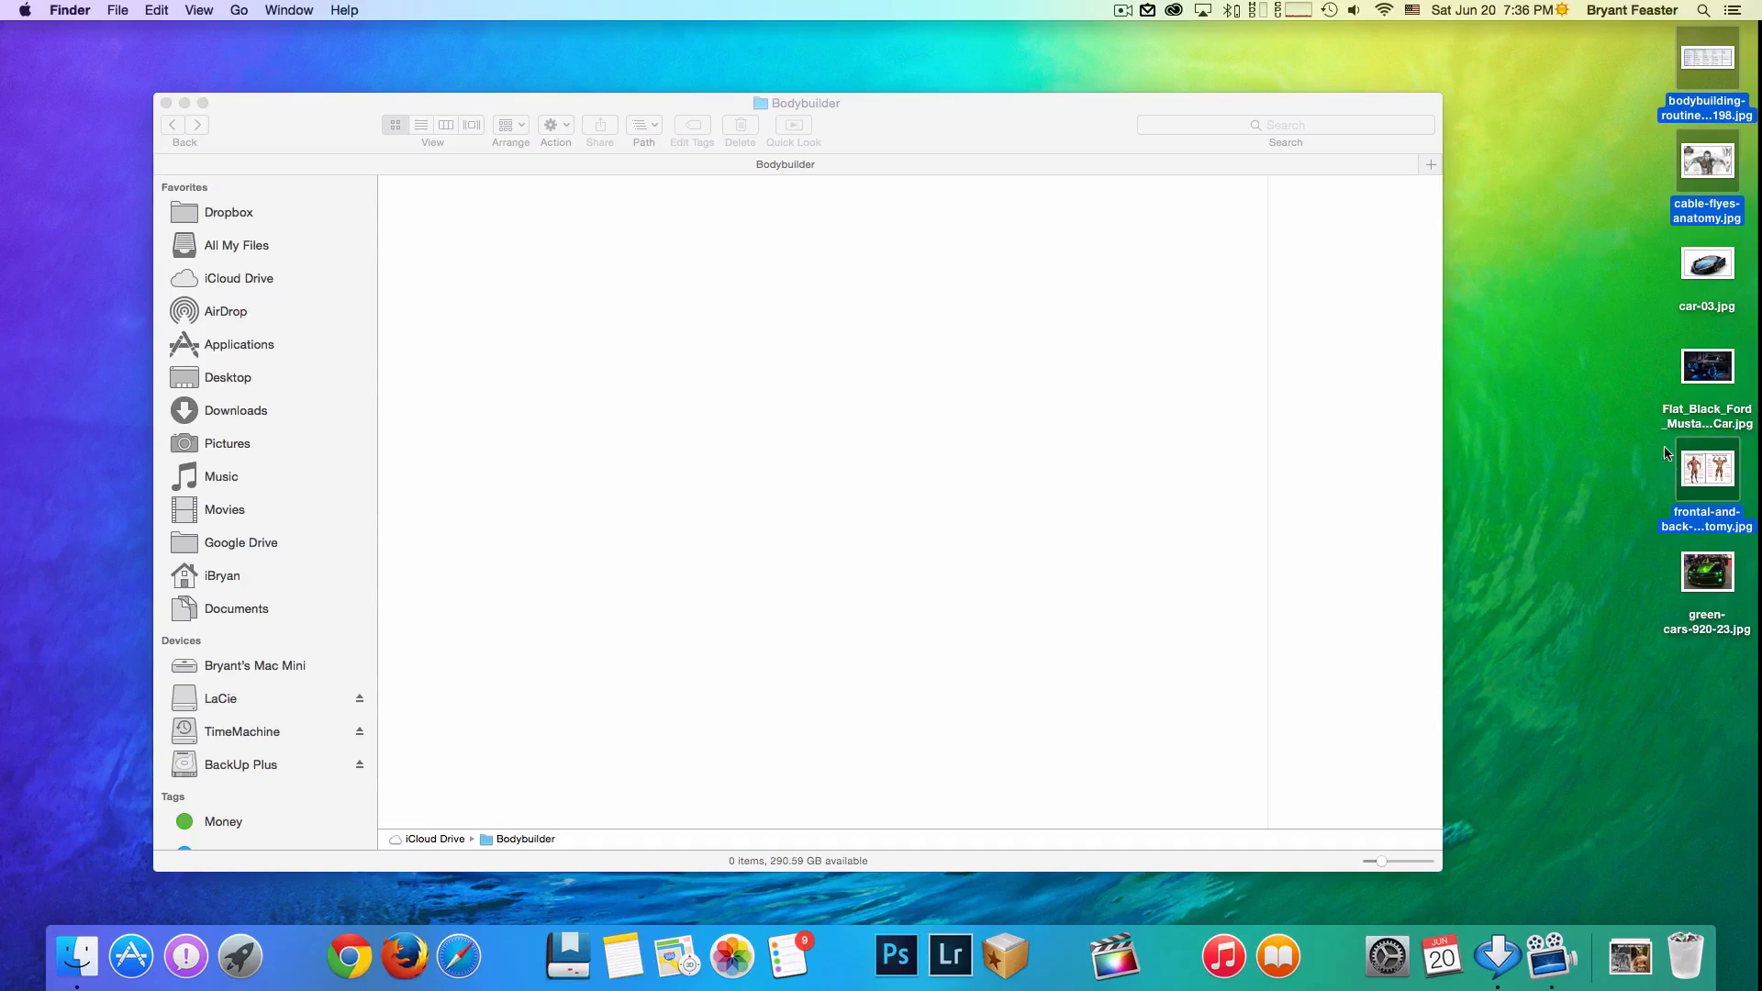
left_click_drag(1707, 472, 947, 507)
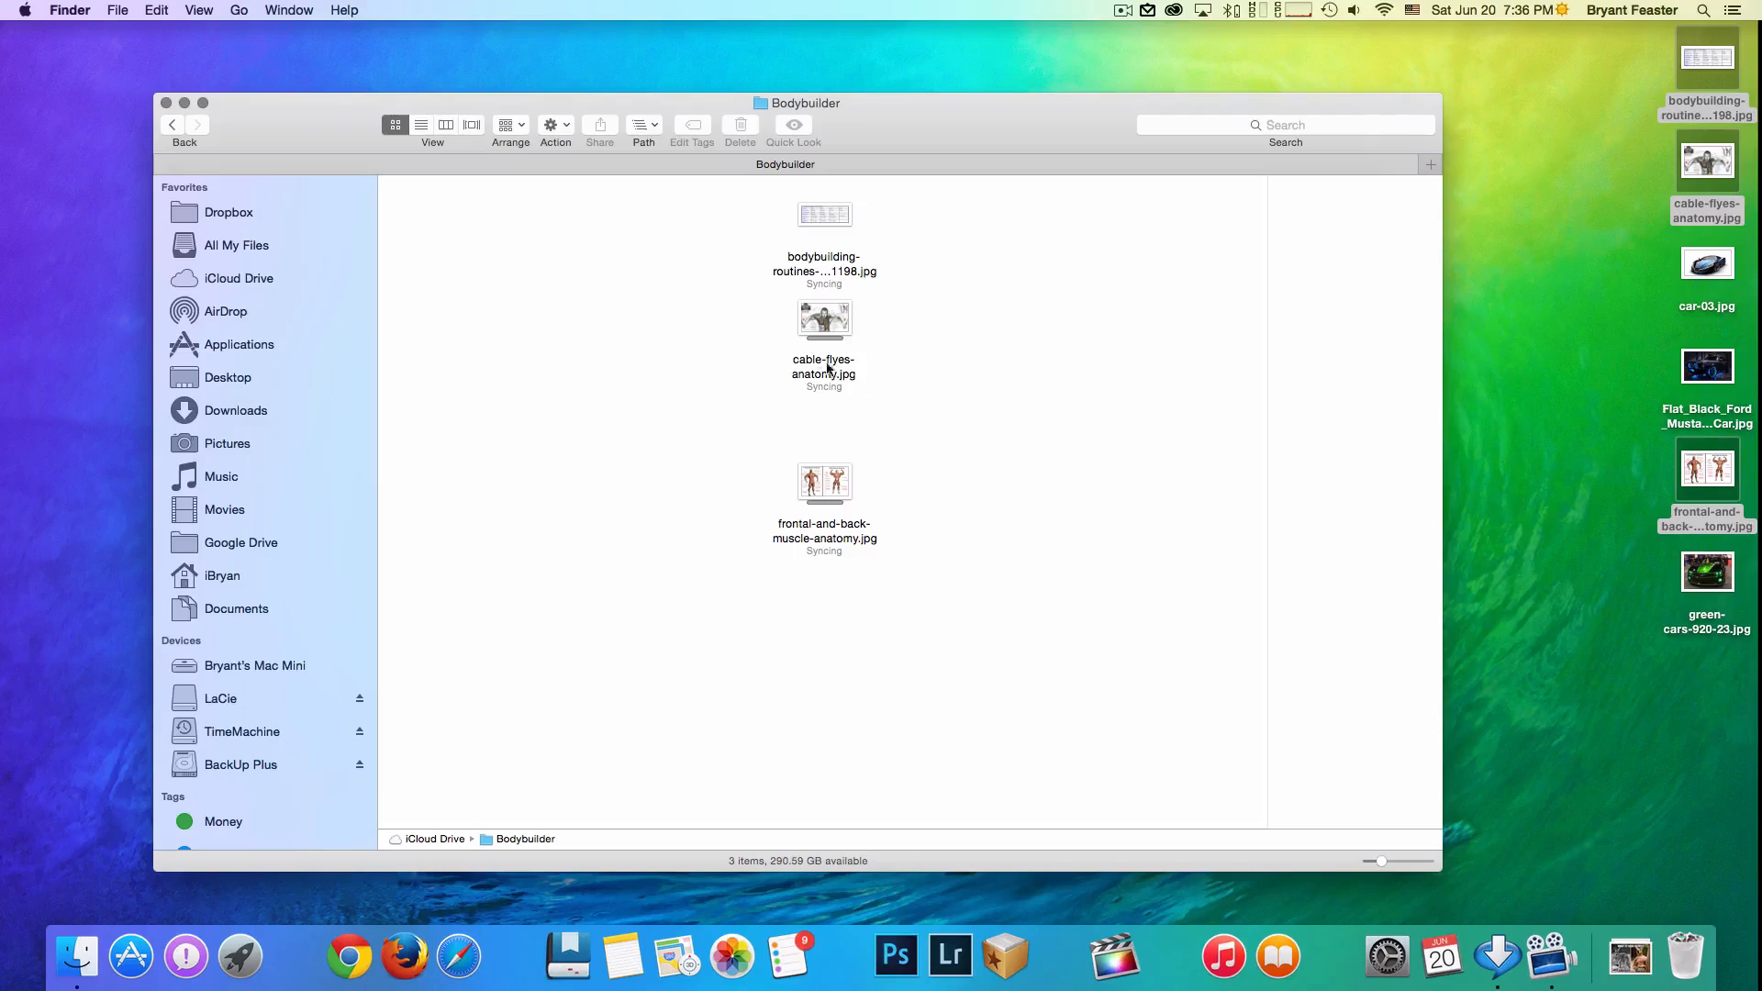
mouse_move(855, 362)
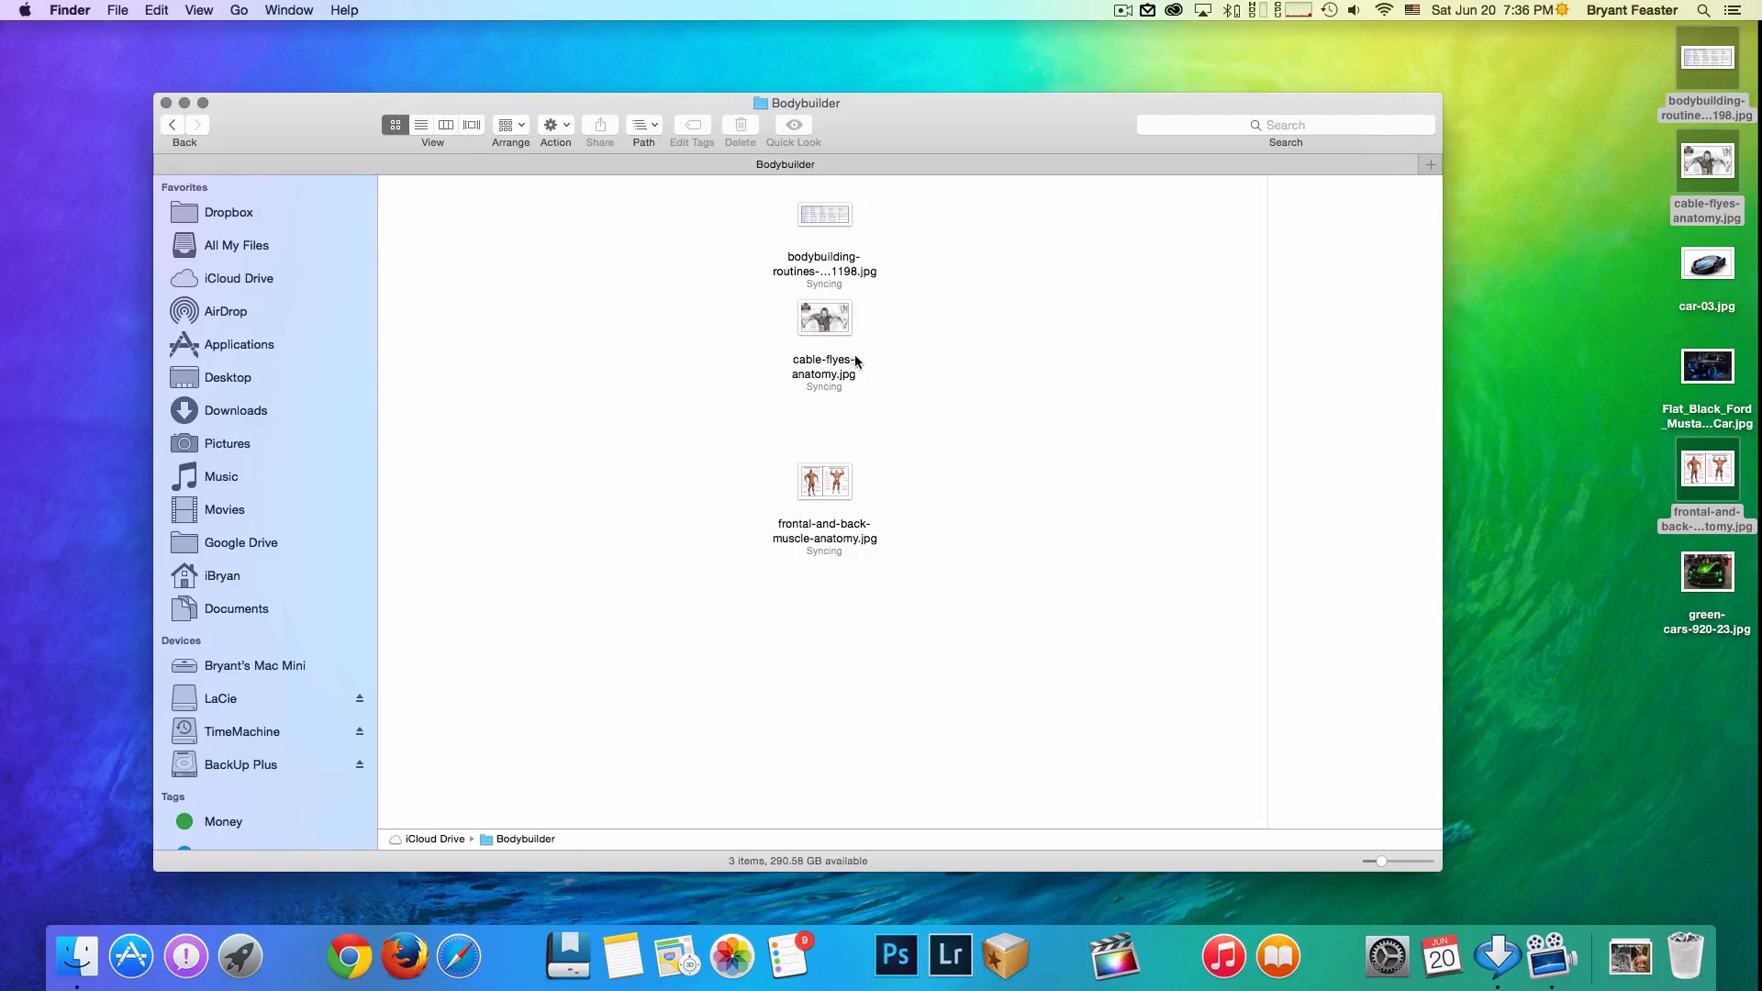
mouse_move(771, 327)
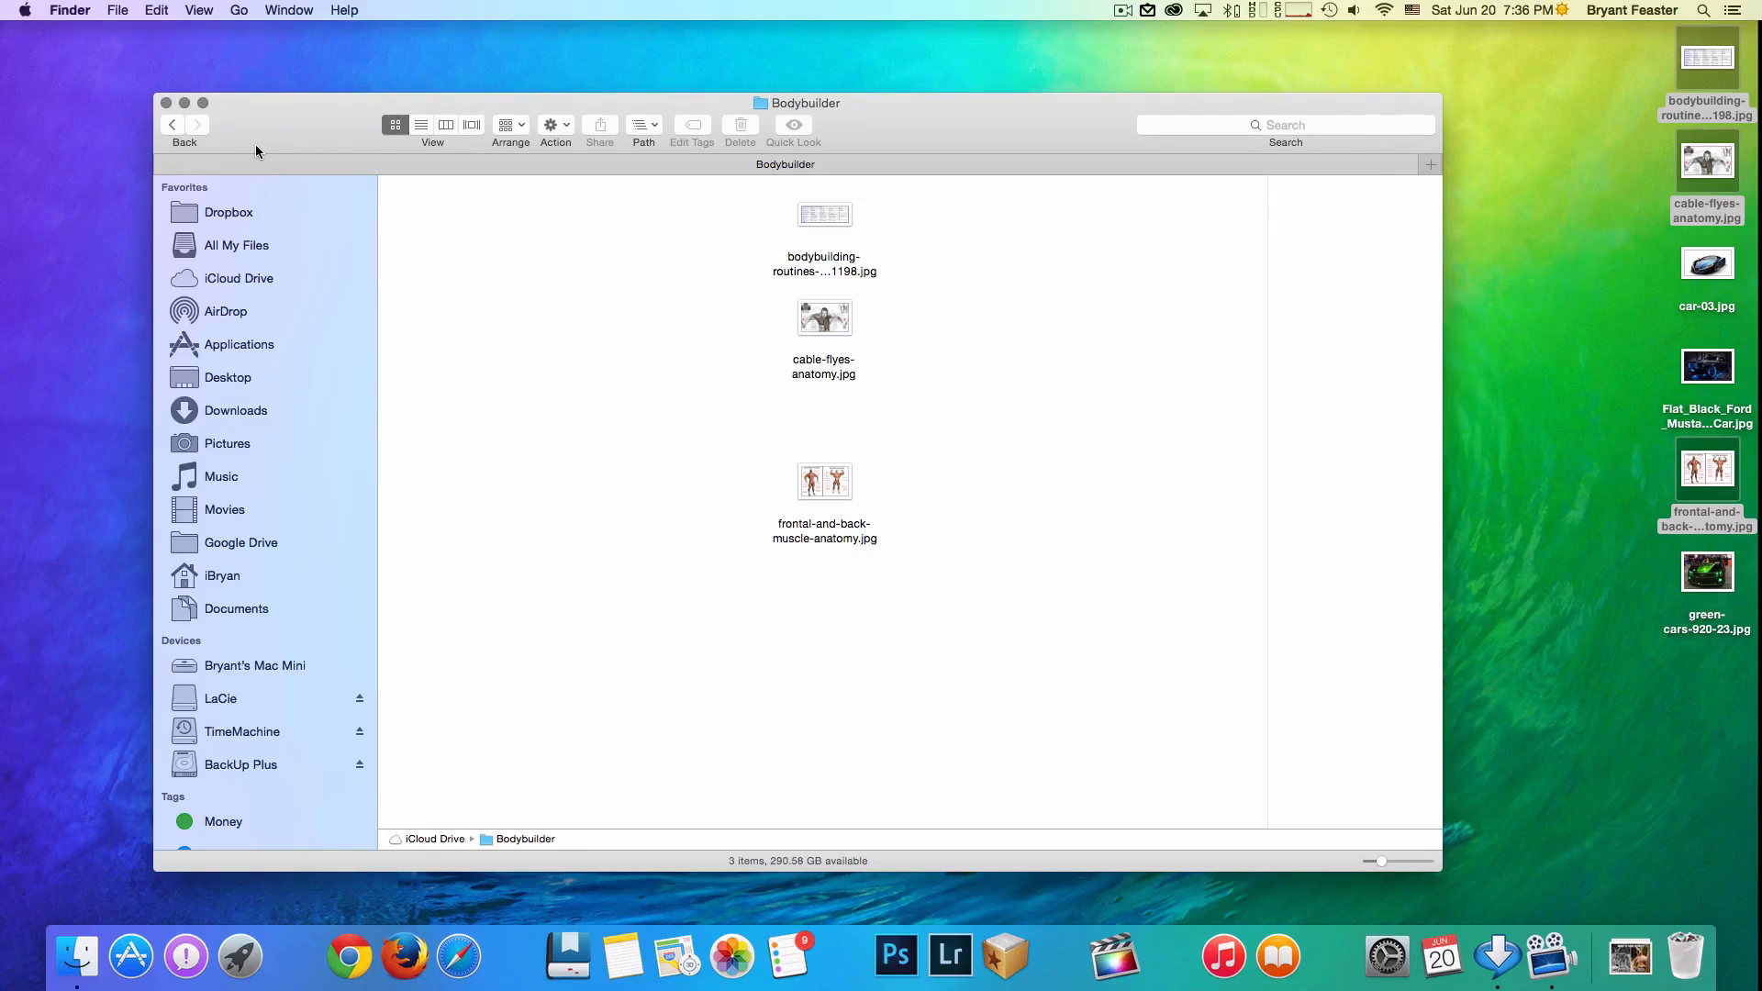
mouse_move(229, 145)
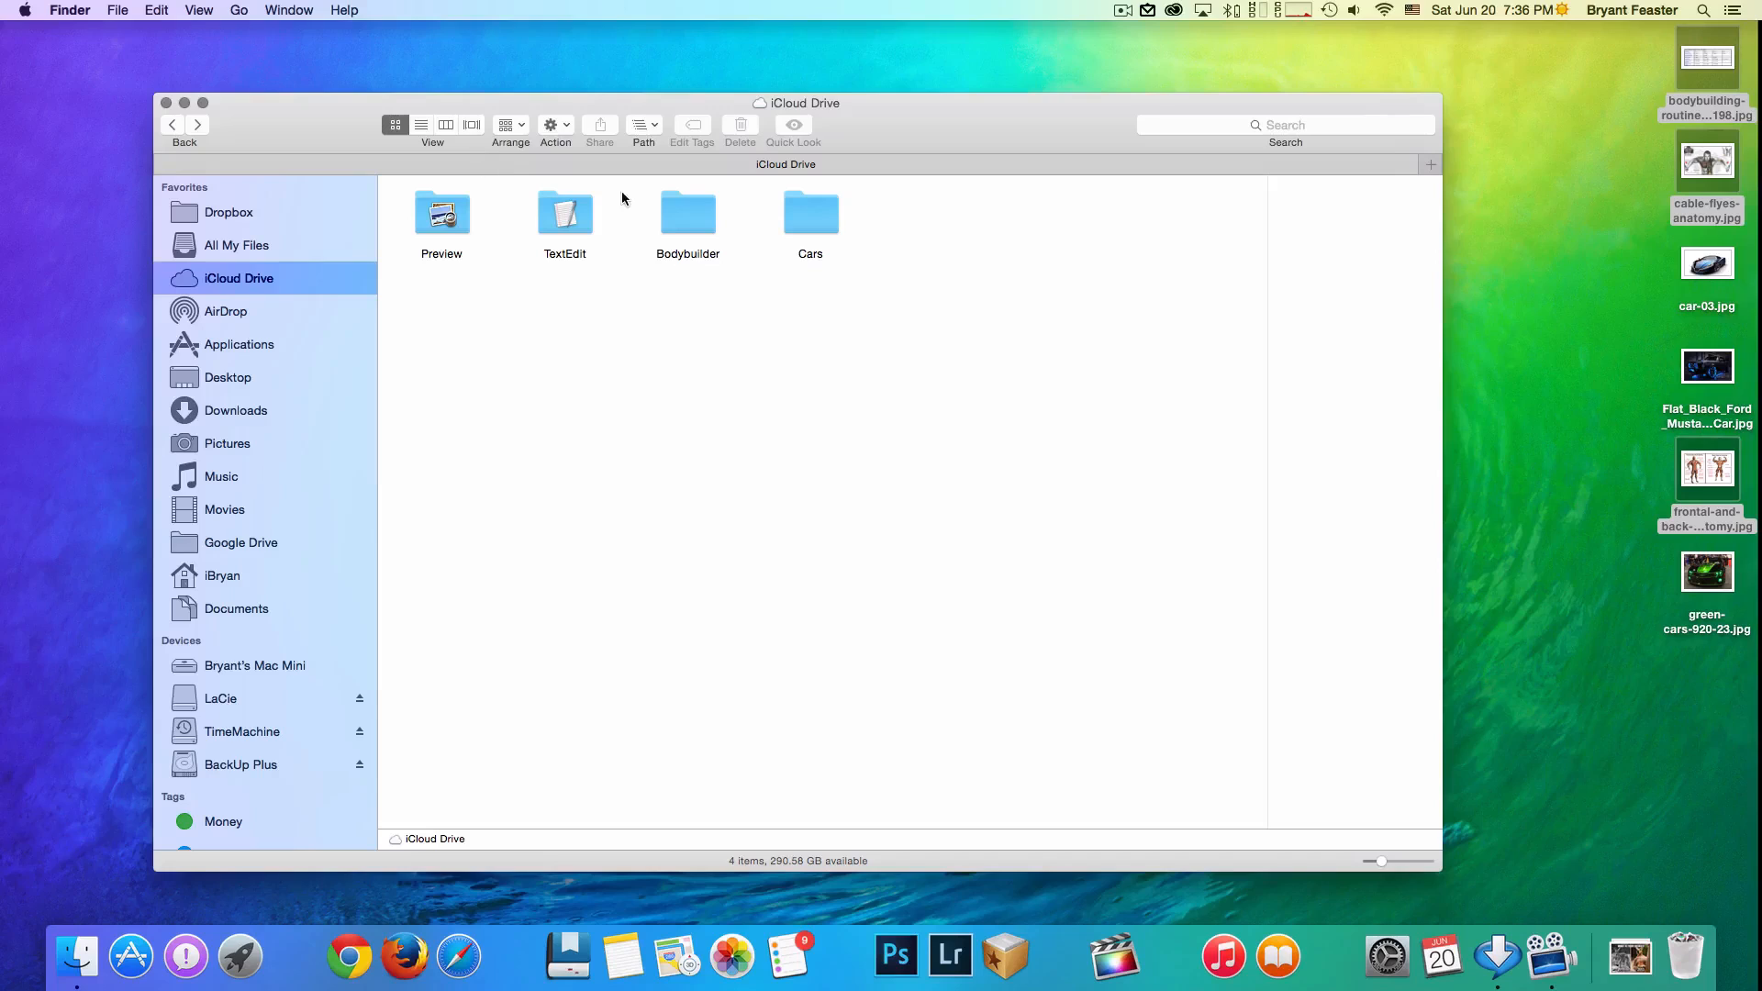
- Open Cars and copy car-03.jpg, the Mustang jpg and green-cars-920-23.jpg from the desktop into it
double_click(811, 212)
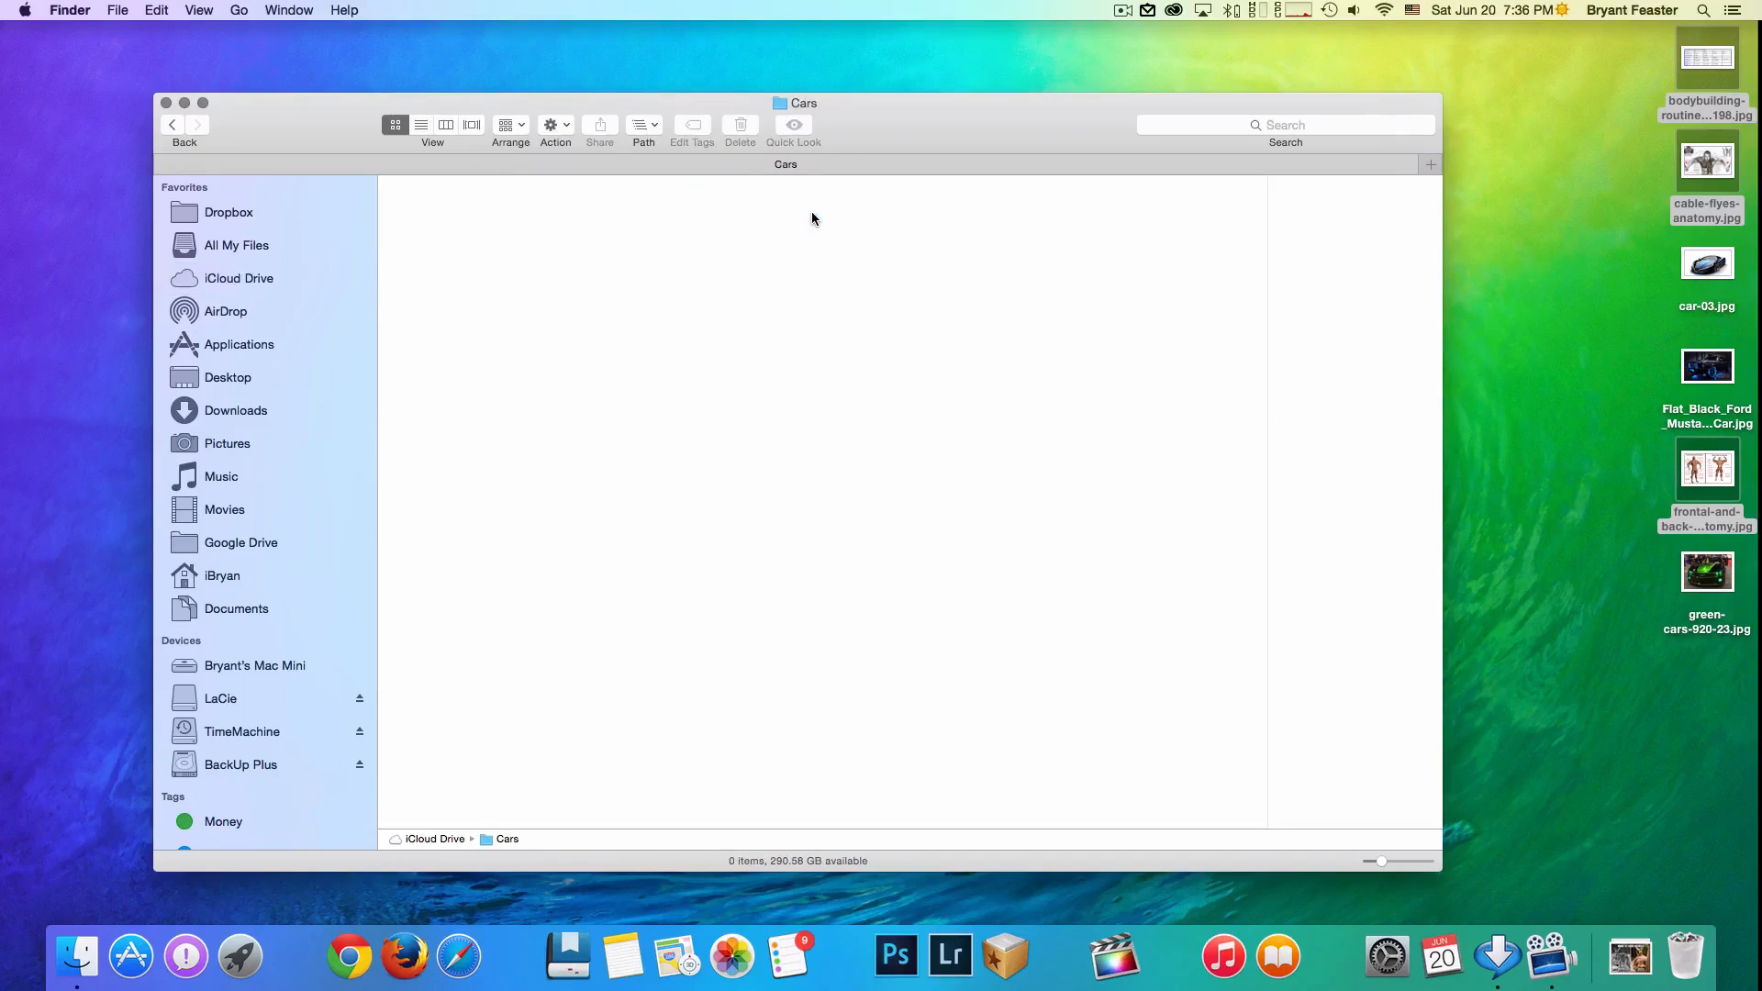
mouse_move(1164, 380)
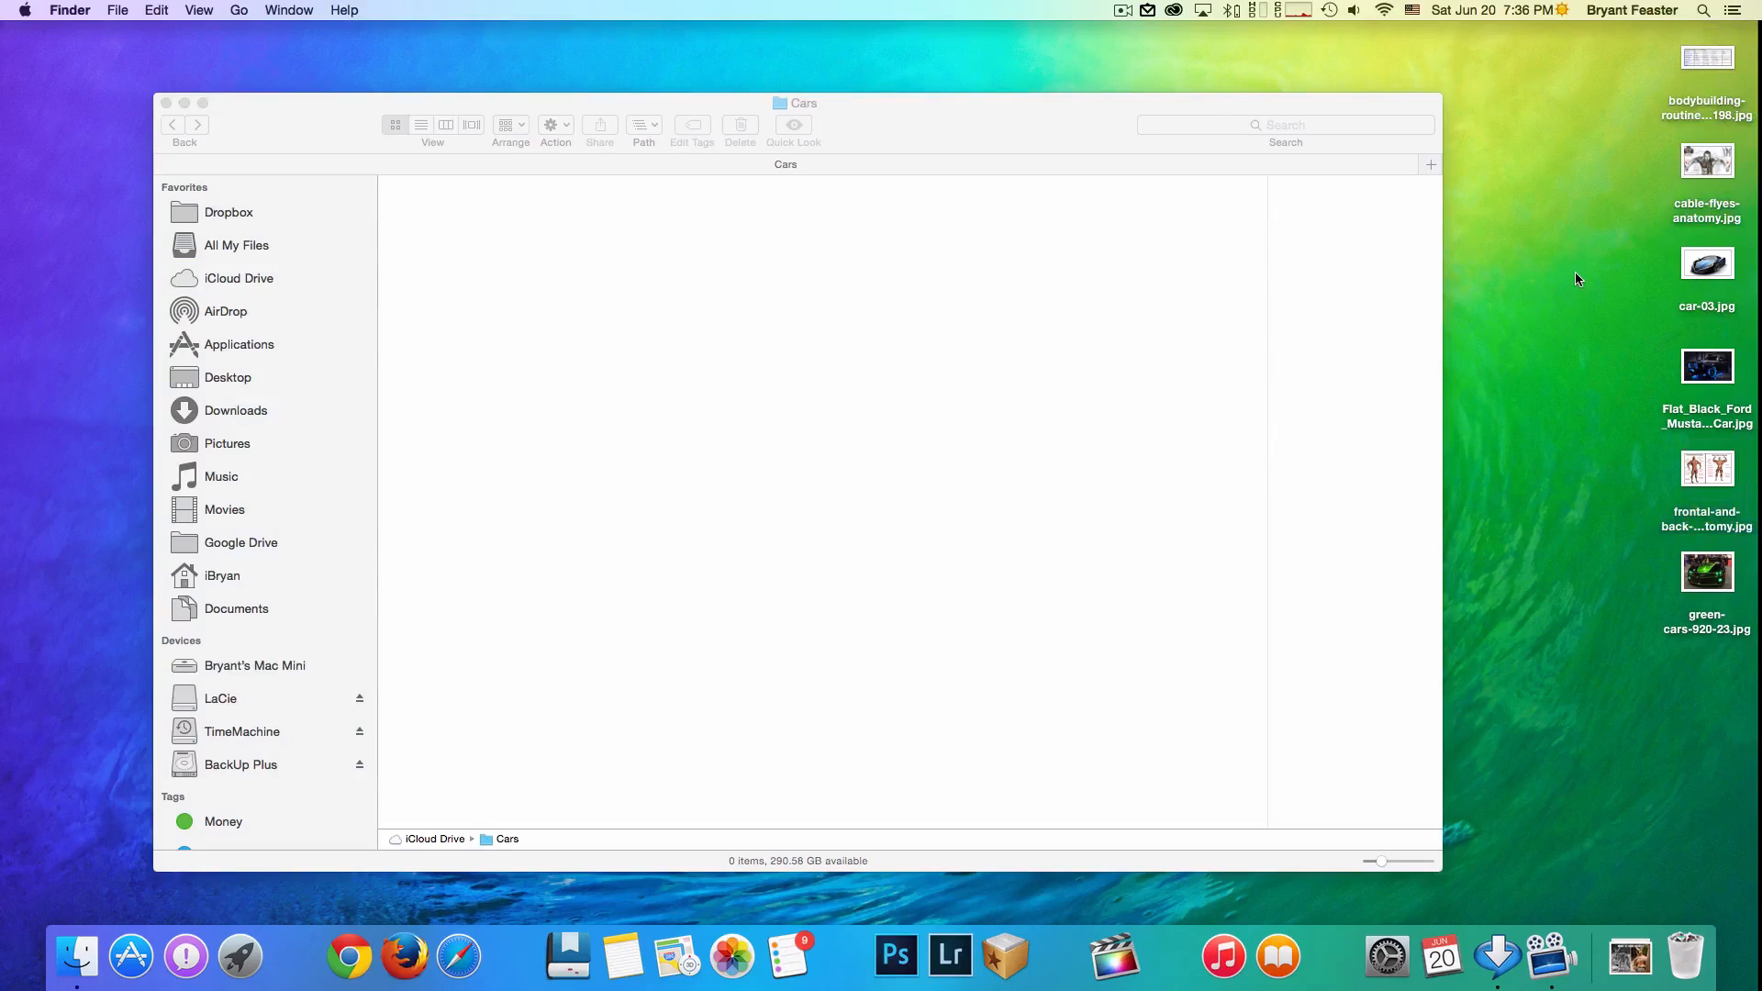
mouse_move(1531, 235)
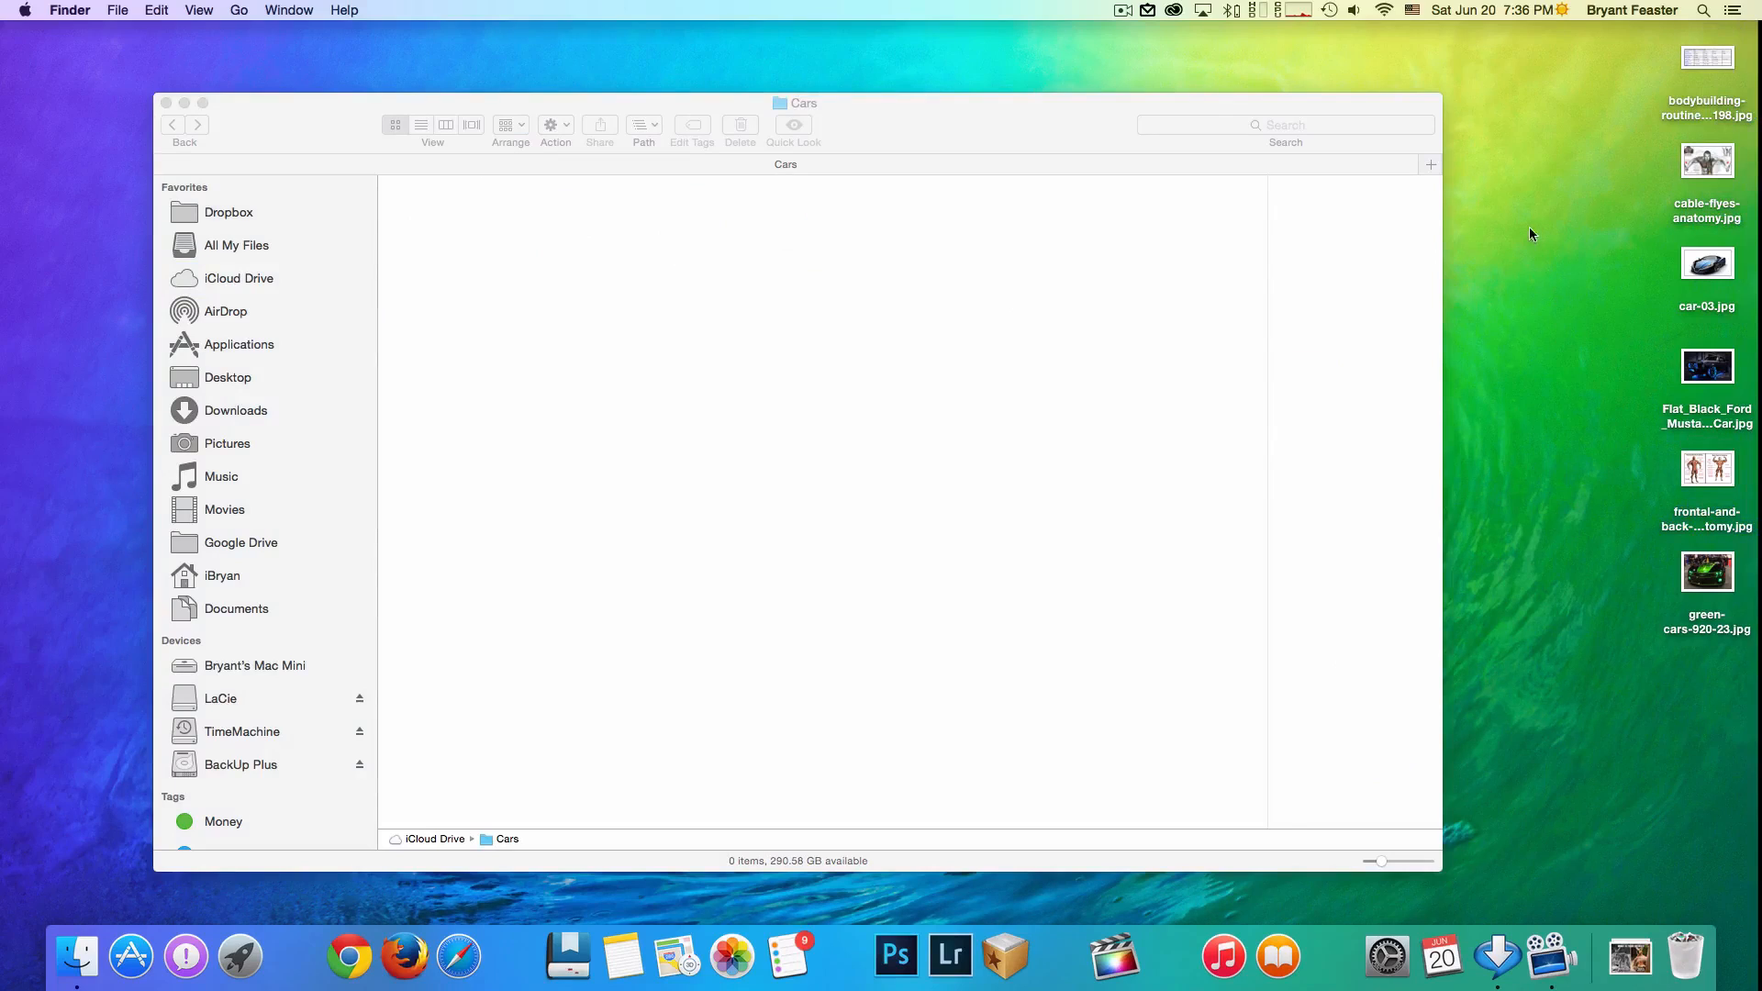
mouse_move(901, 382)
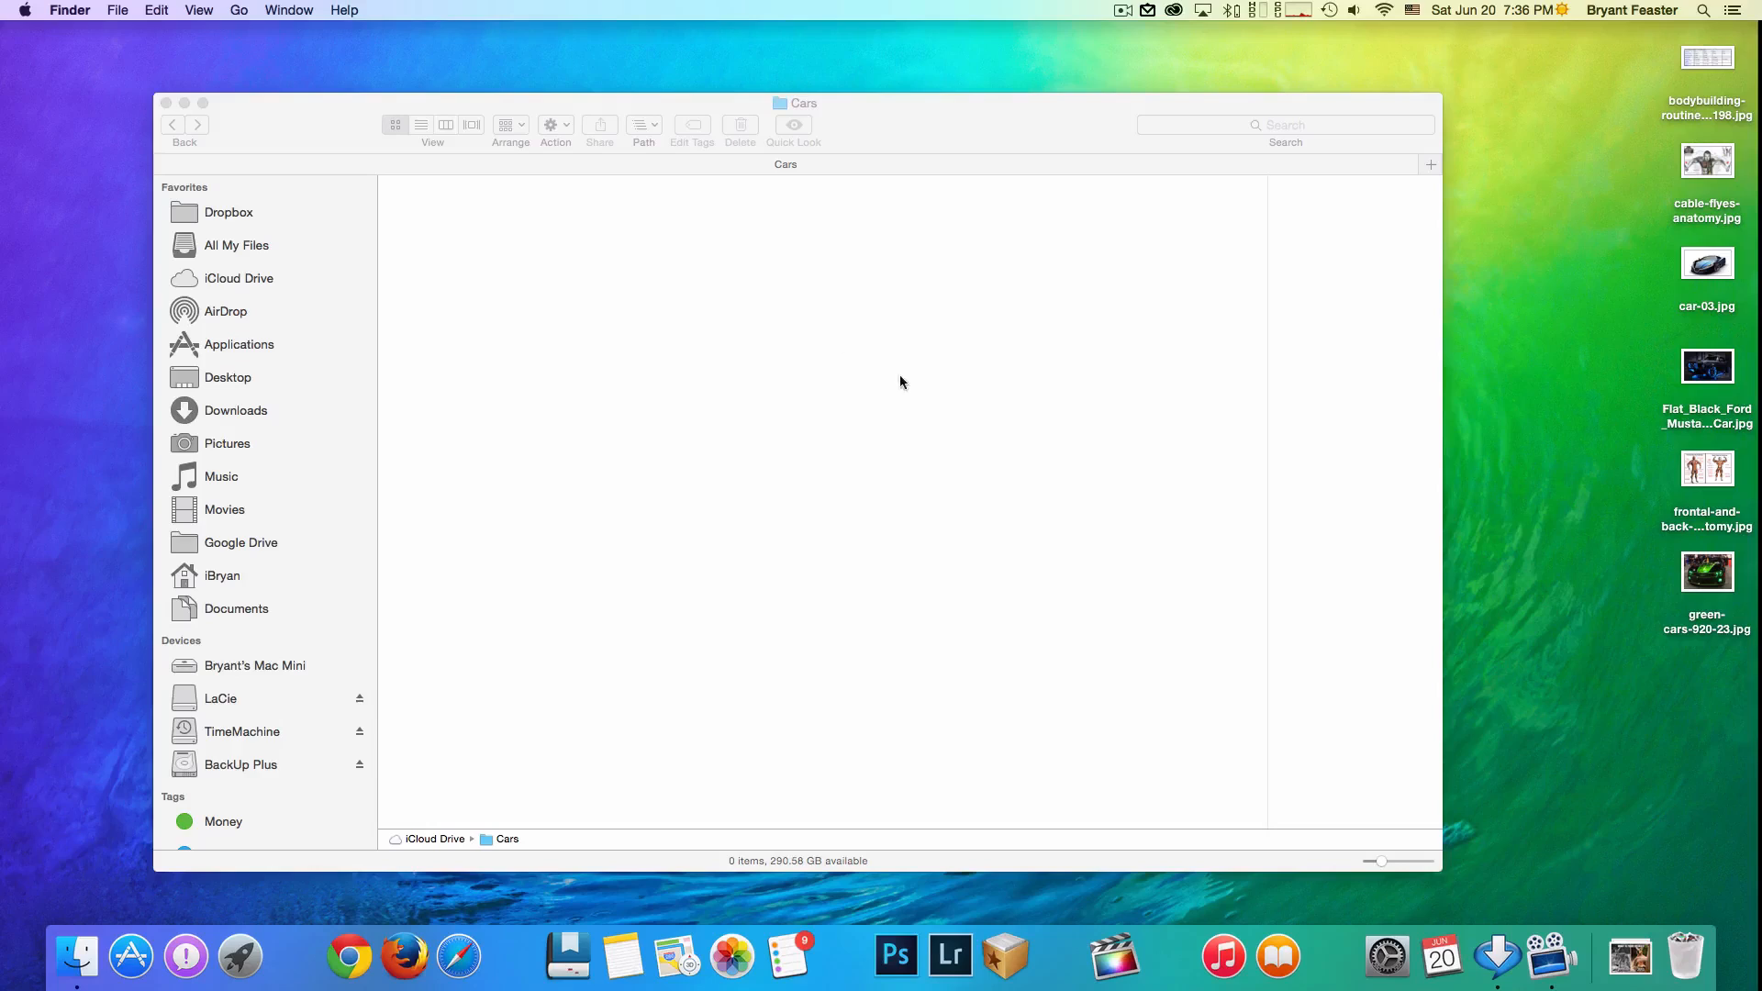
mouse_move(1696, 294)
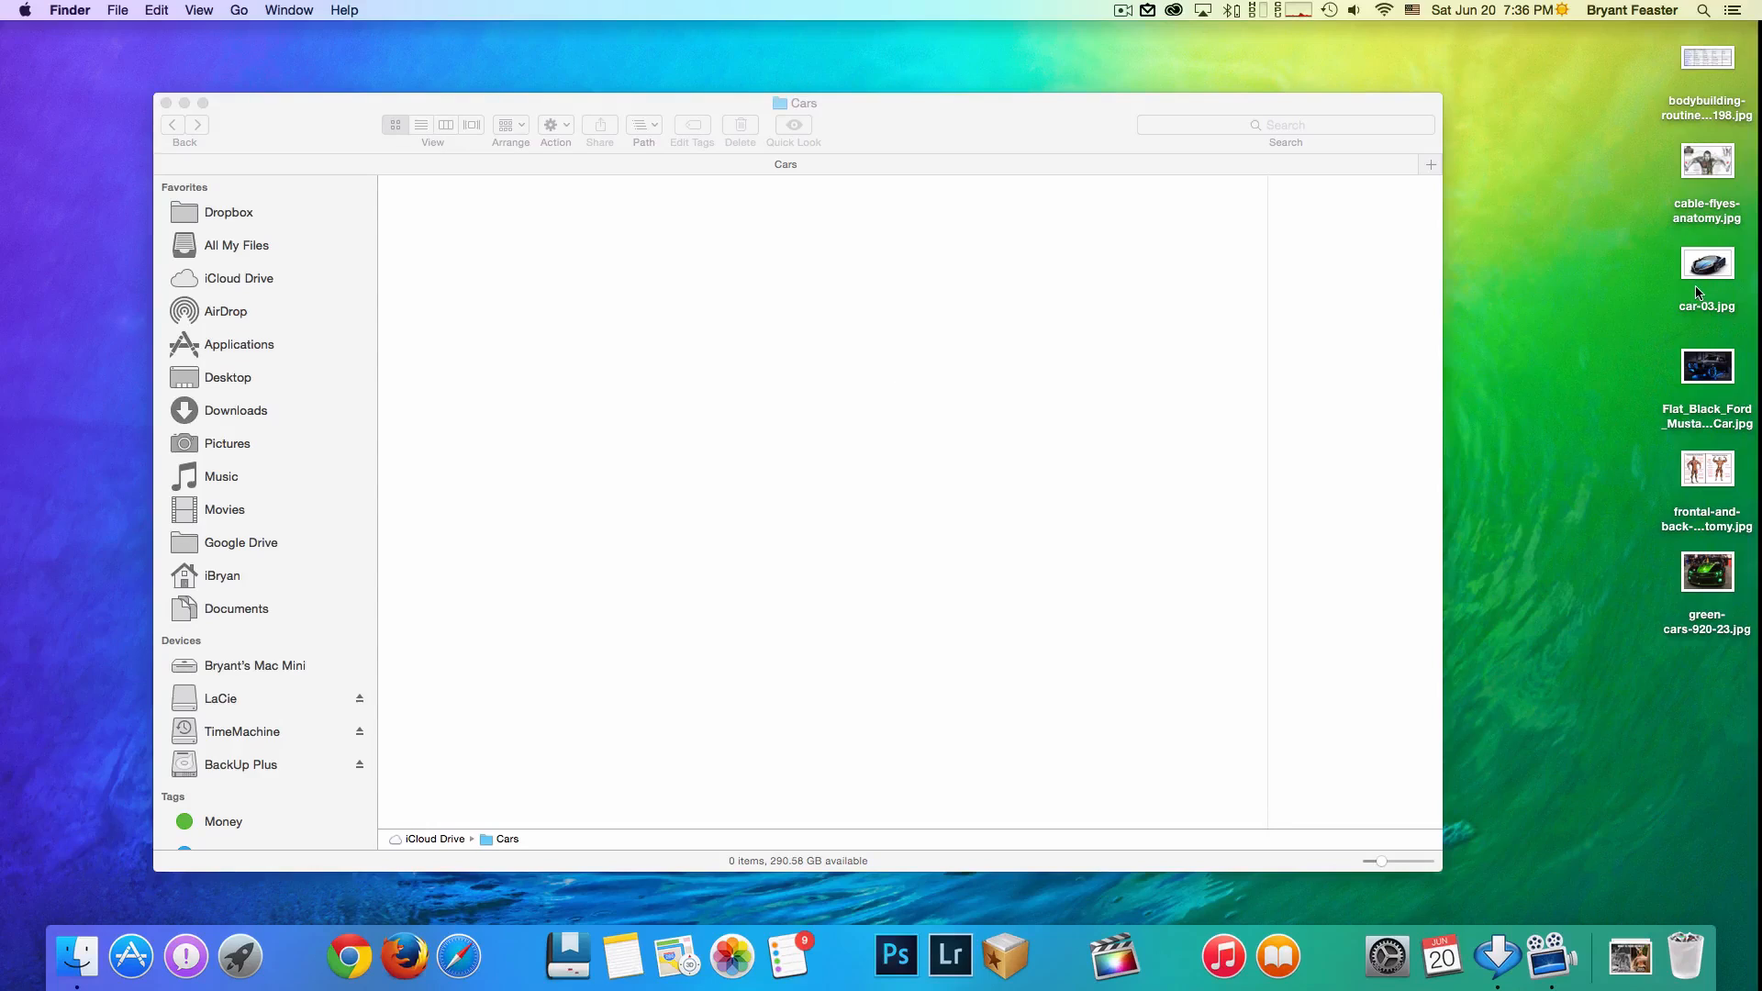
left_click(1707, 265)
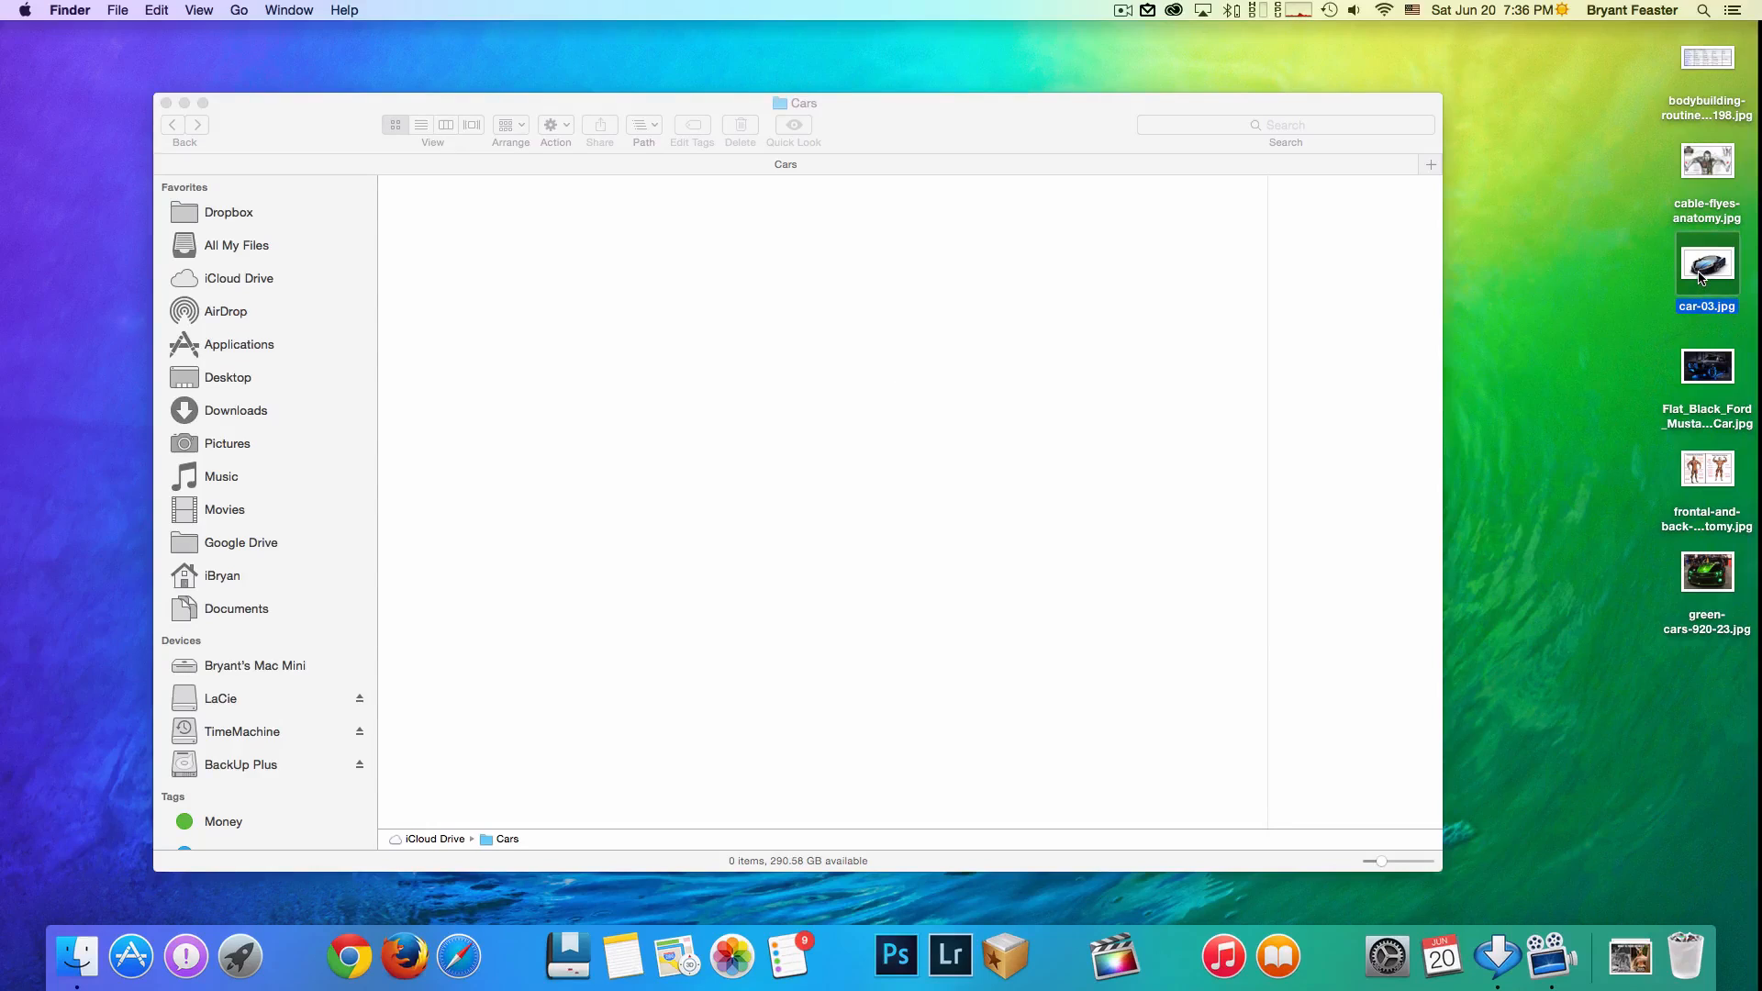
left_click(1707, 365)
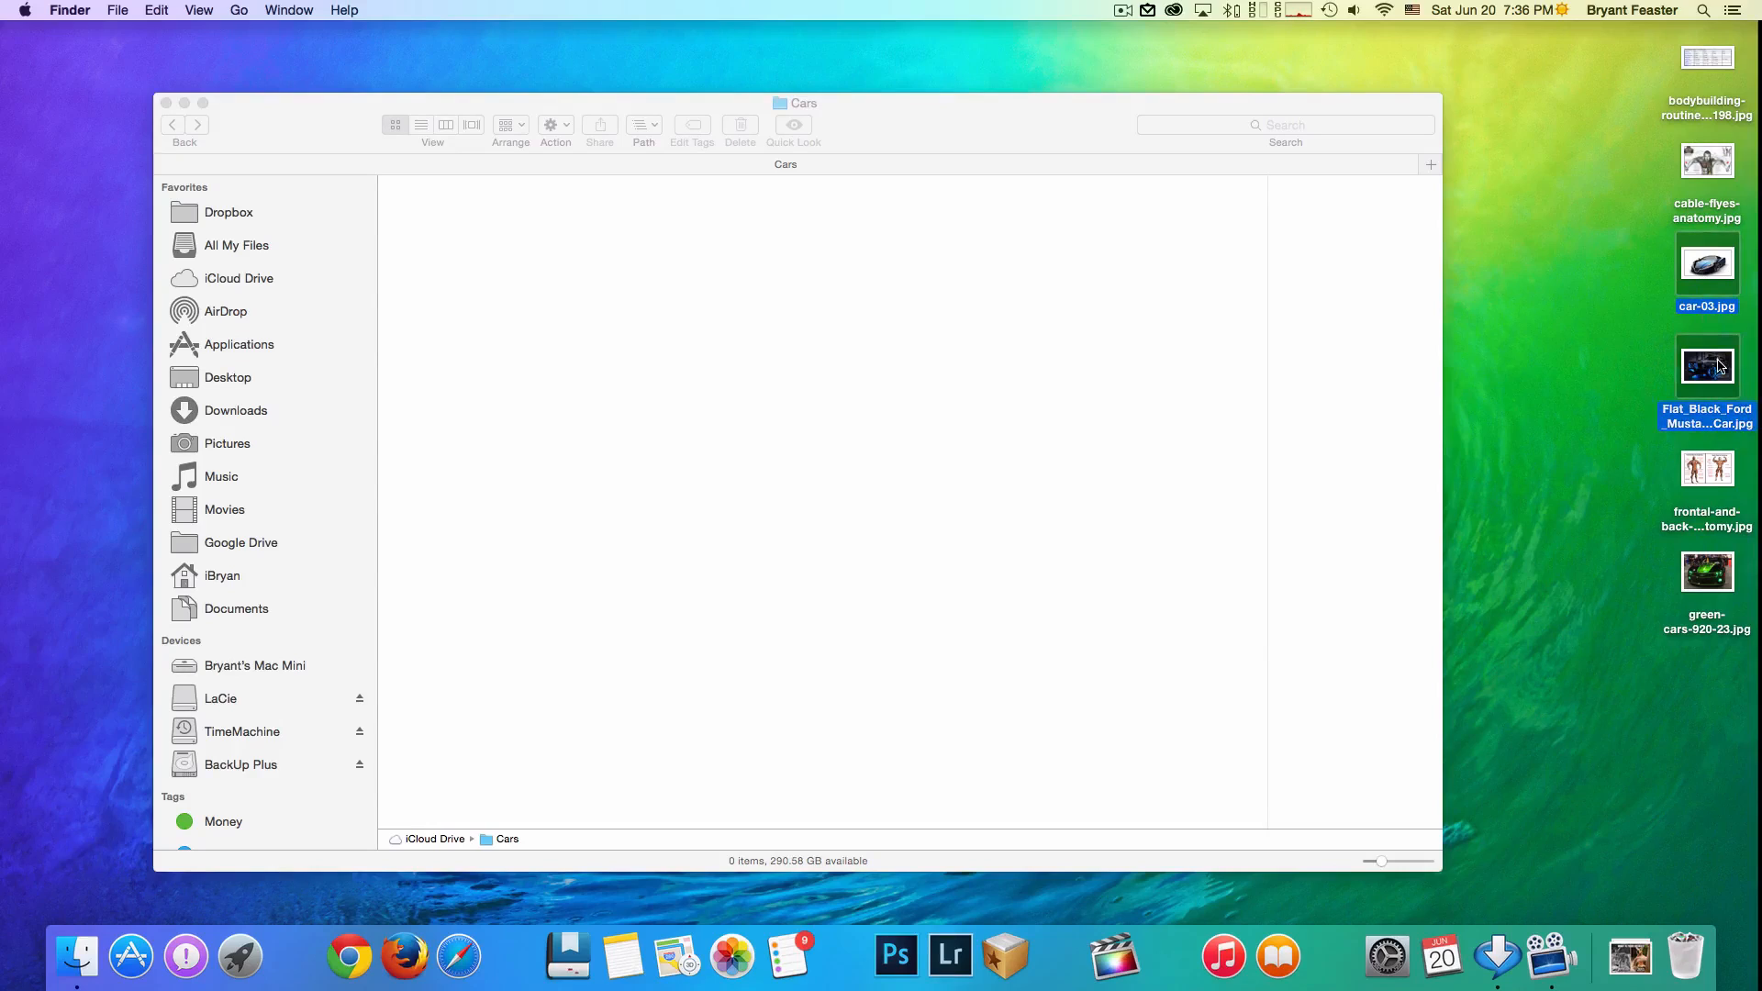
left_click(1706, 571)
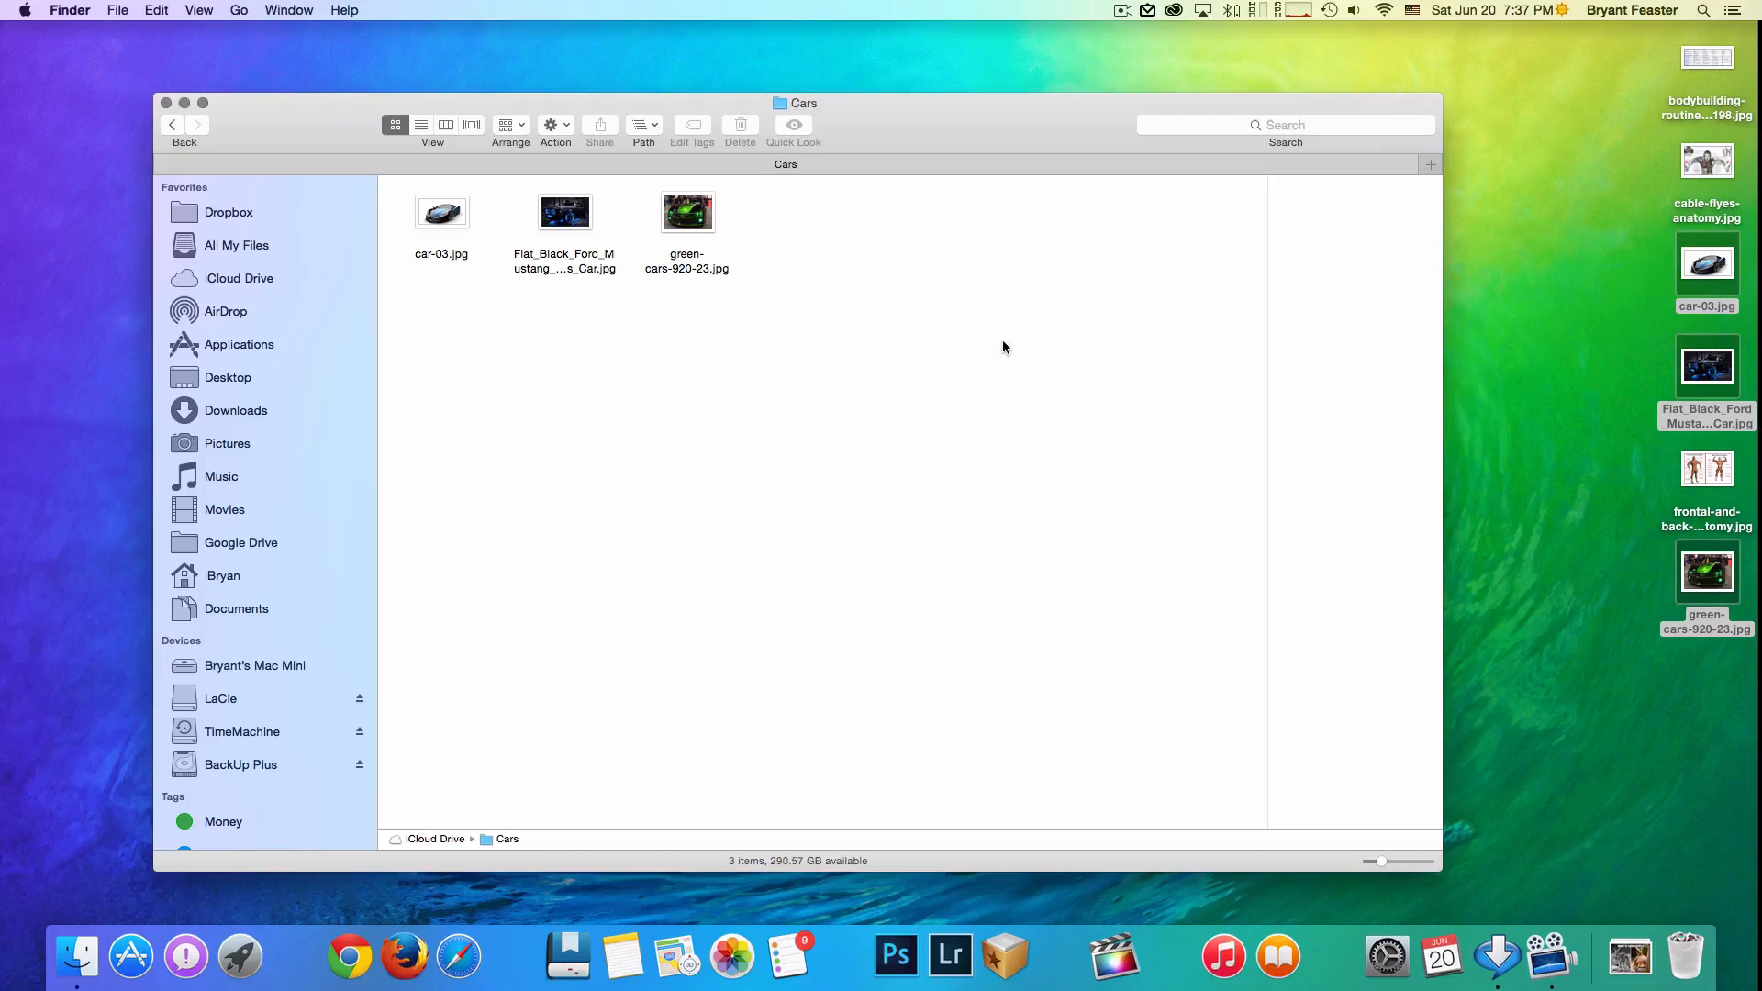
left_click(172, 125)
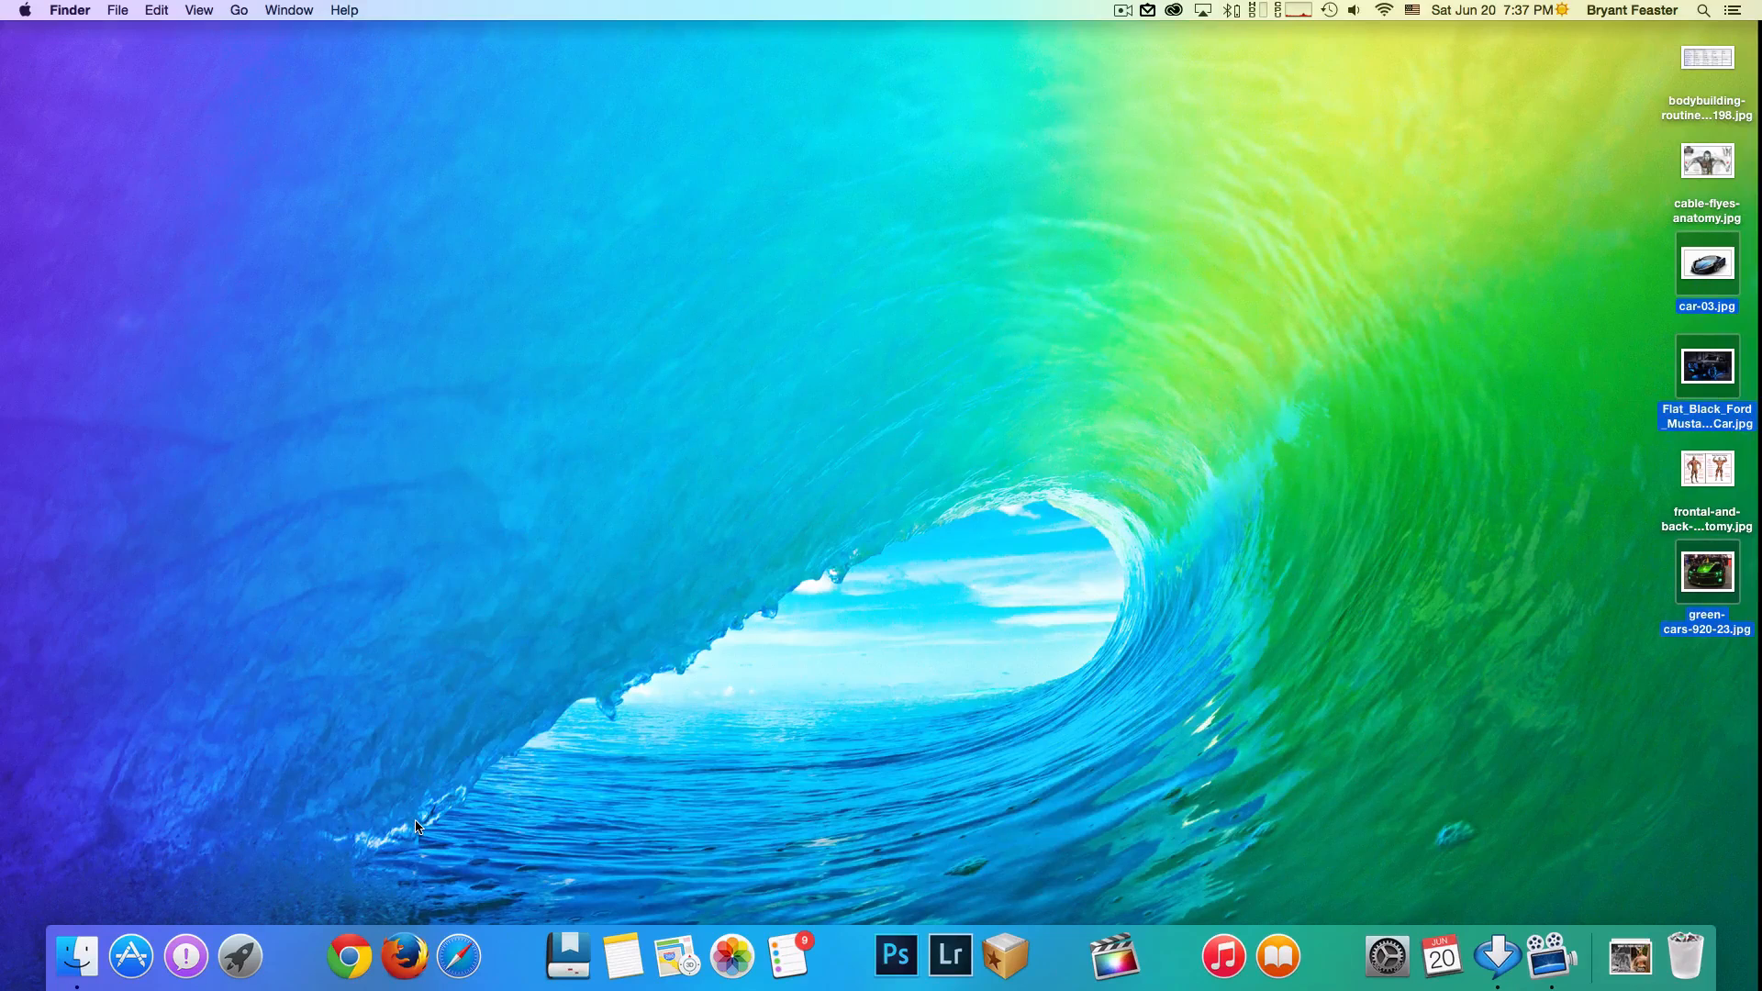
left_click(459, 958)
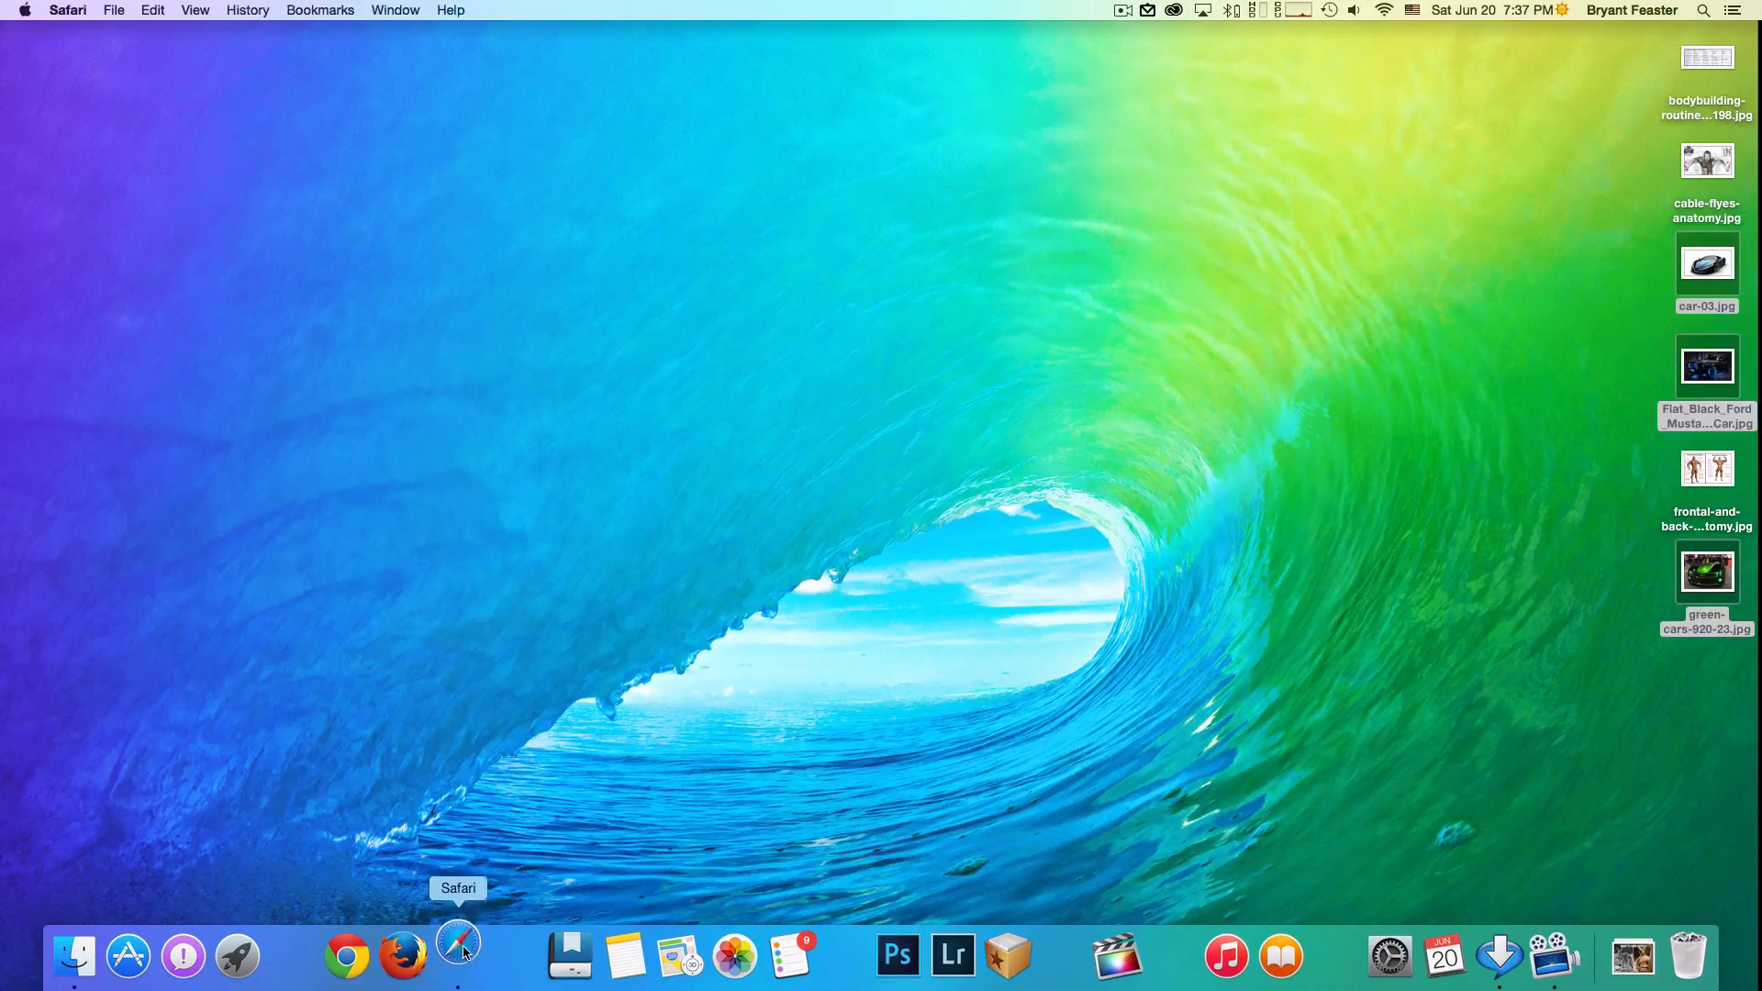
left_click(459, 954)
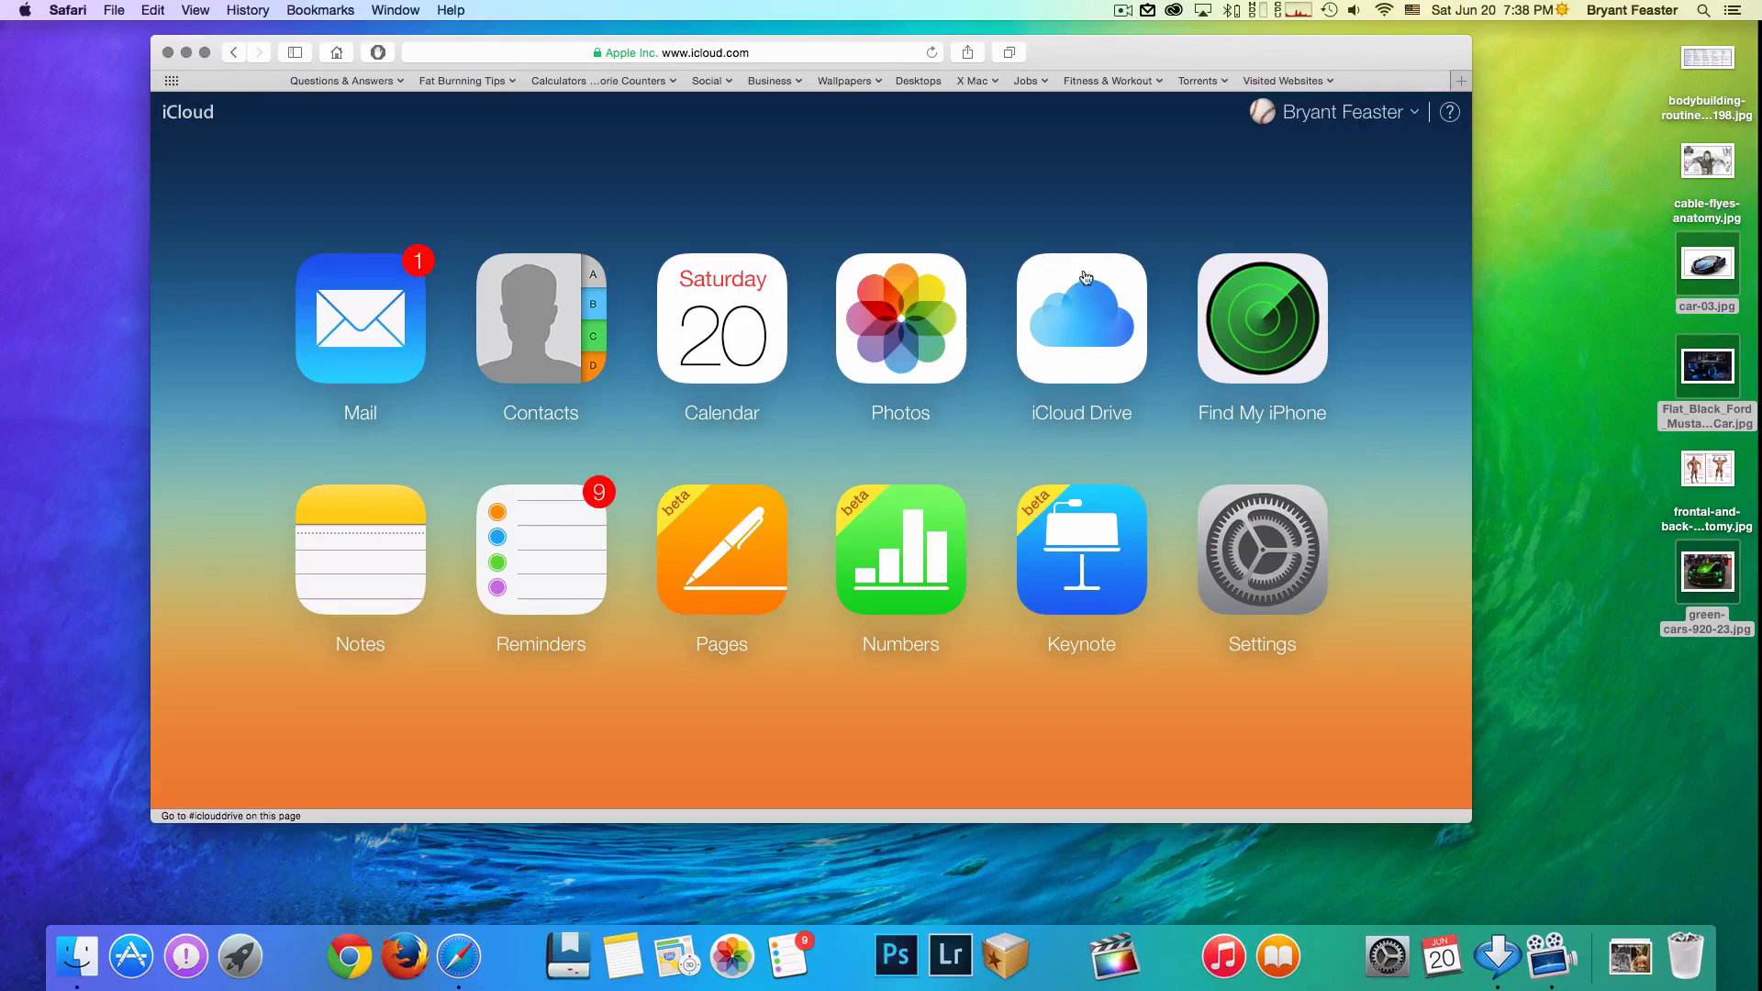
left_click(1082, 316)
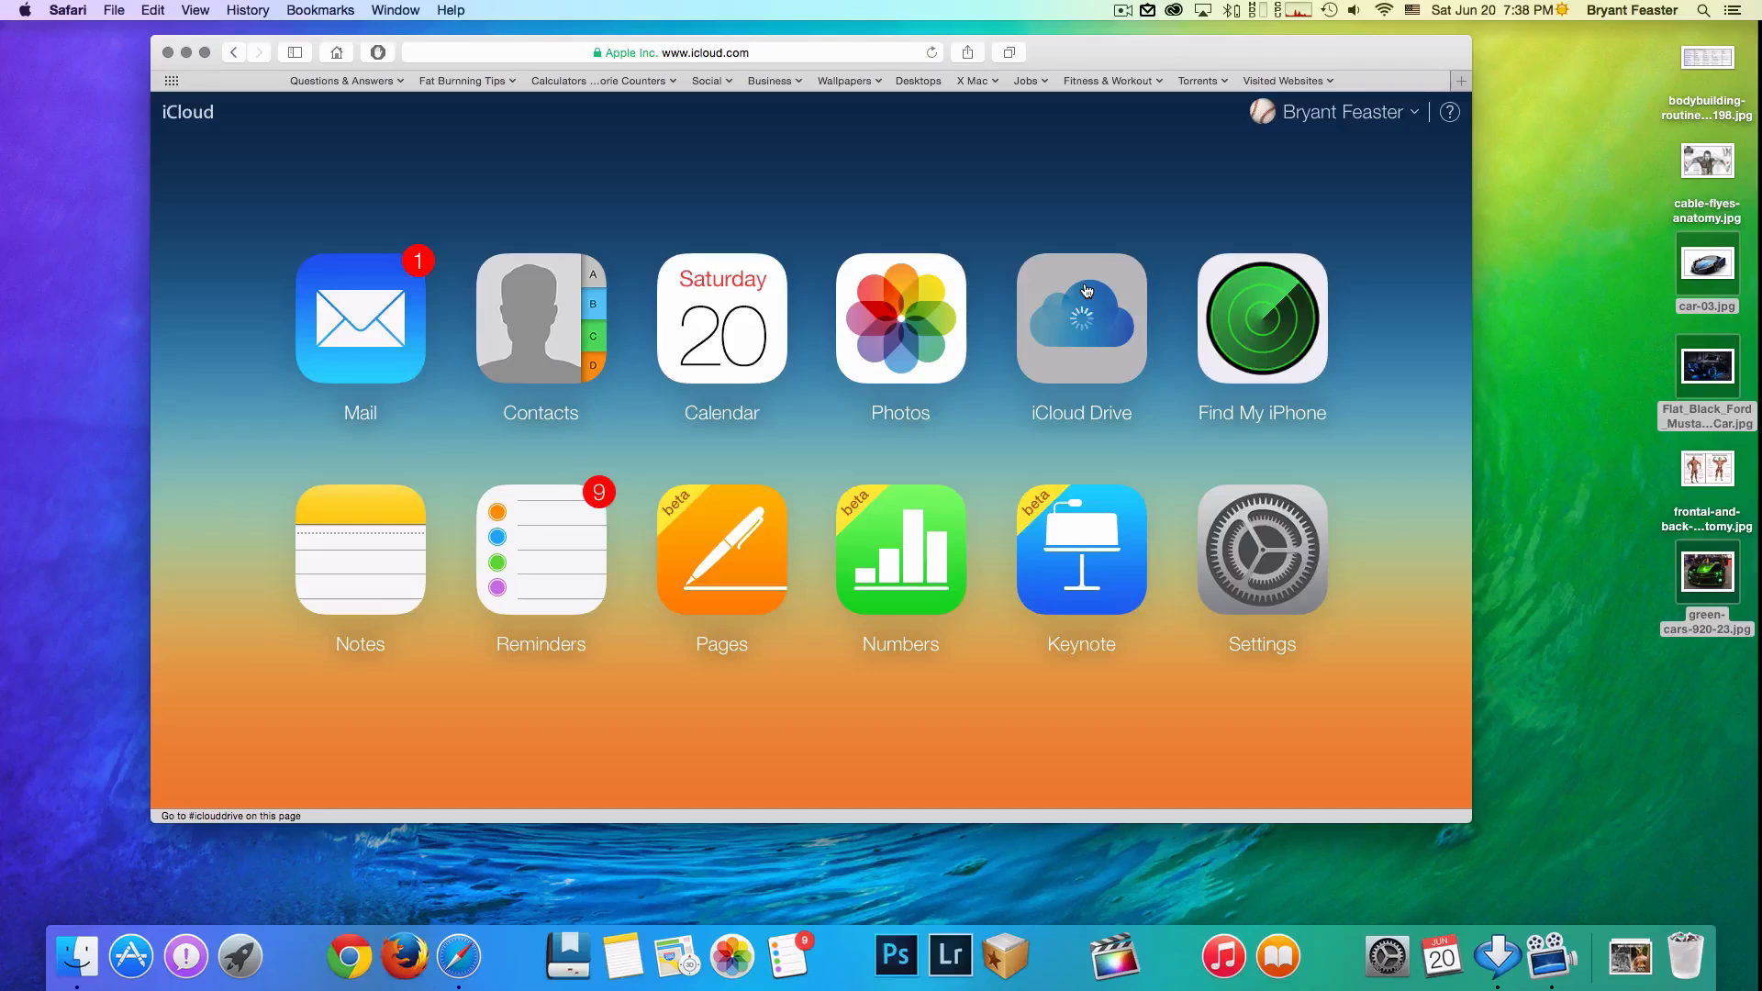
left_click(1081, 318)
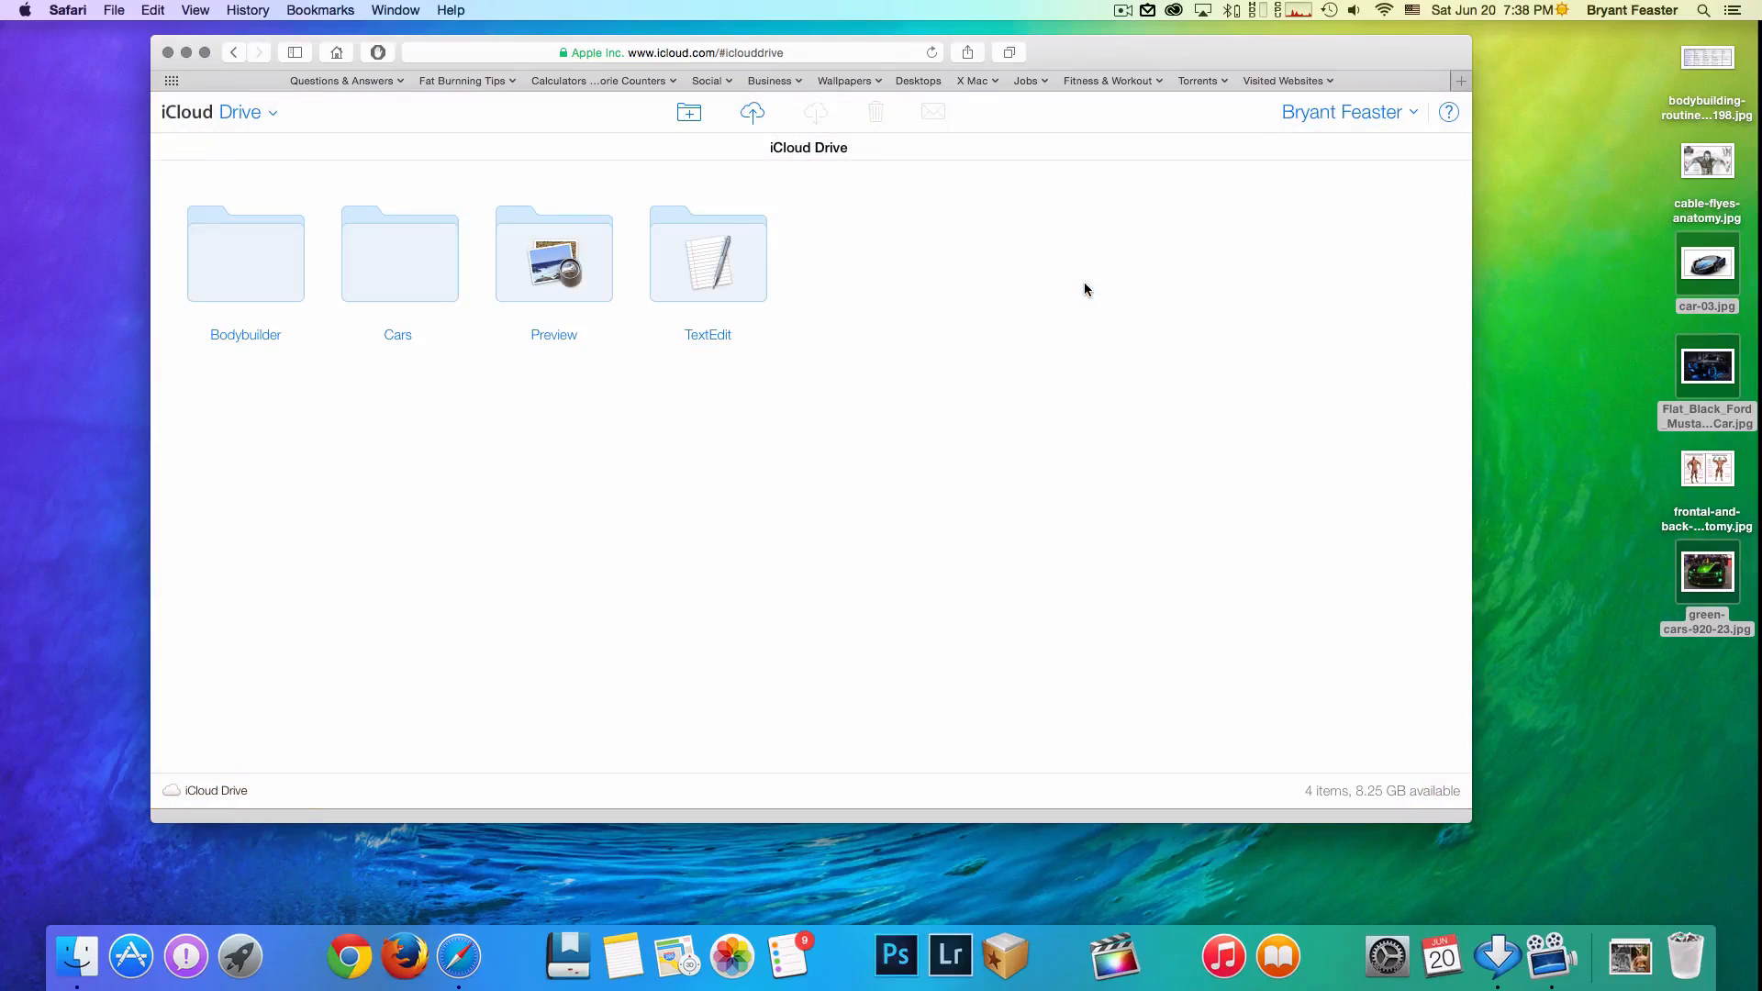
mouse_move(415, 262)
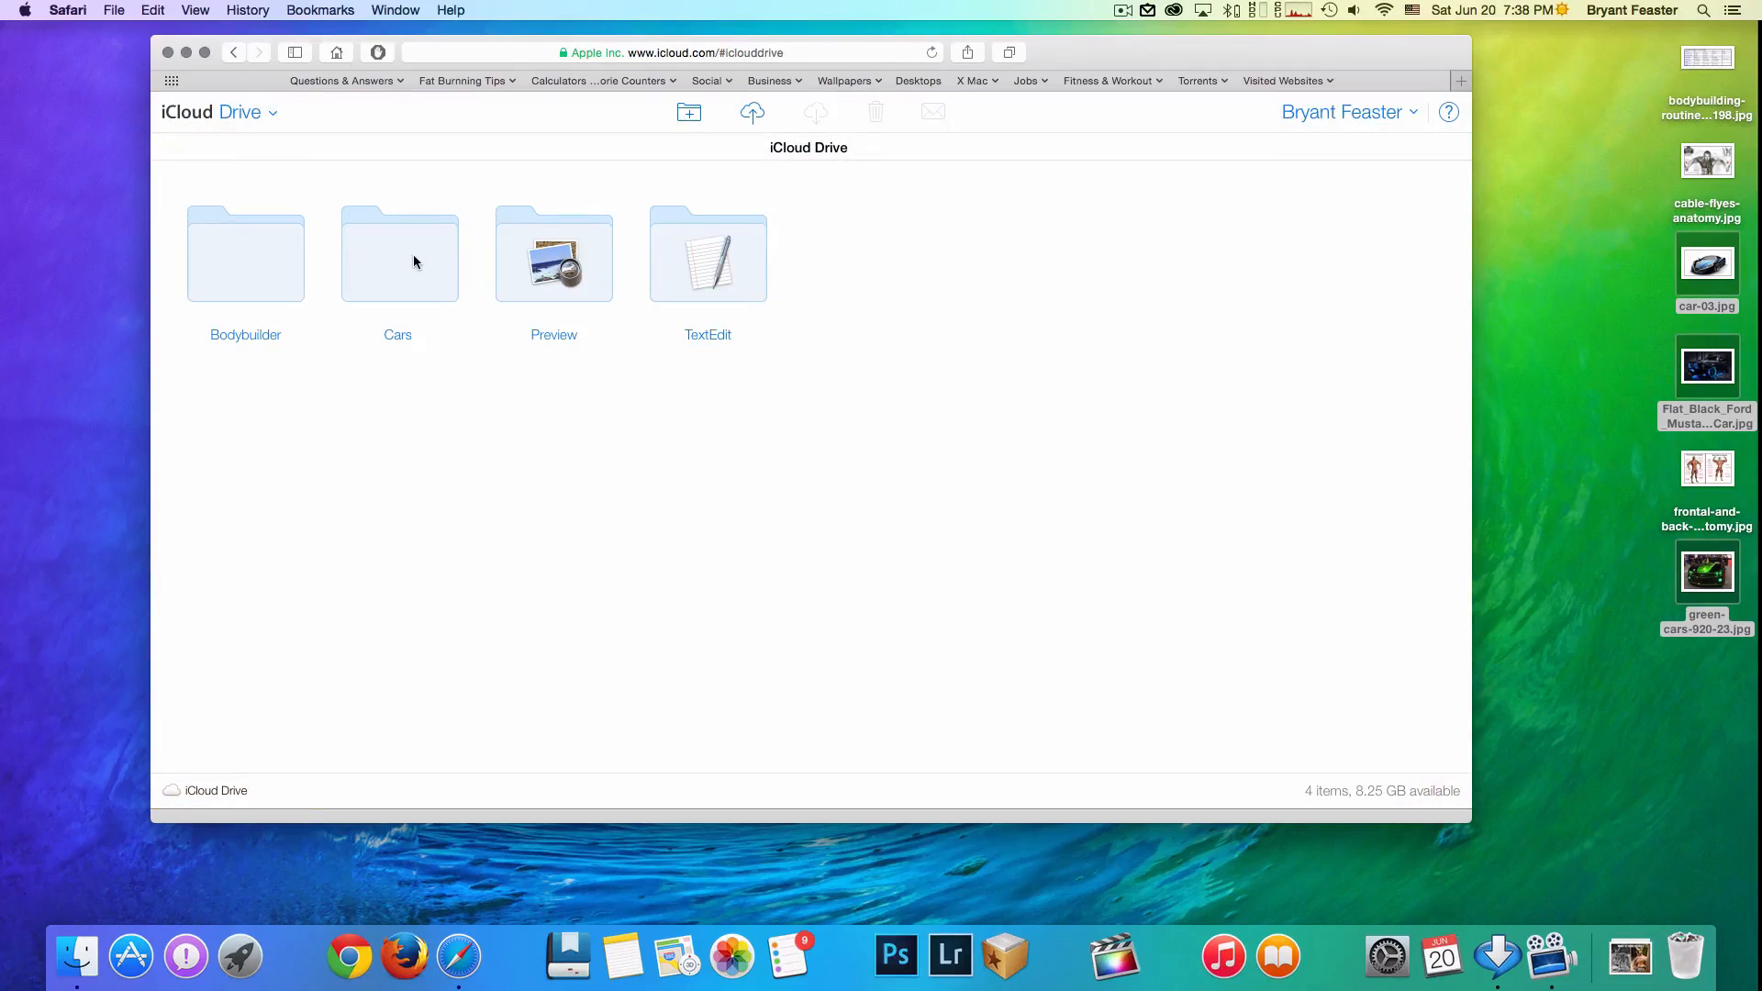
mouse_move(260, 297)
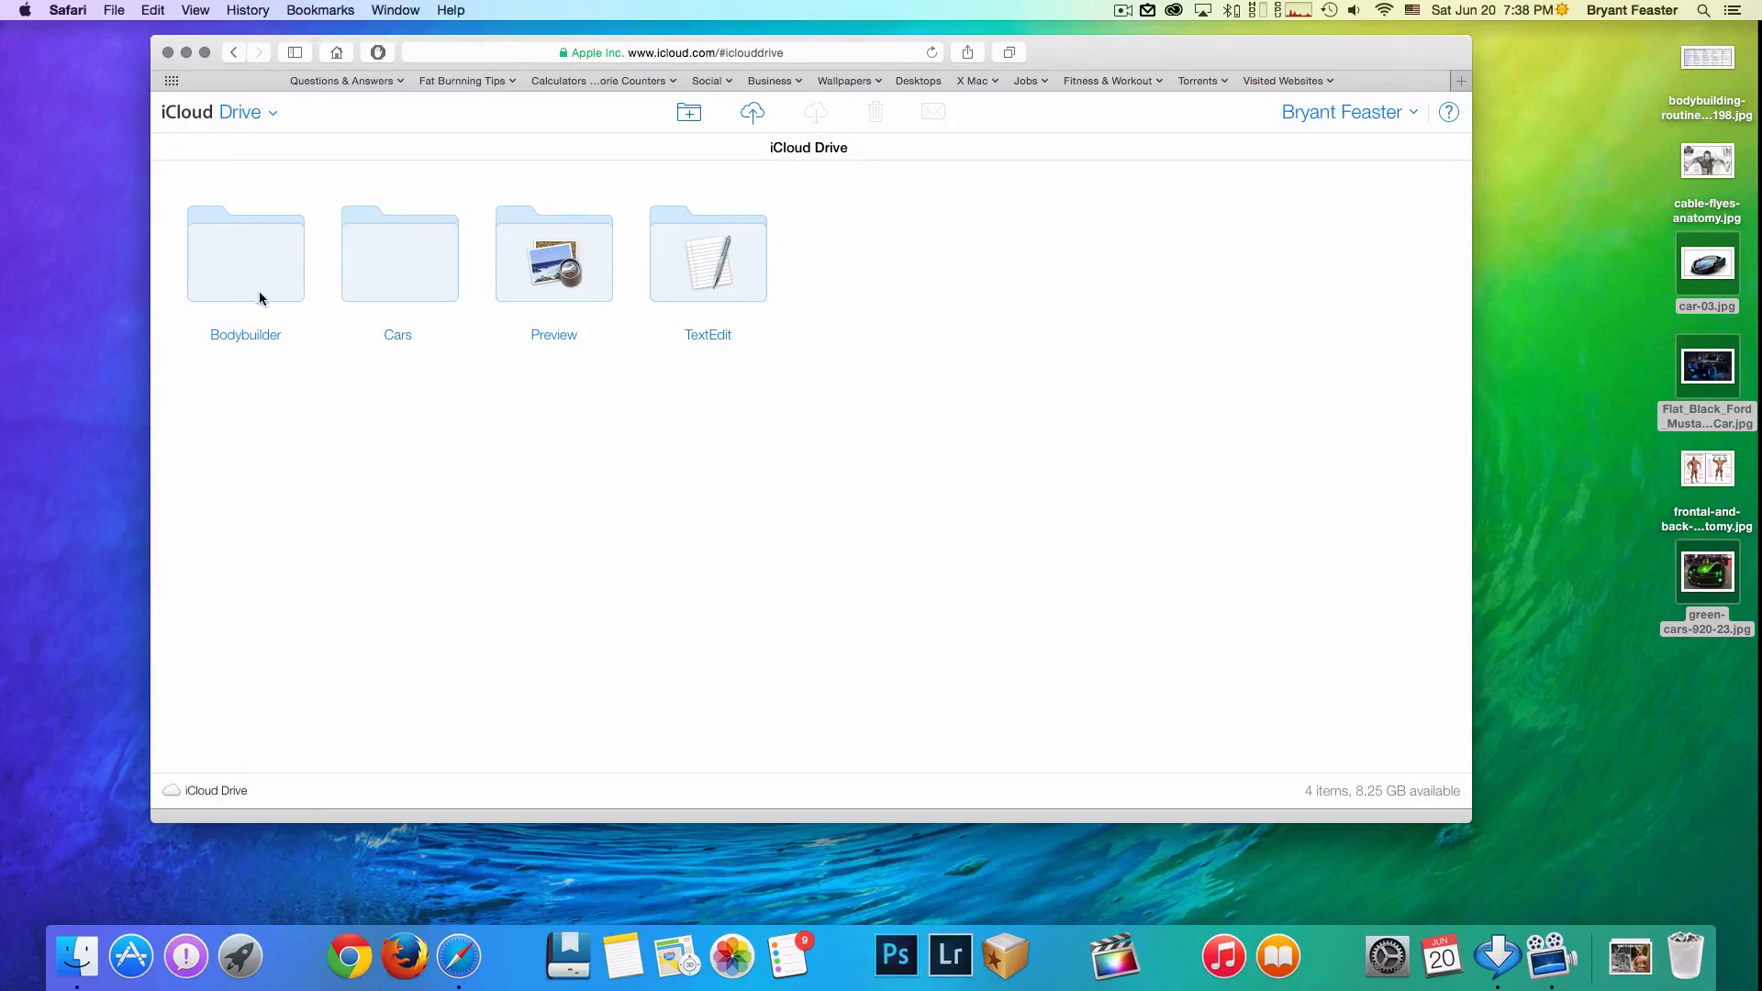
mouse_move(268, 266)
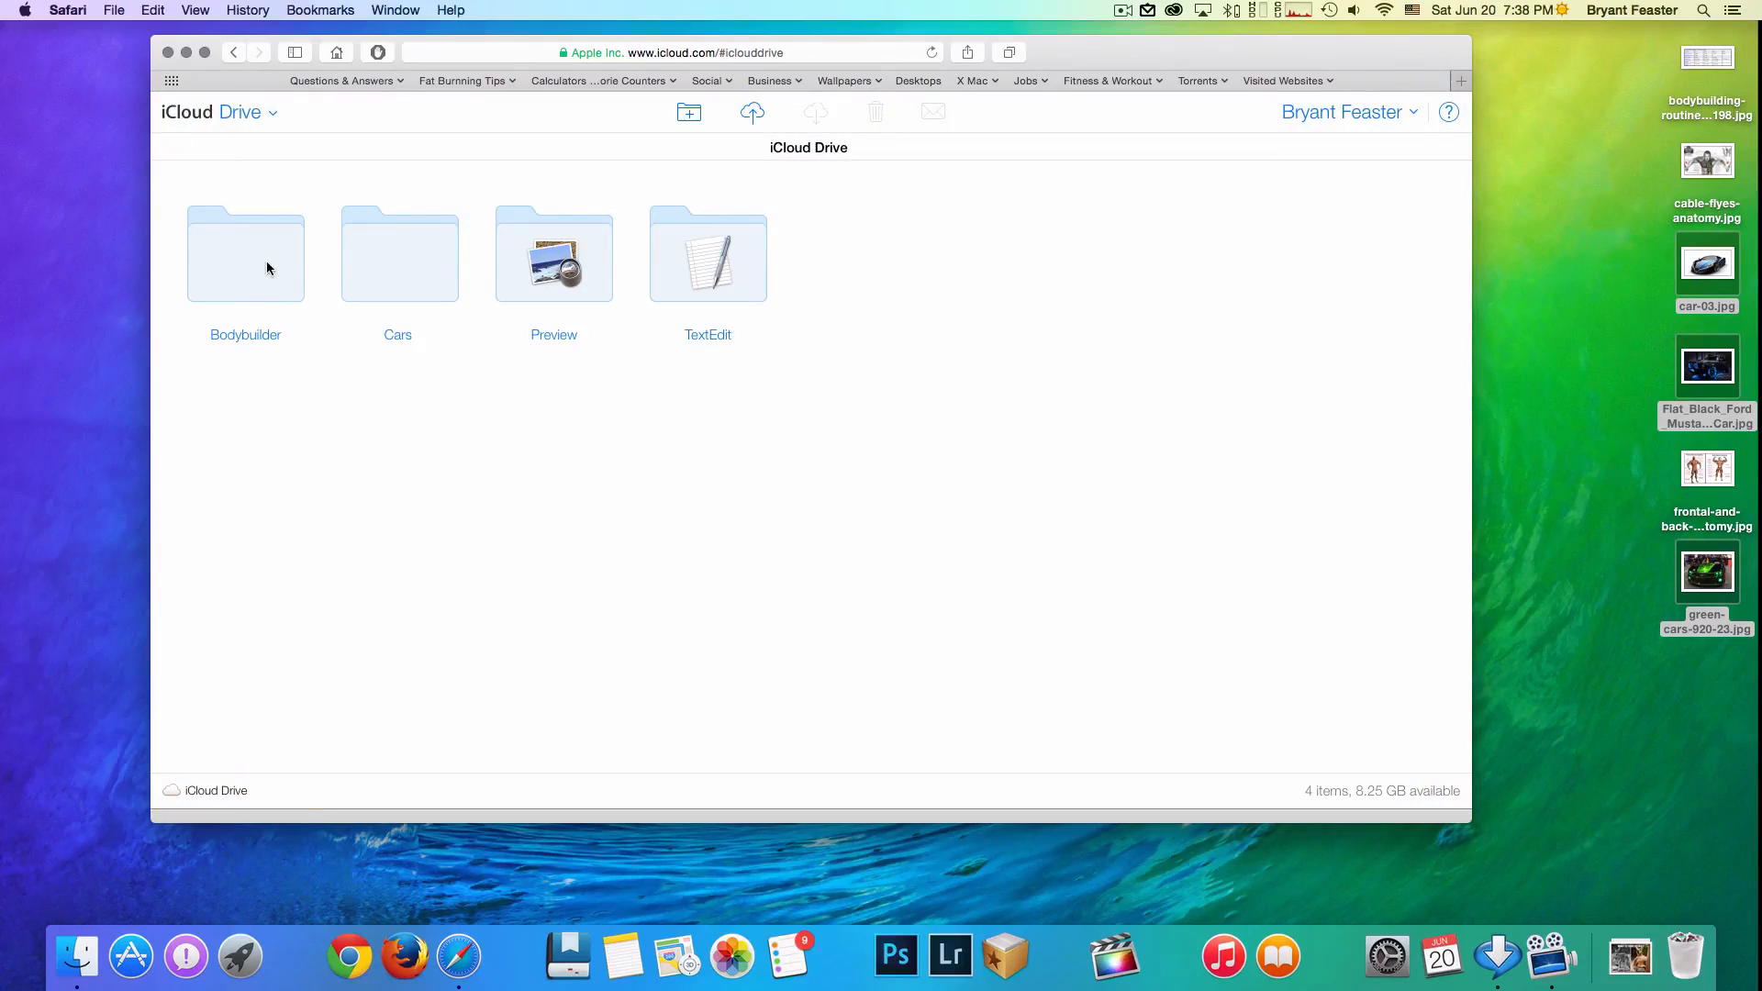
- Open Bodybuilder, view the cable flyes photo full size, then return to the folder listing
double_click(246, 253)
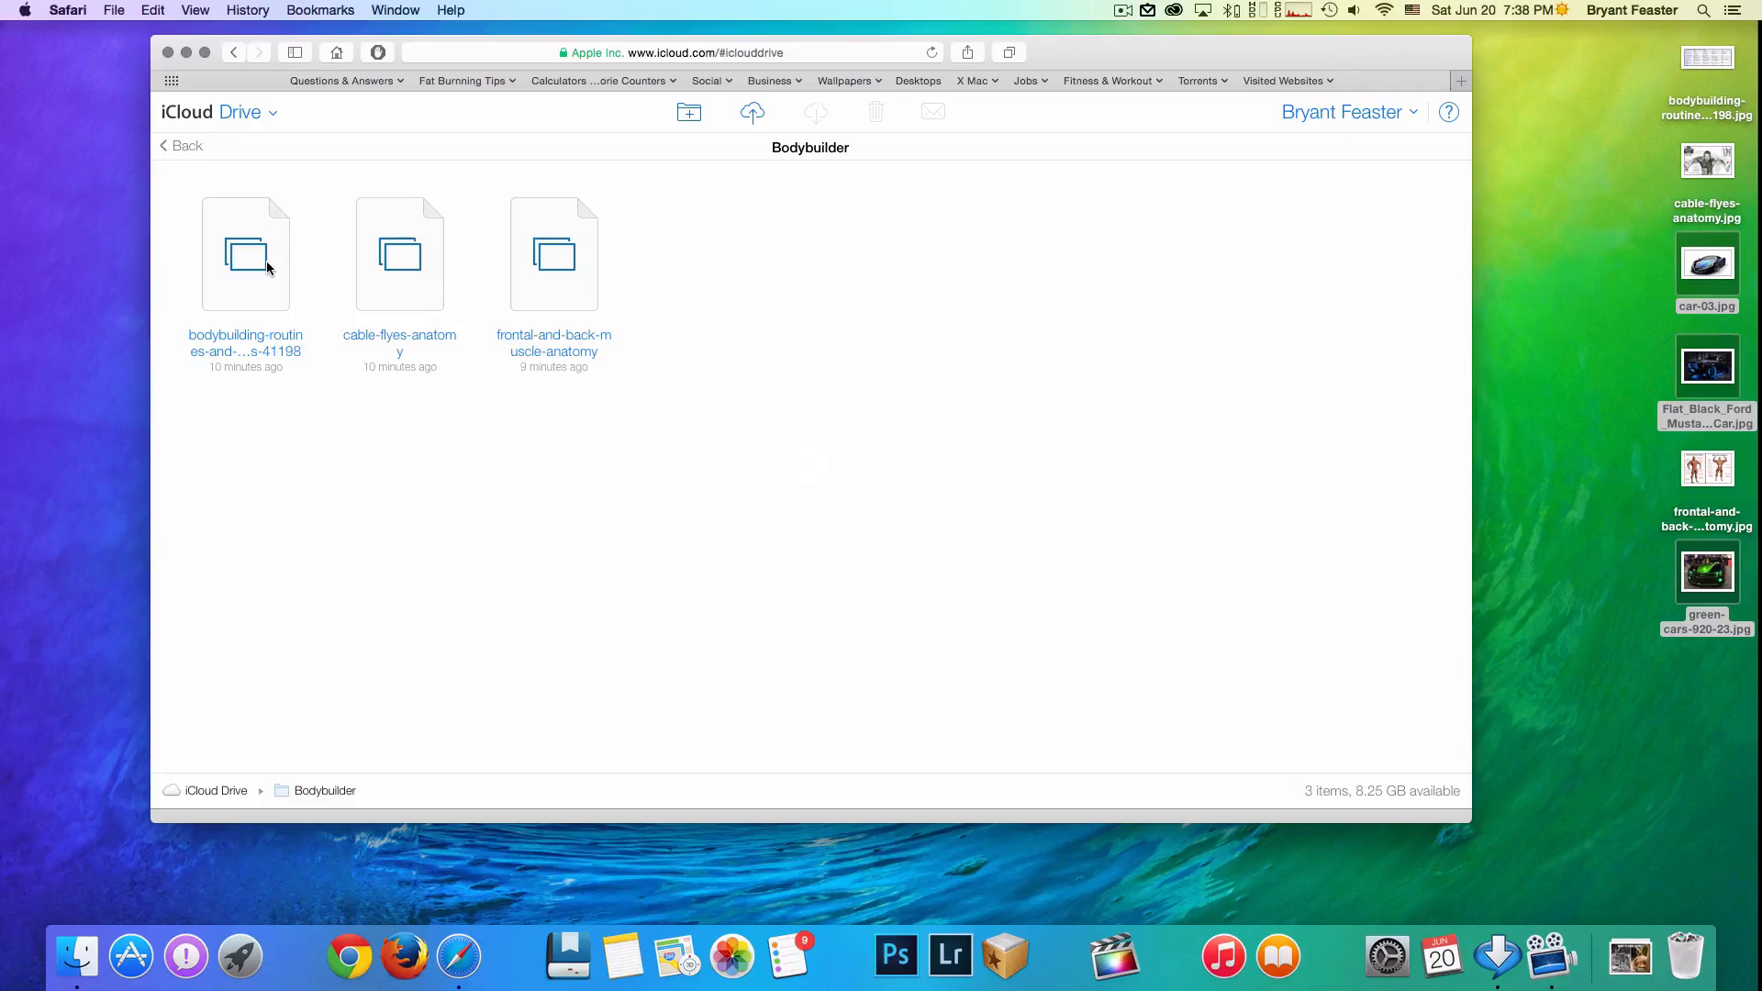
mouse_move(283, 268)
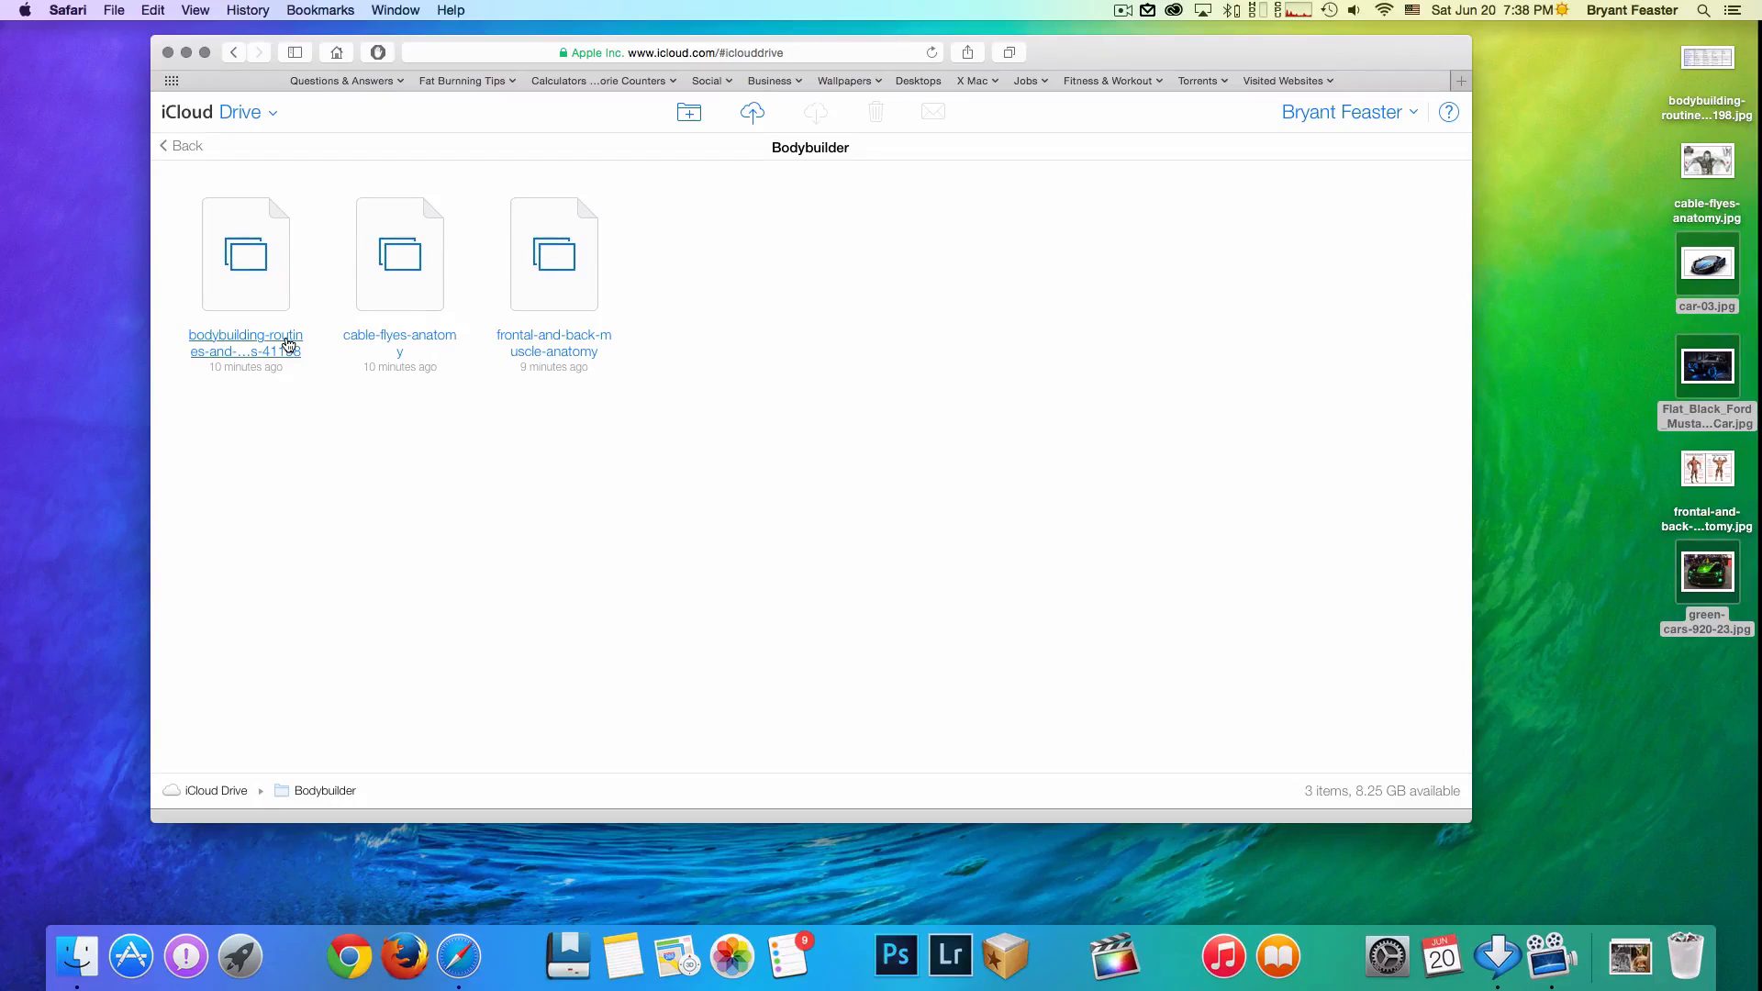
double_click(244, 253)
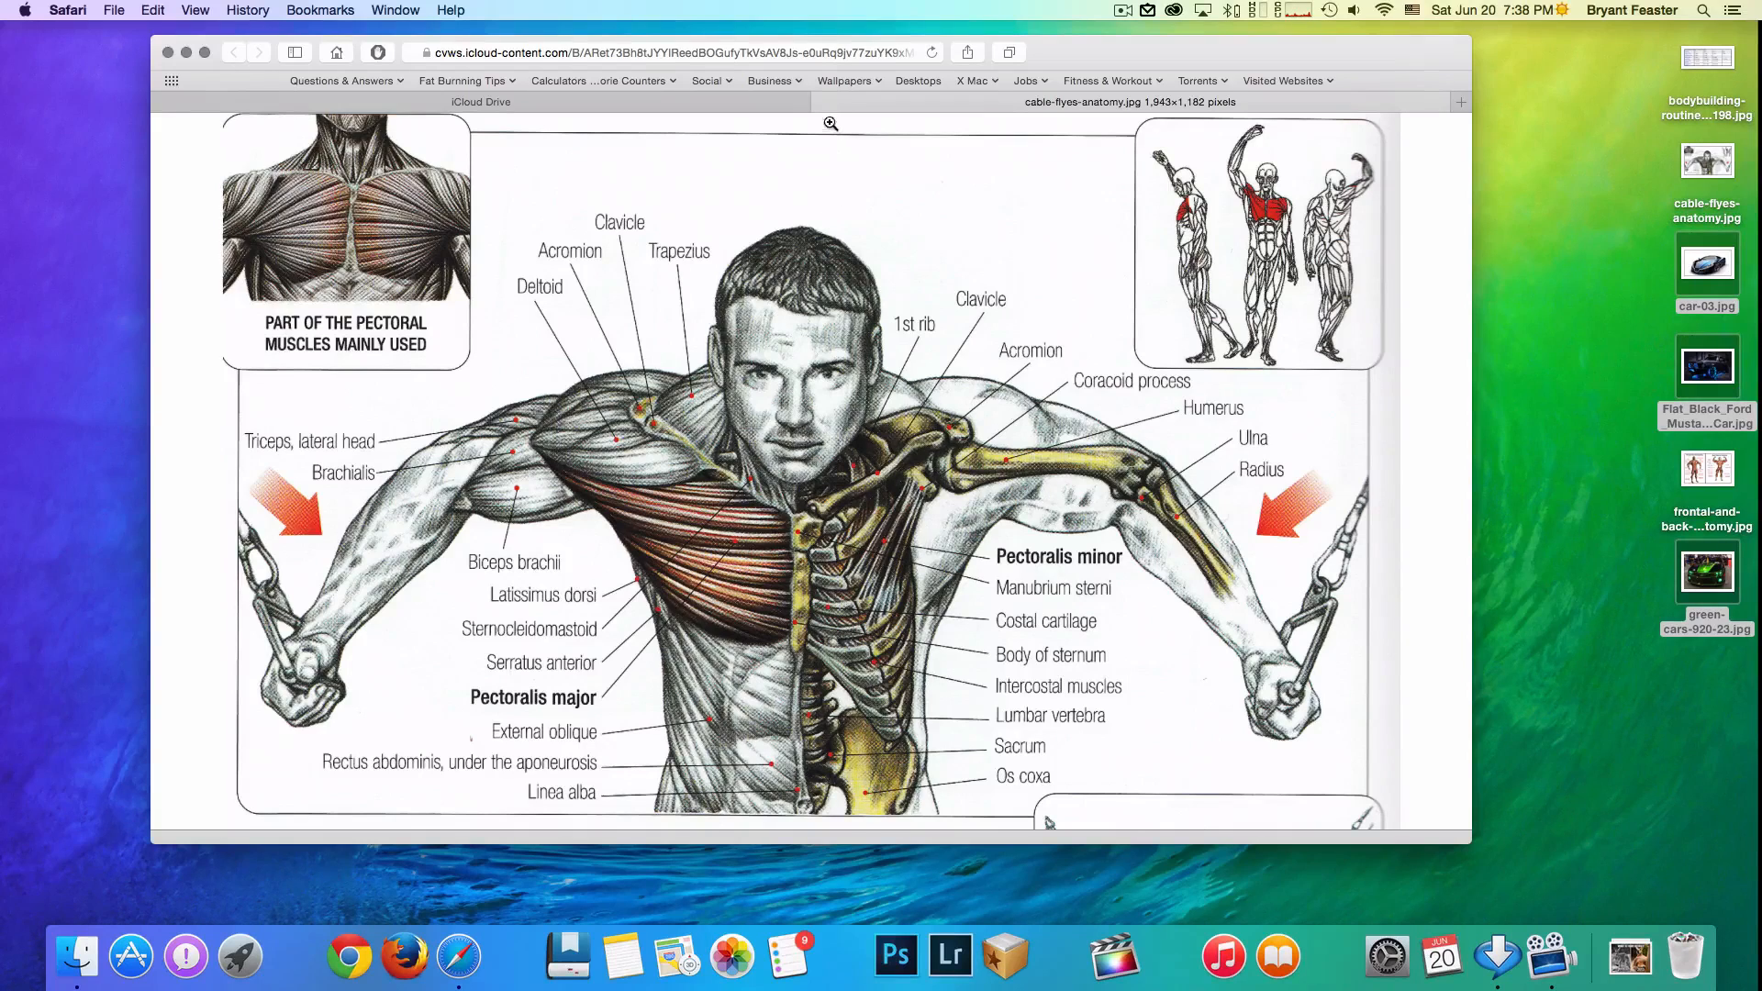
left_click(235, 51)
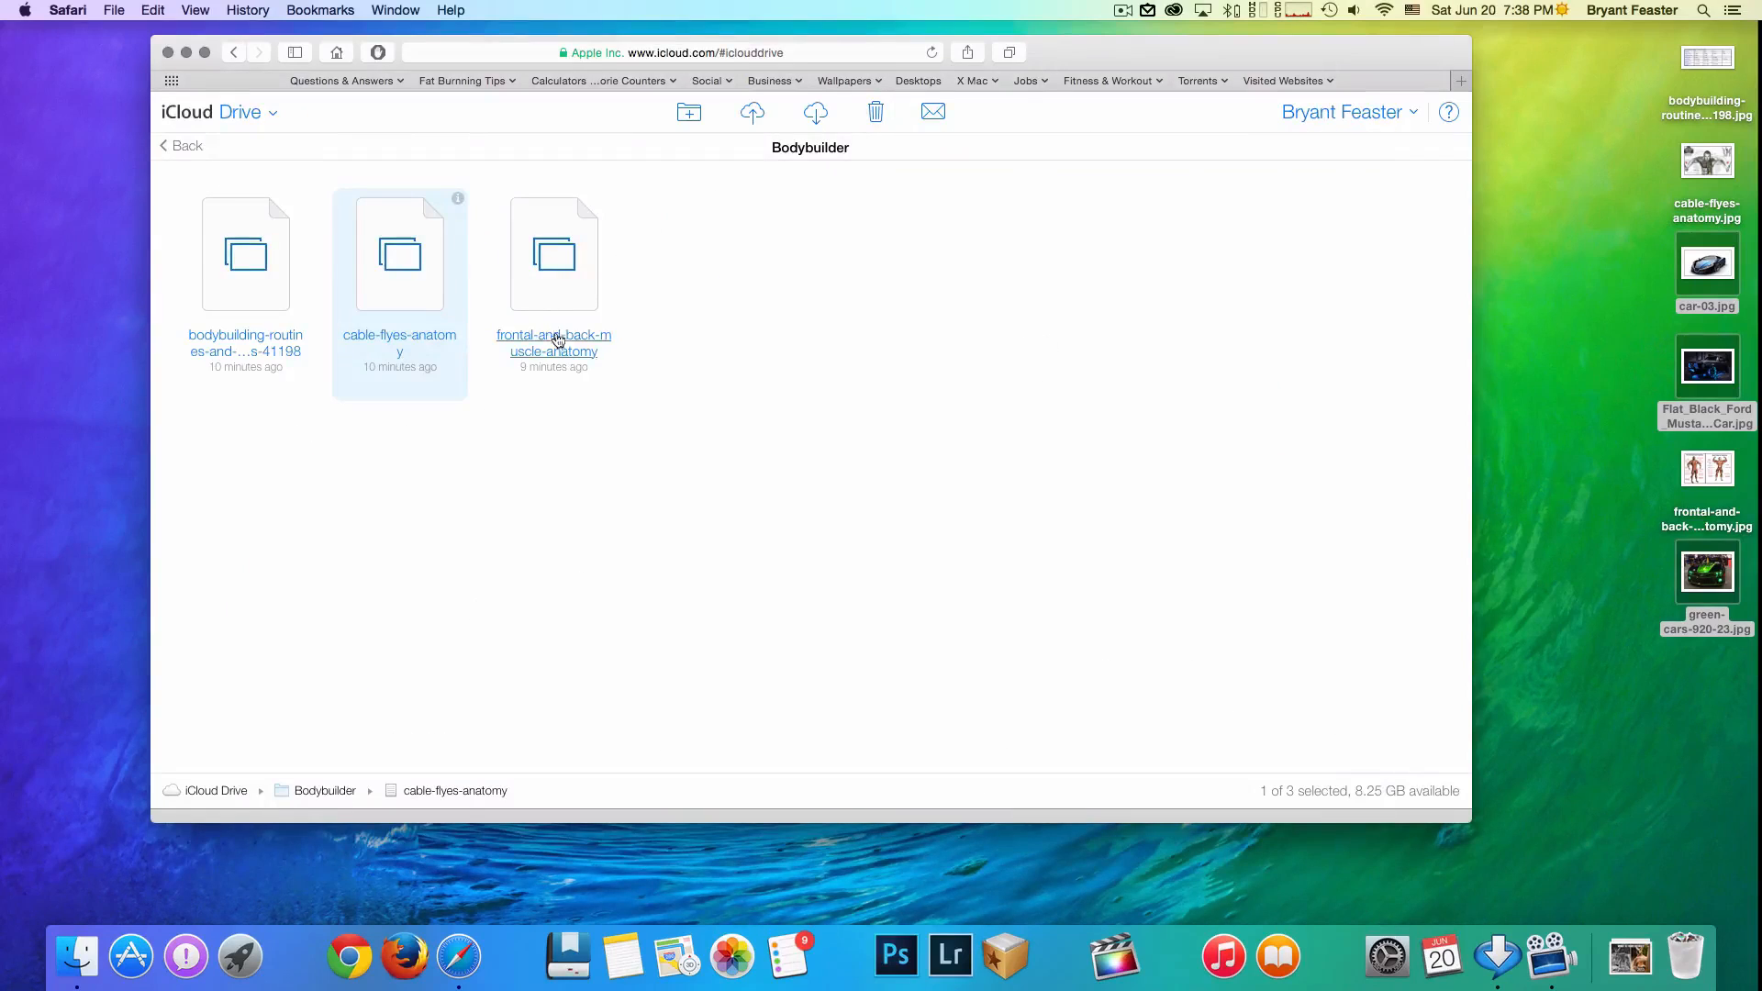
left_click(552, 341)
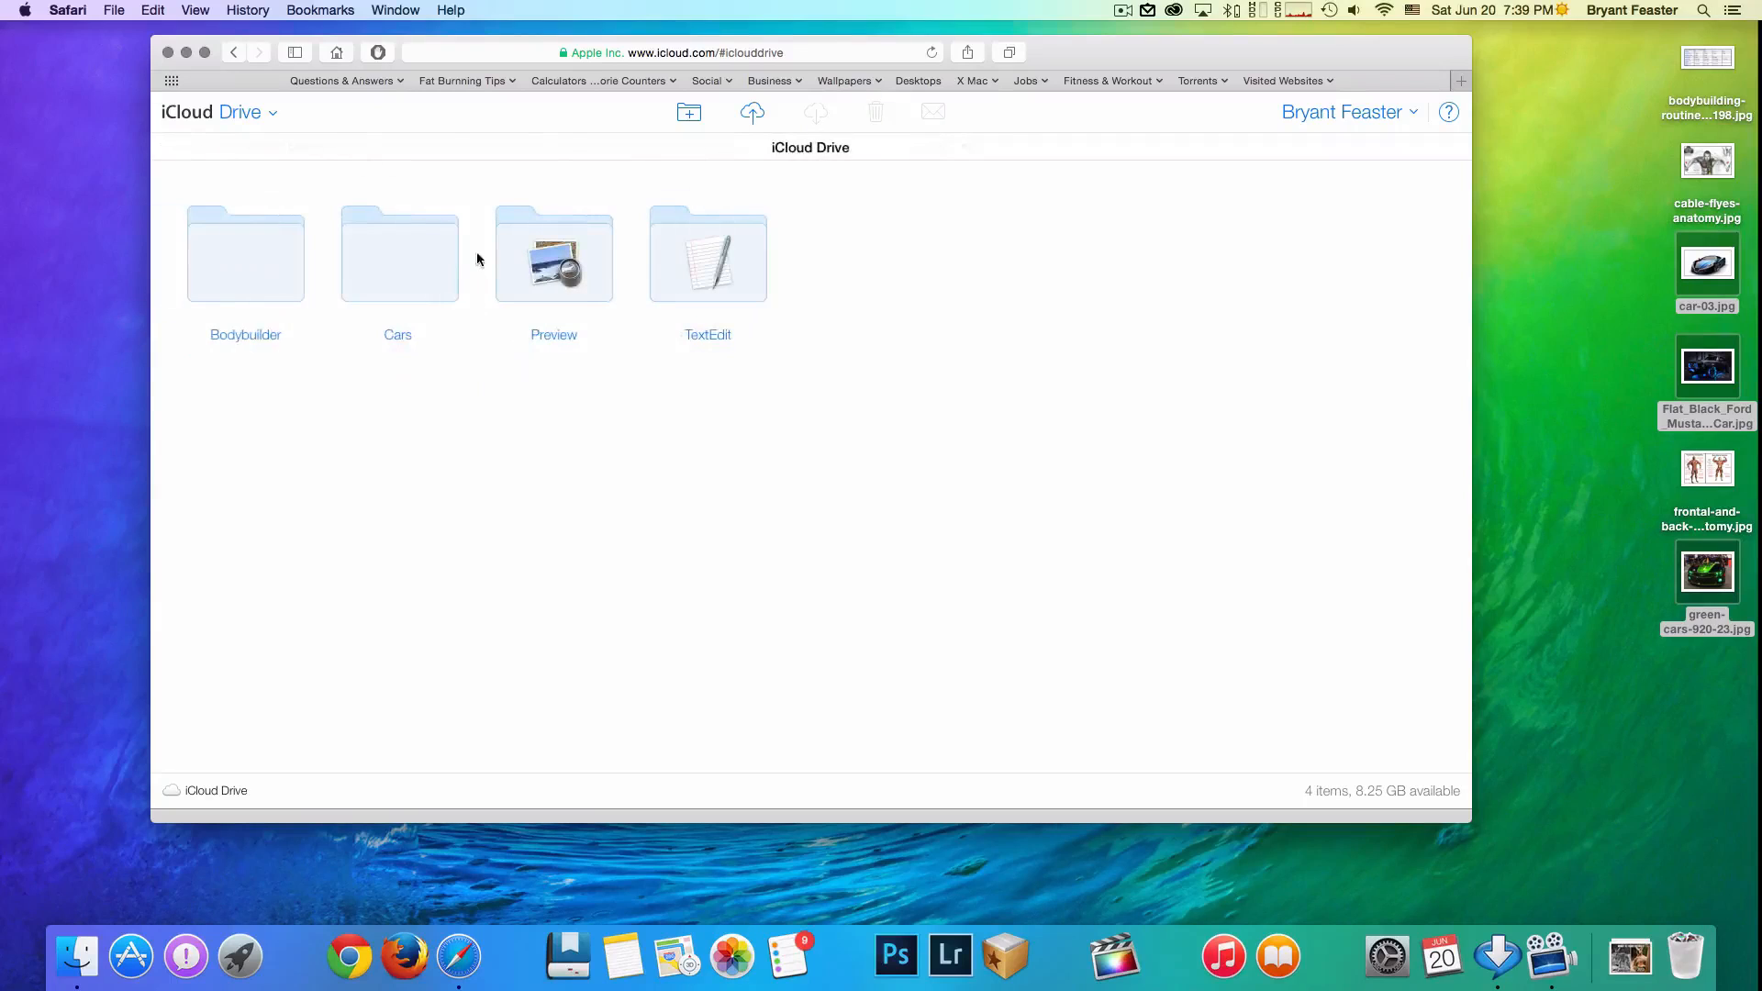
- Open Cars, view car-03 full size, then close it back to the folder's three photos
double_click(396, 253)
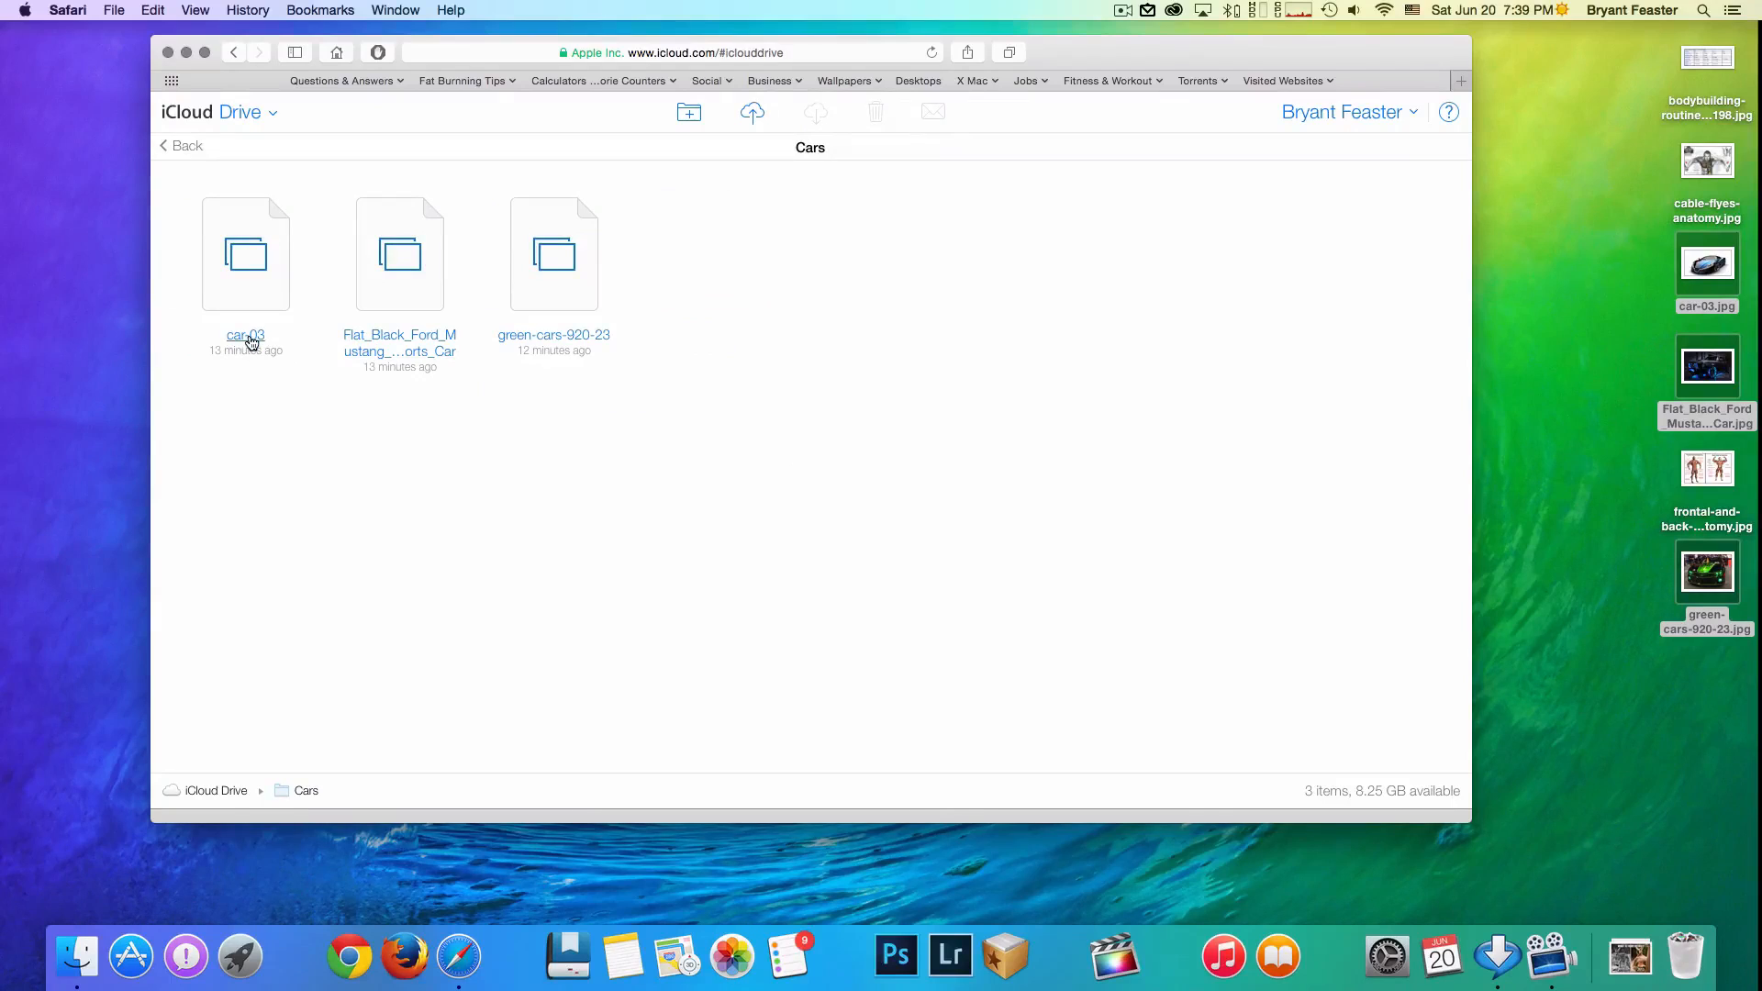
double_click(246, 251)
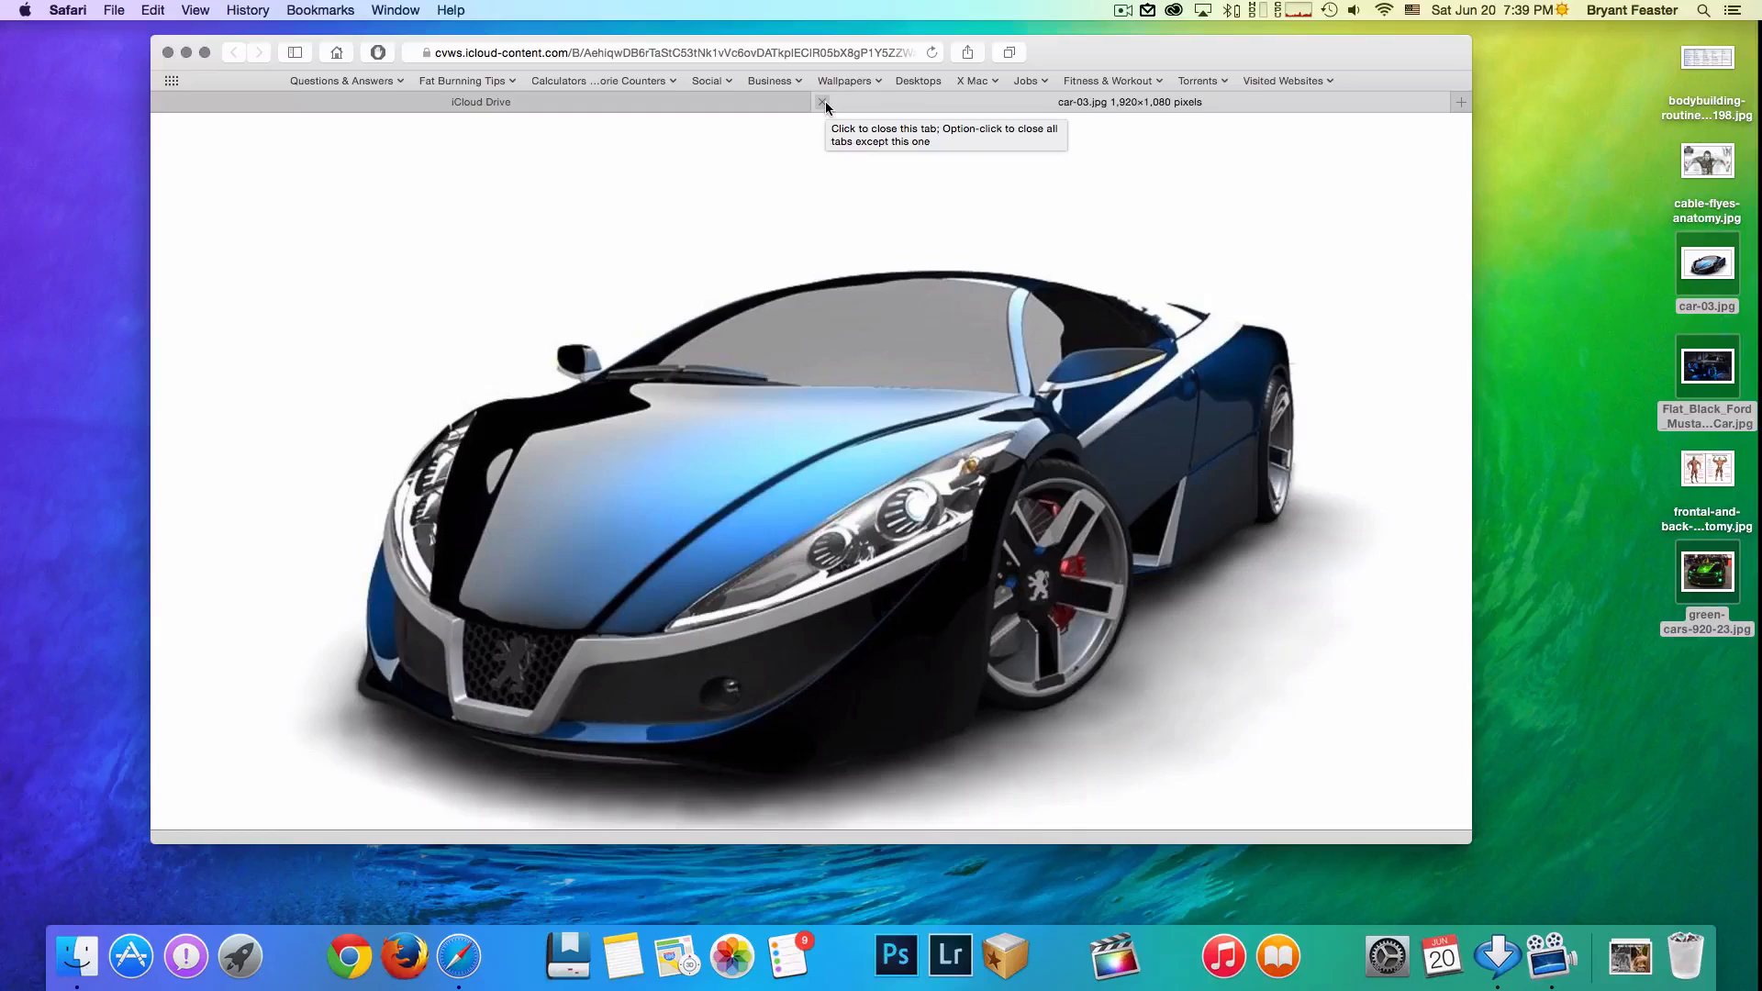
left_click(822, 103)
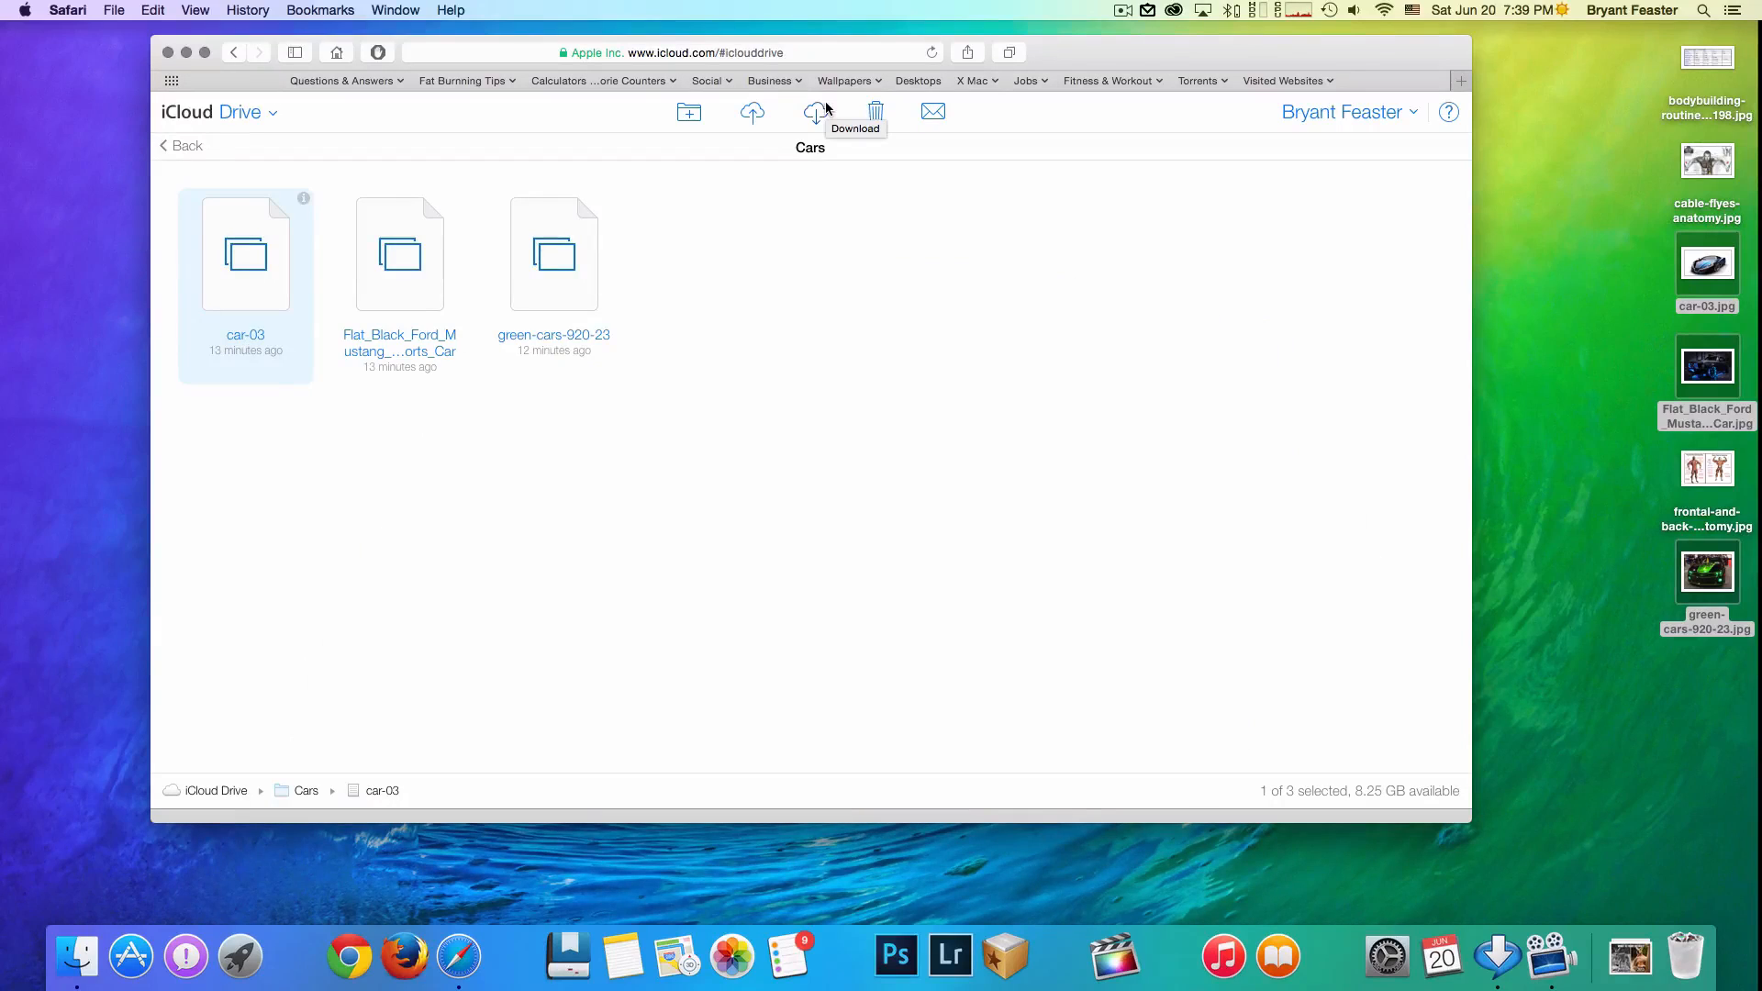
mouse_move(828, 173)
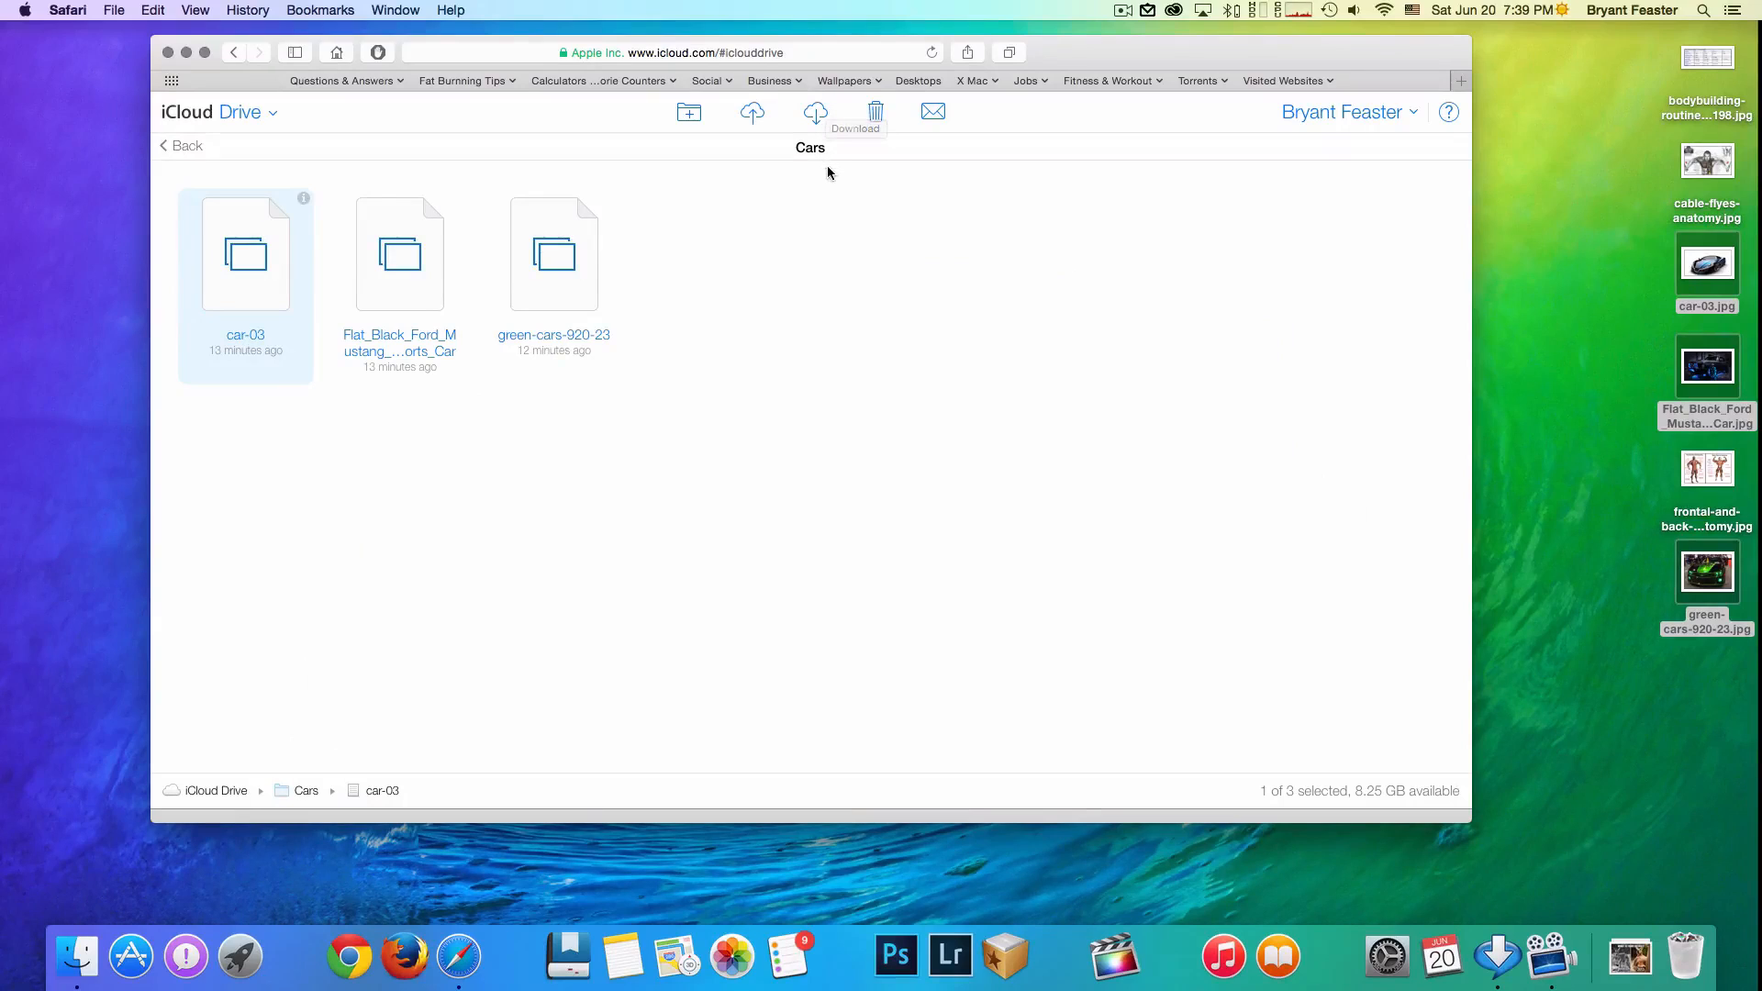
left_click(552, 253)
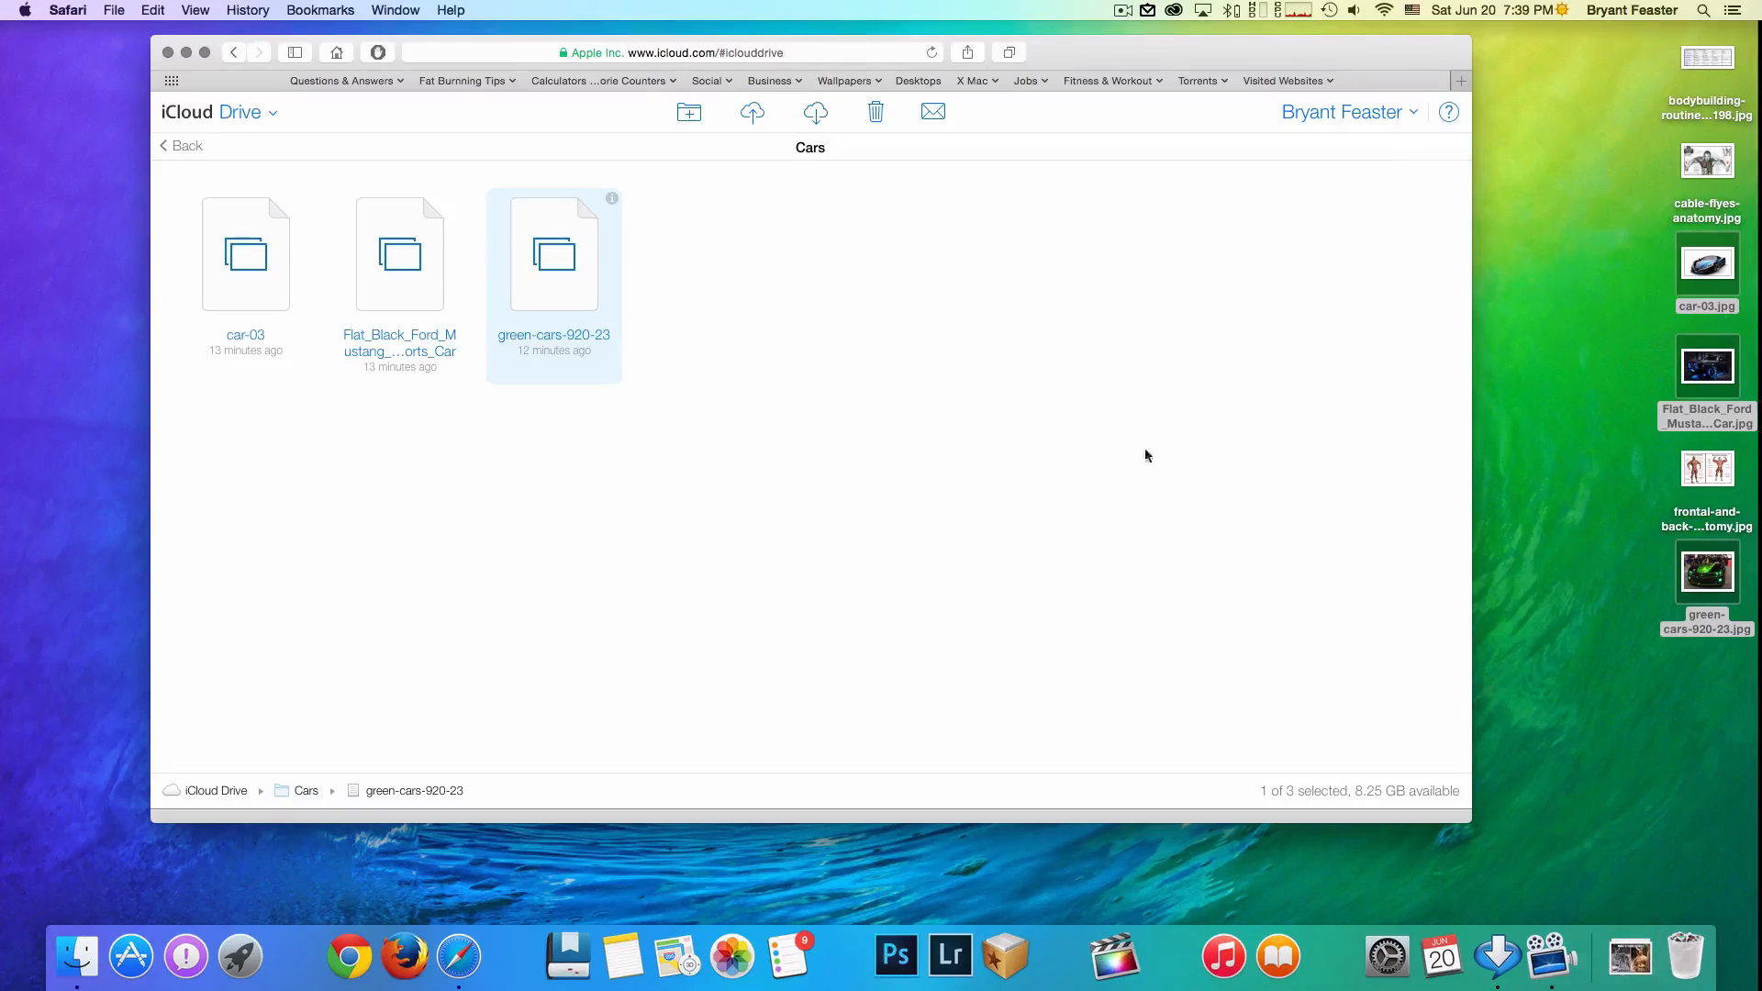
left_click(1497, 956)
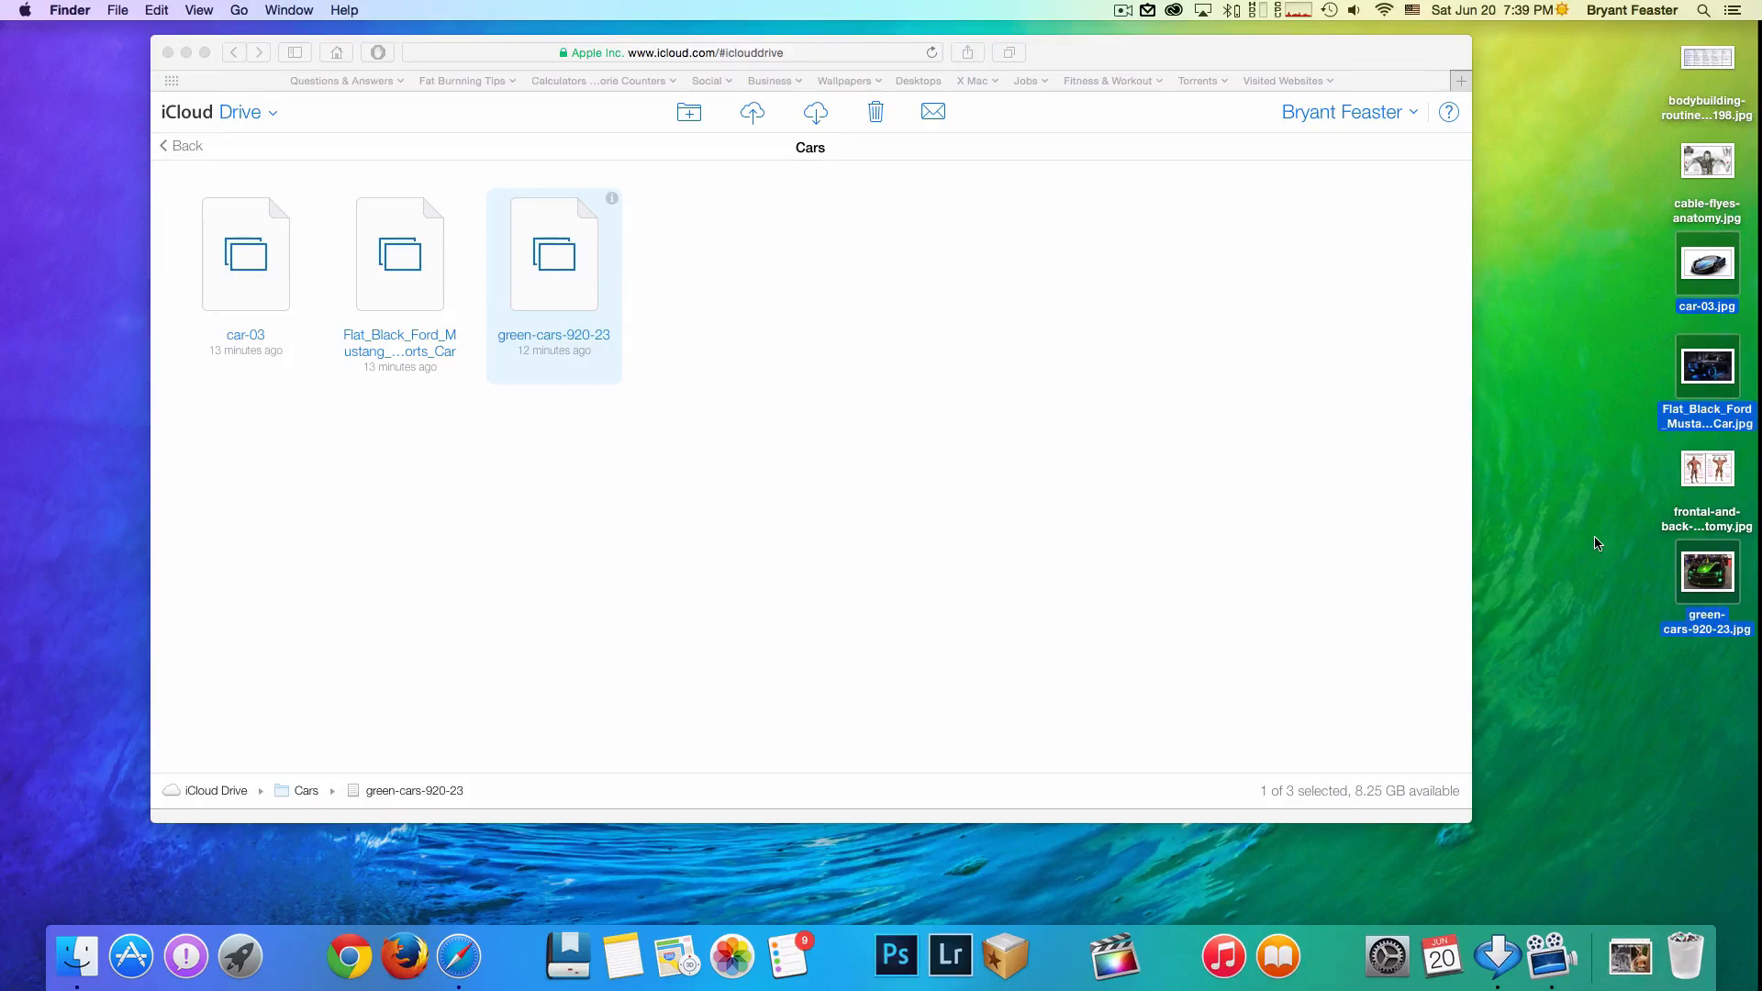
mouse_move(1463, 209)
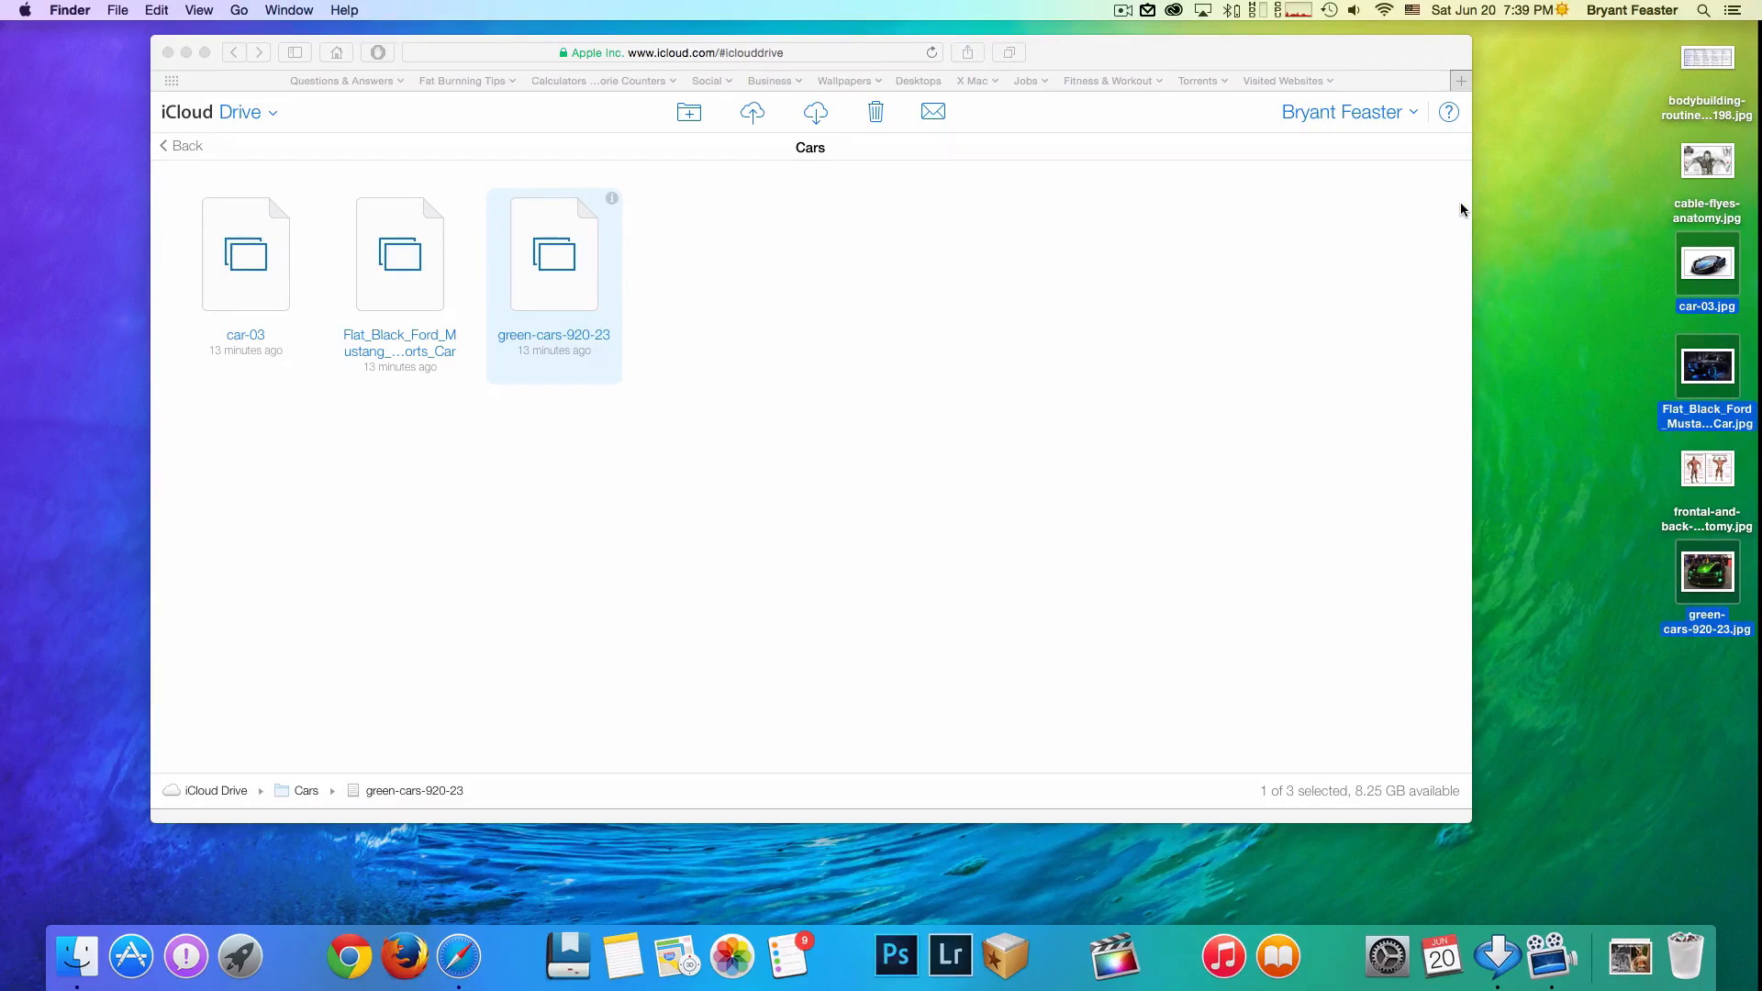
mouse_move(1461, 202)
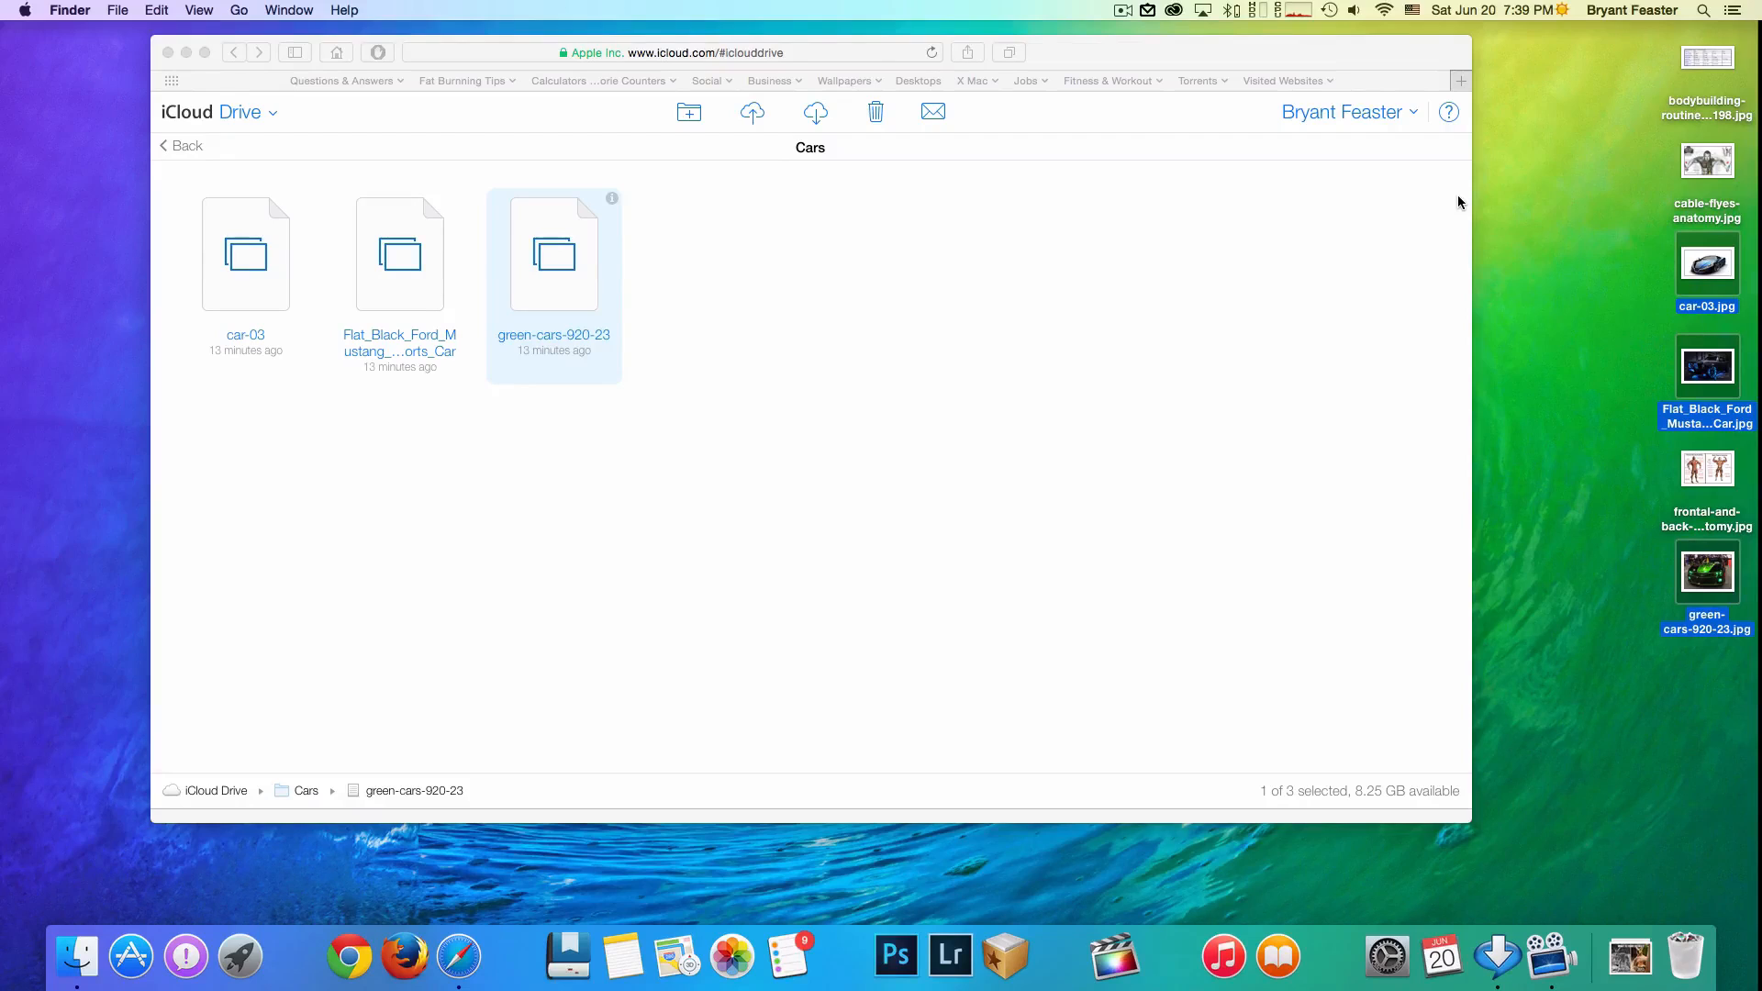
mouse_move(1416, 119)
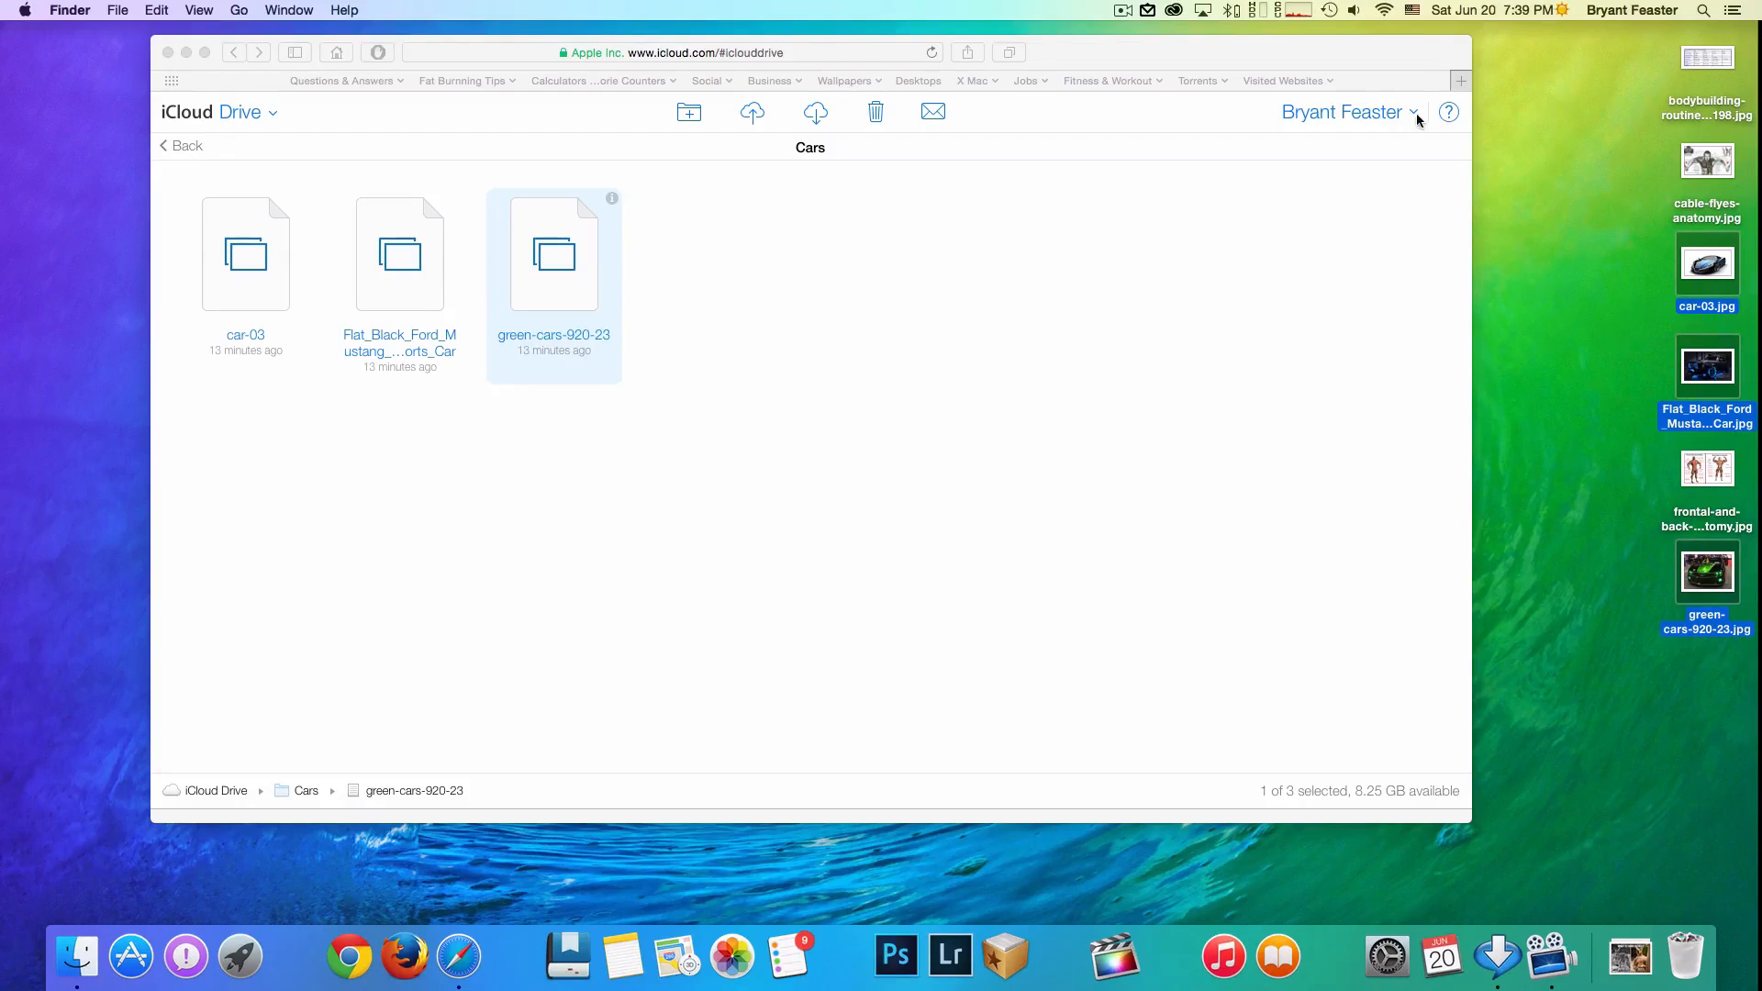